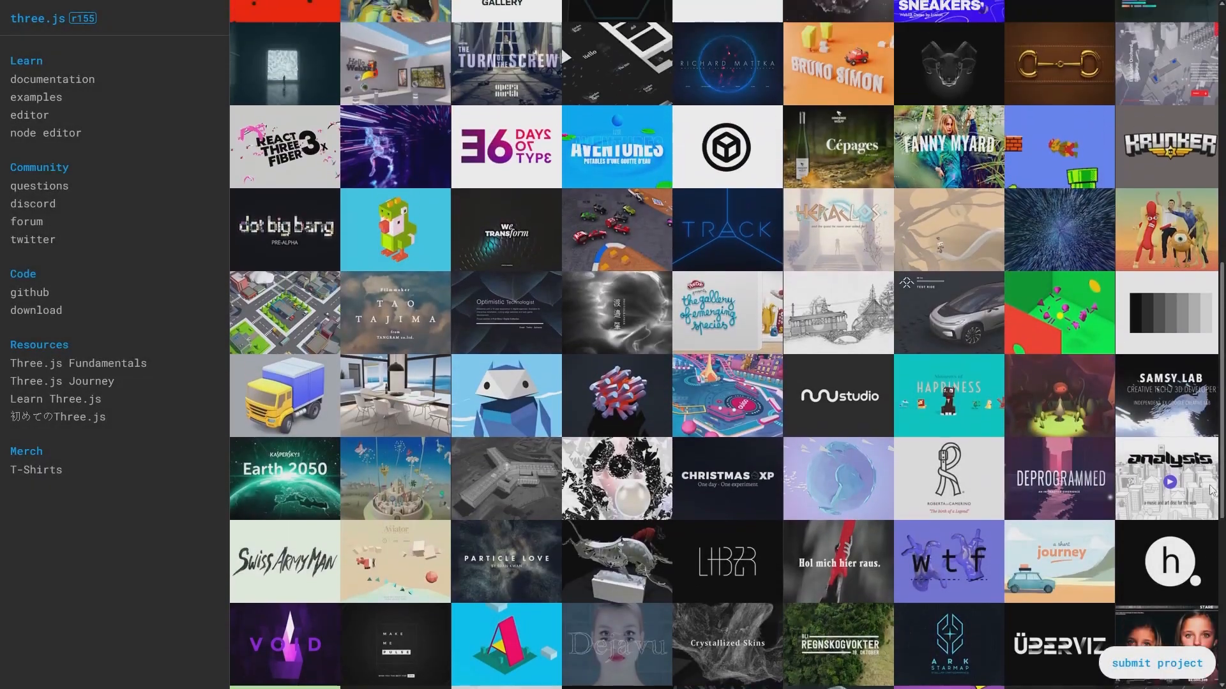
- Scaffold a Vanilla JavaScript Vite project in the current folder and install three
scroll("up", 3)
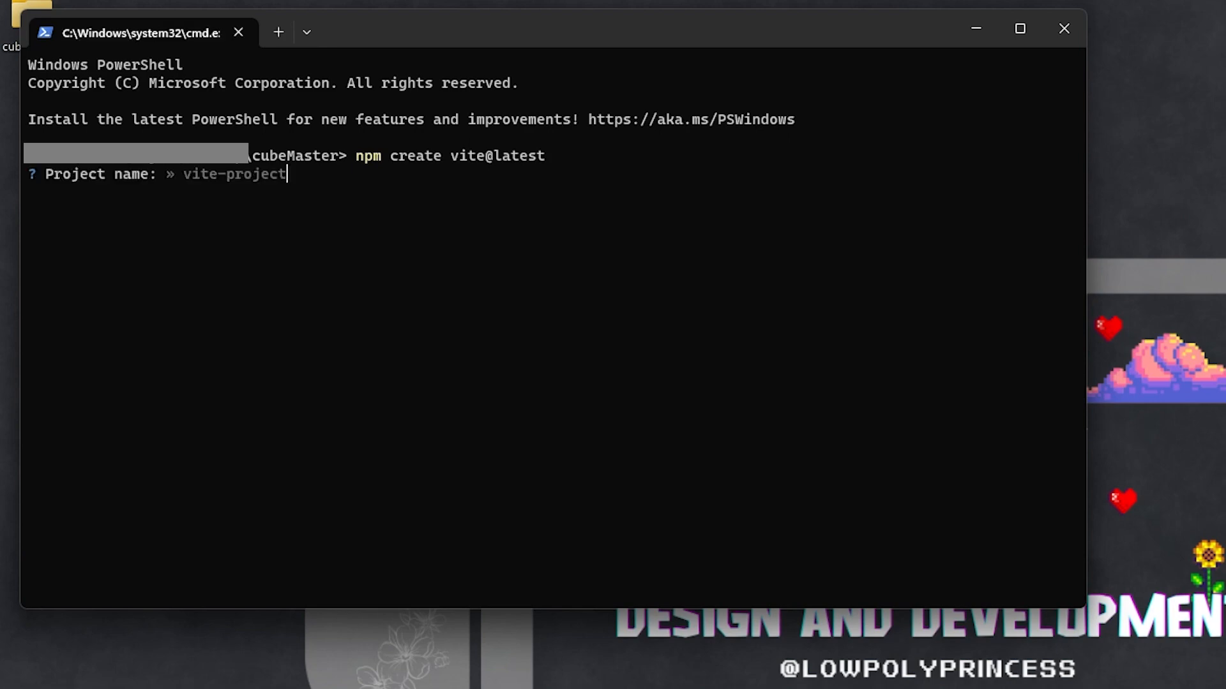
key("Return")
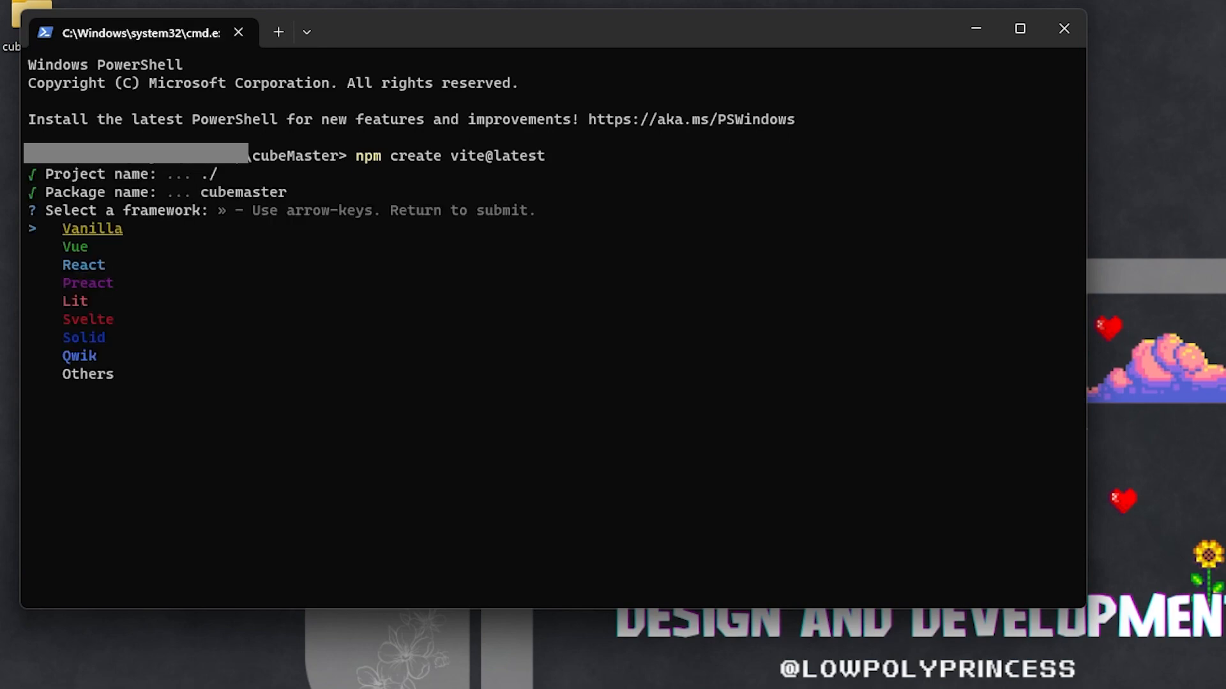
key("Return")
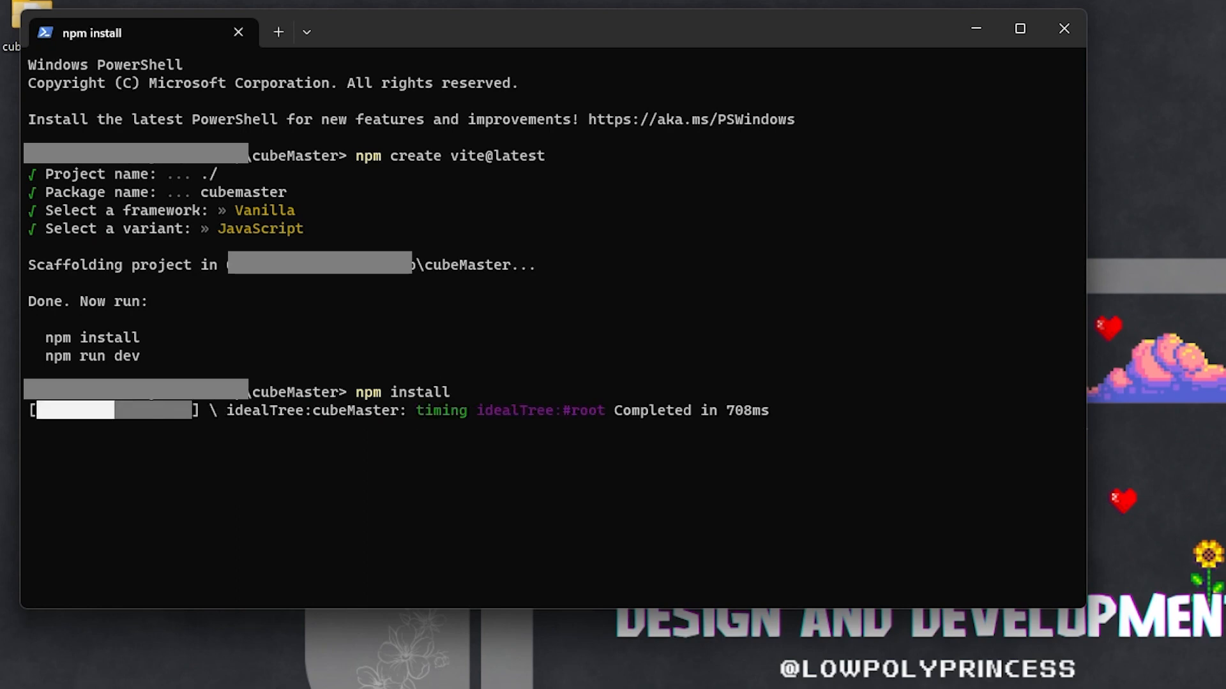
type("npm install three")
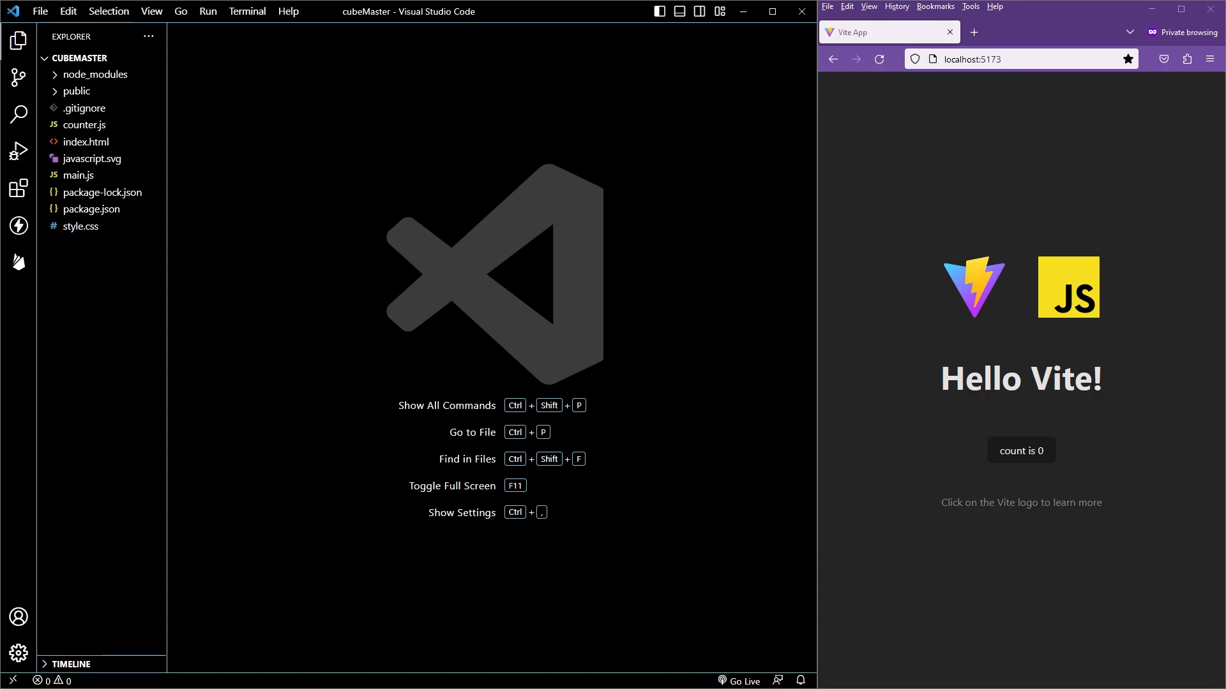
- Empty style.css, delete counter.js and javascript.svg, and start the cubeMaster page text
left_click(81, 226)
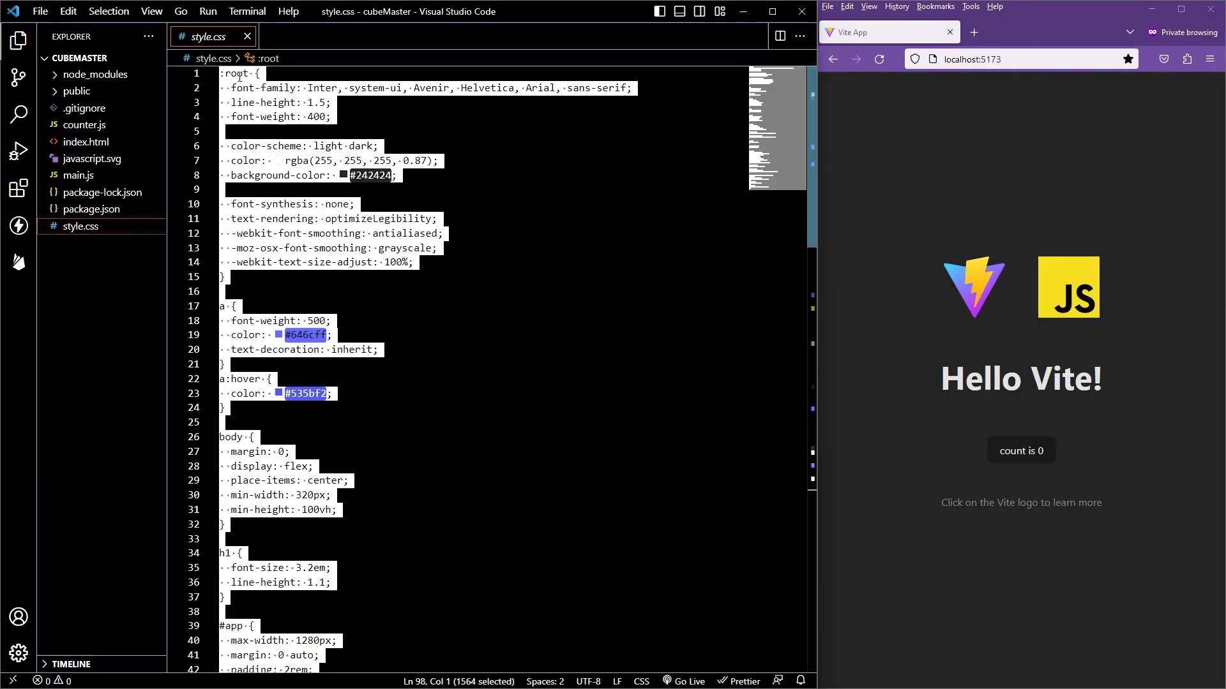
left_click(78, 175)
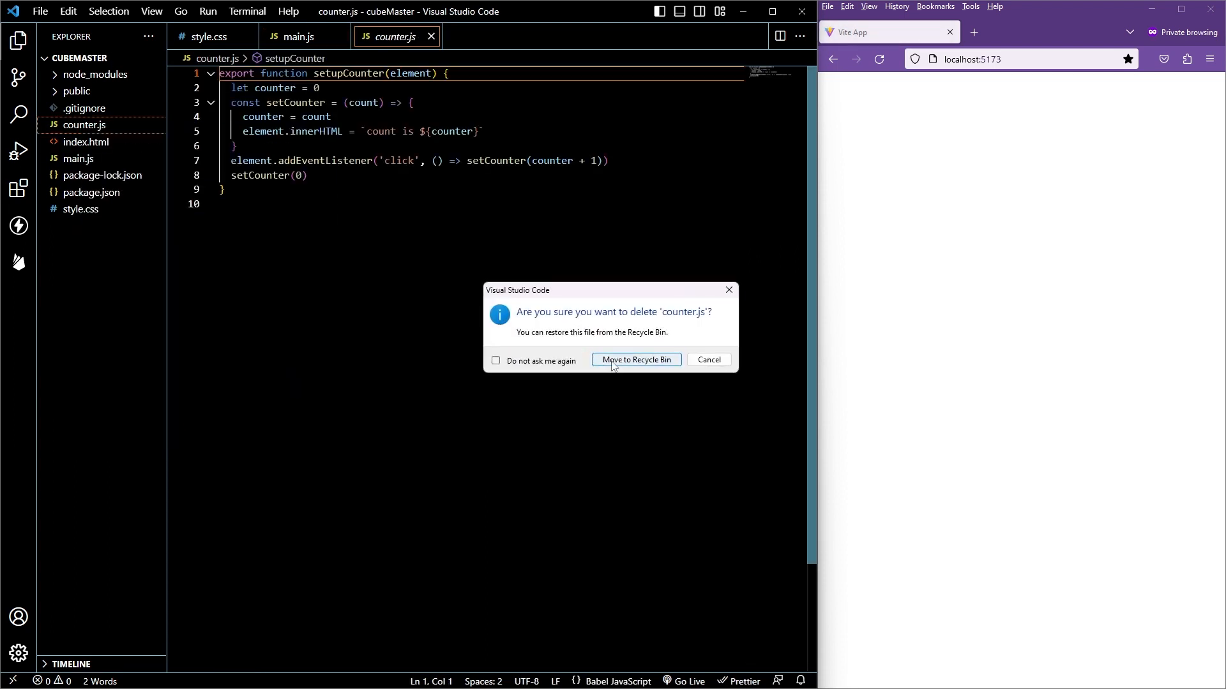
left_click(635, 359)
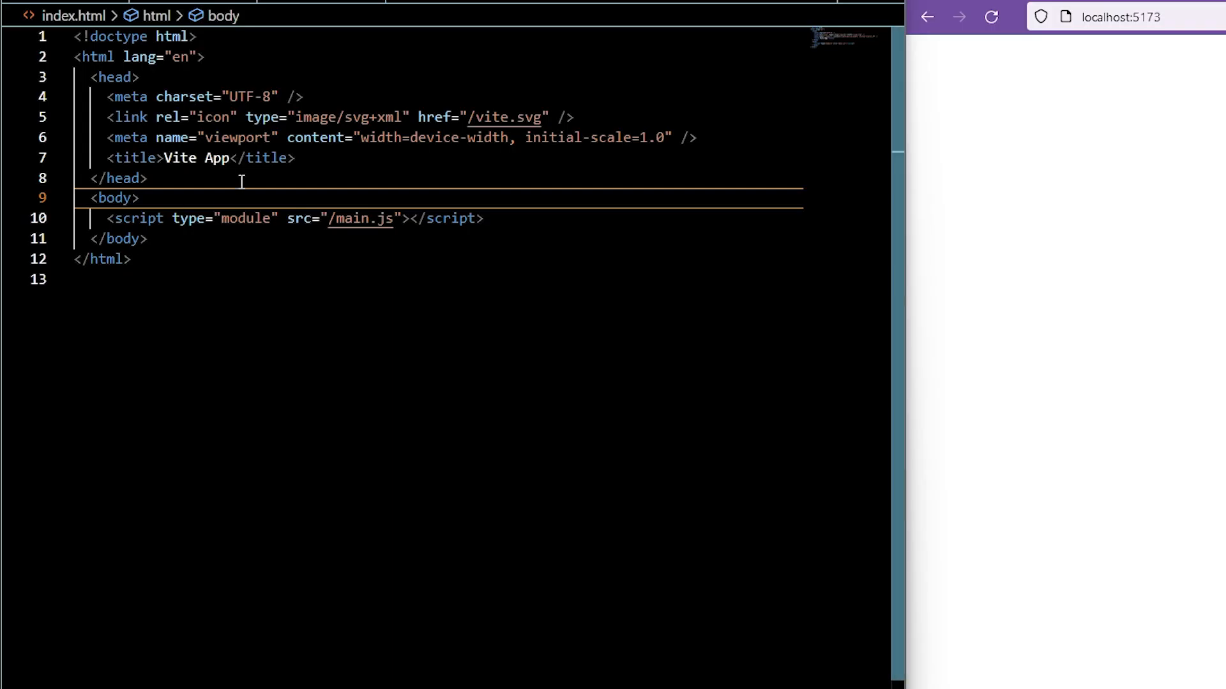
type("CubeMas")
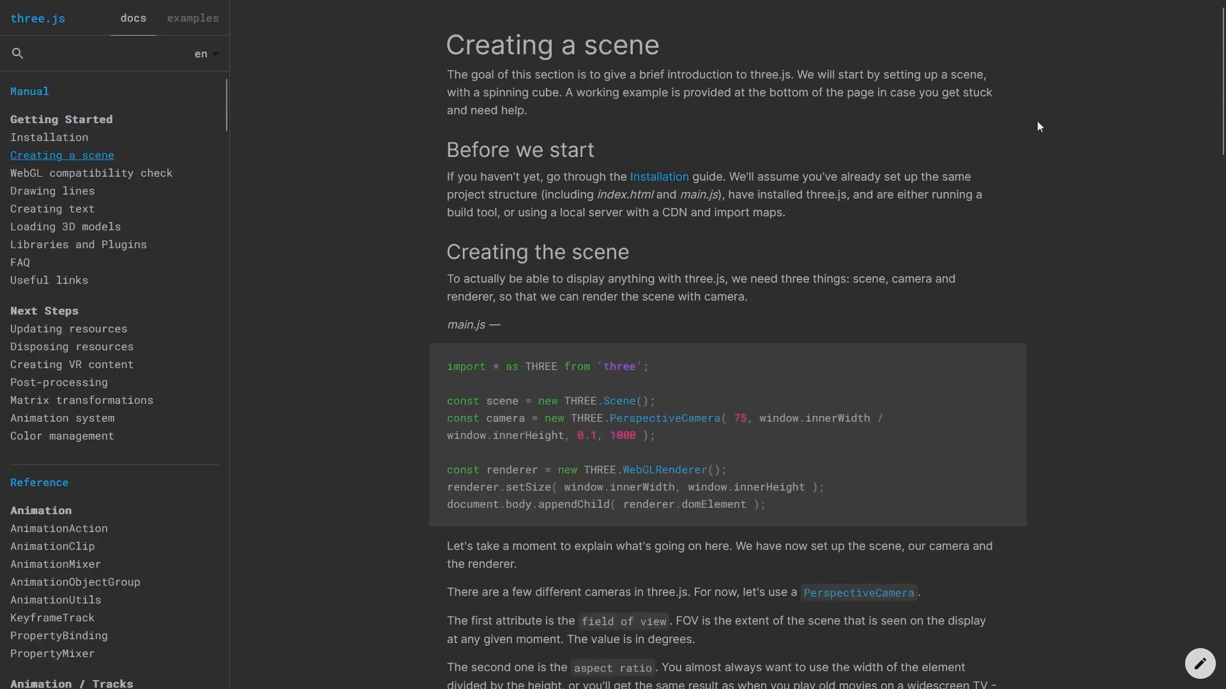
- Scroll the Creating a scene guide to copy the green cube example into main.js
scroll("down", 3)
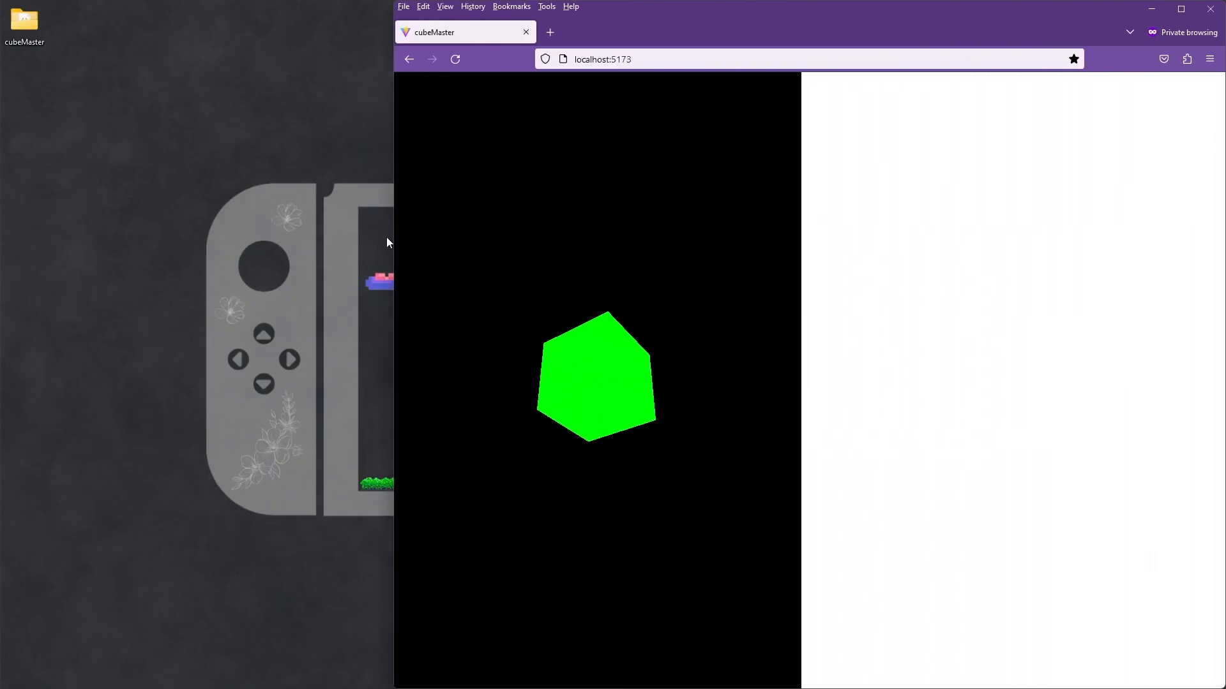
- Add a resize listener setting camera.aspect, updateProjectionMatrix and renderer size
left_click(1181, 8)
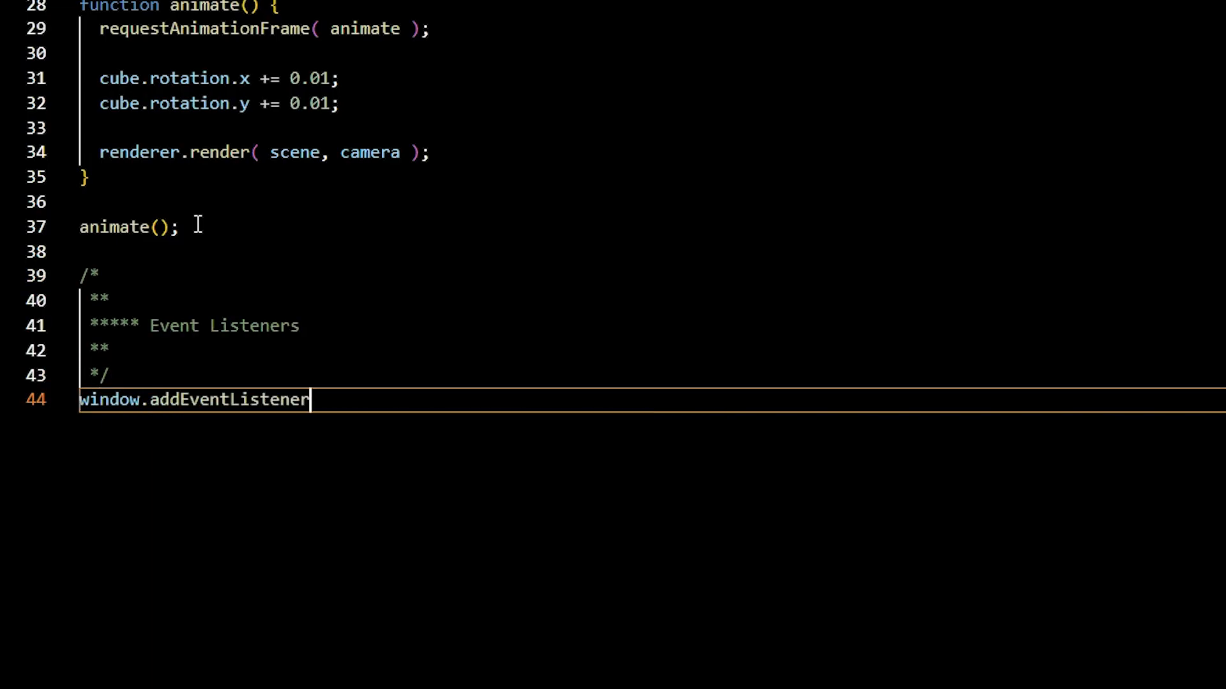
type("(\"resize\",")
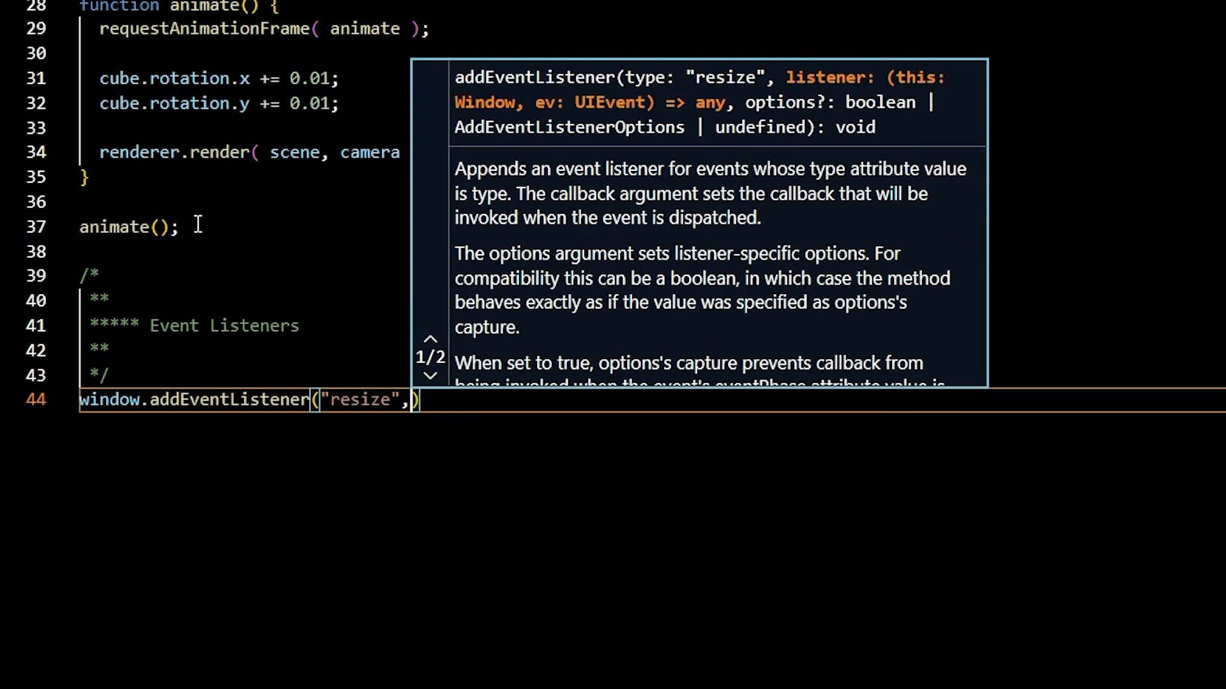
type("()=>{")
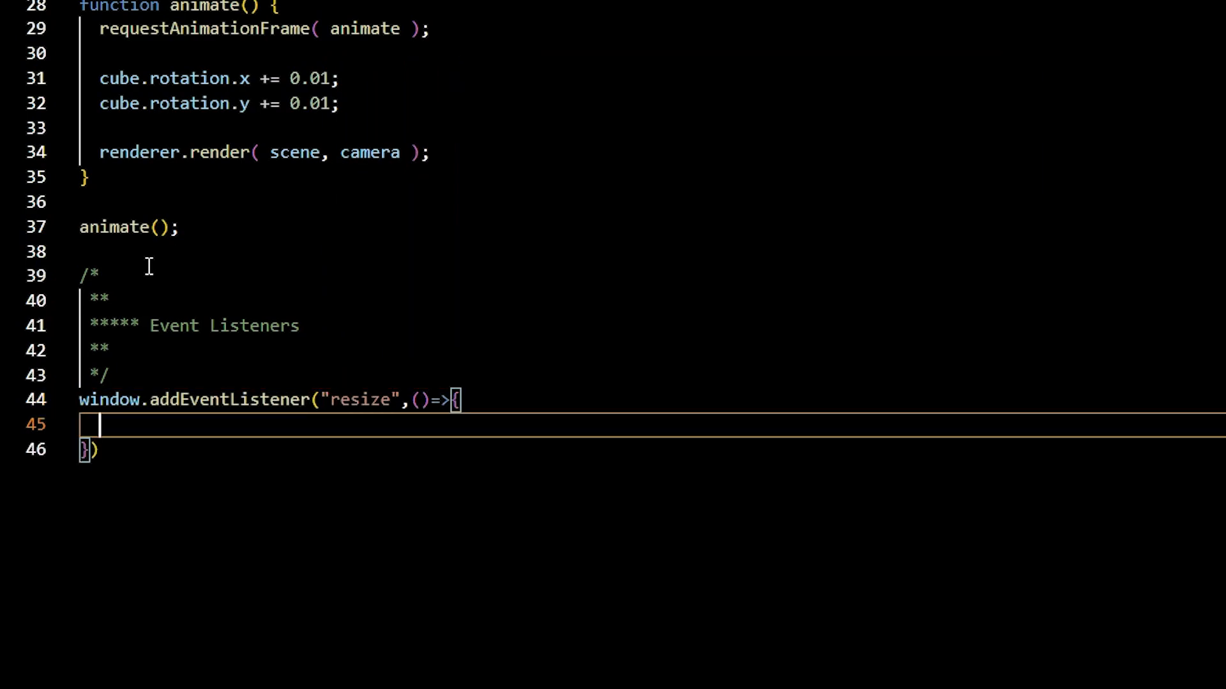
type("camera.aspect = window.innerWidth / window.innerHeight;")
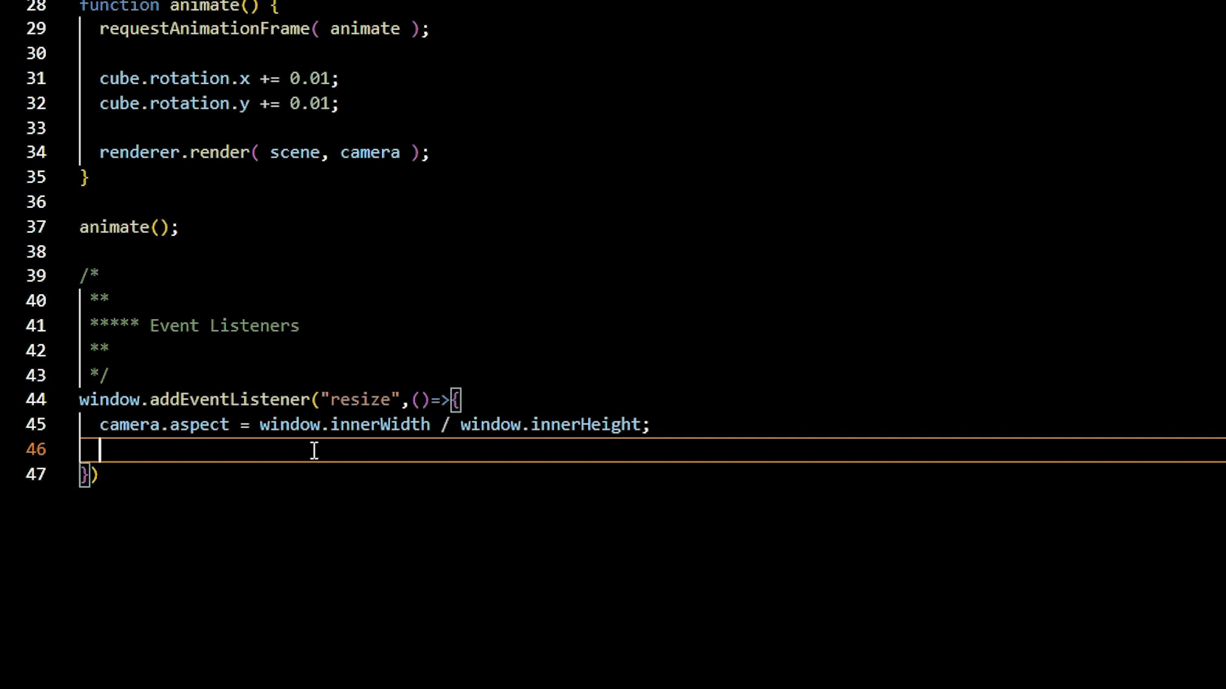
type("camera.updateProjectionMatrix();")
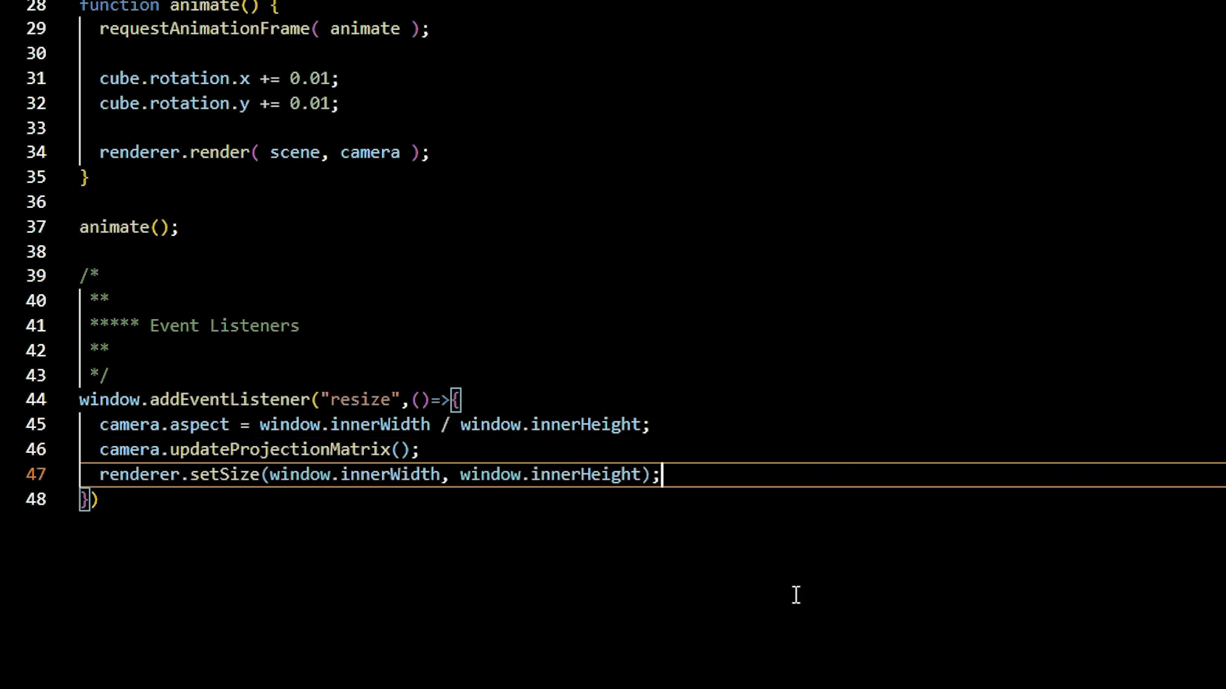
mouse_move(991, 283)
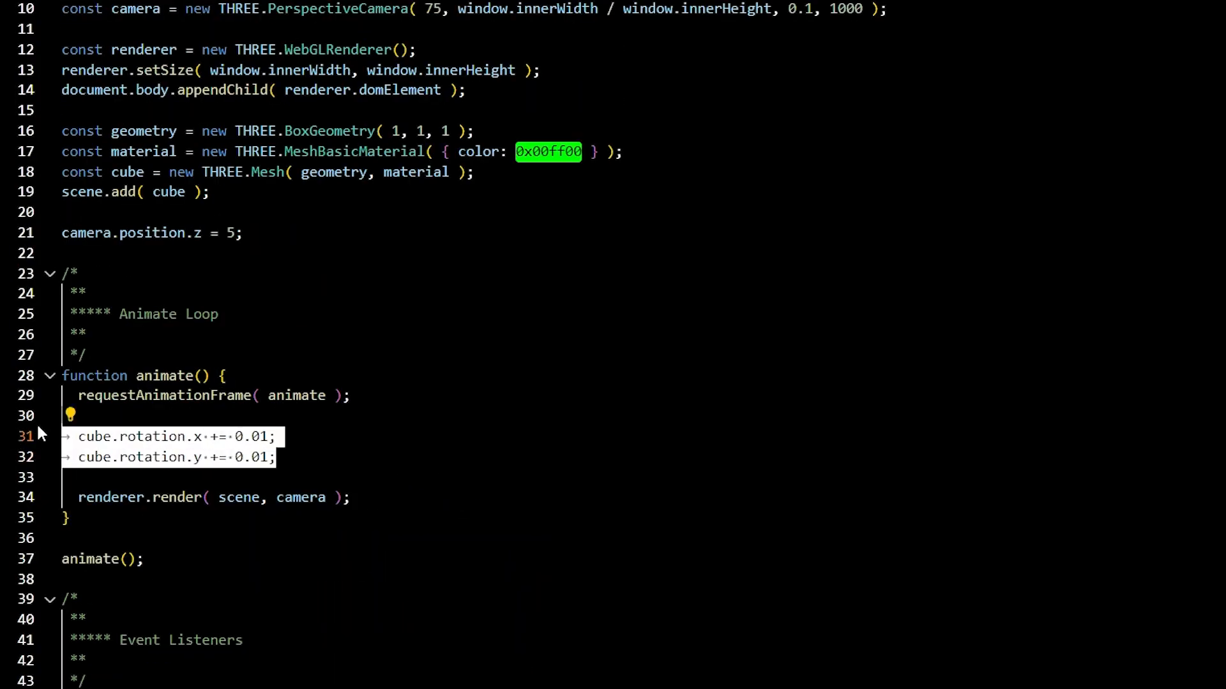
- Turn the cube into a 30×1×30 ground mesh positioned at y = -1
type("ground")
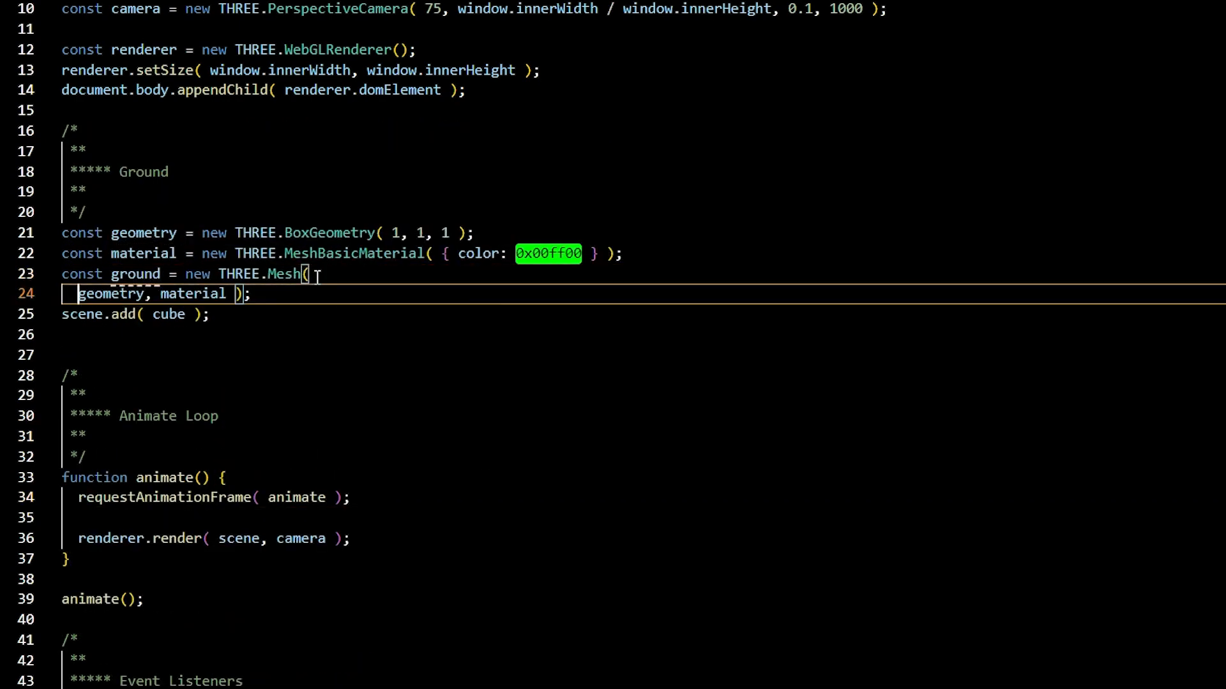
key("Enter")
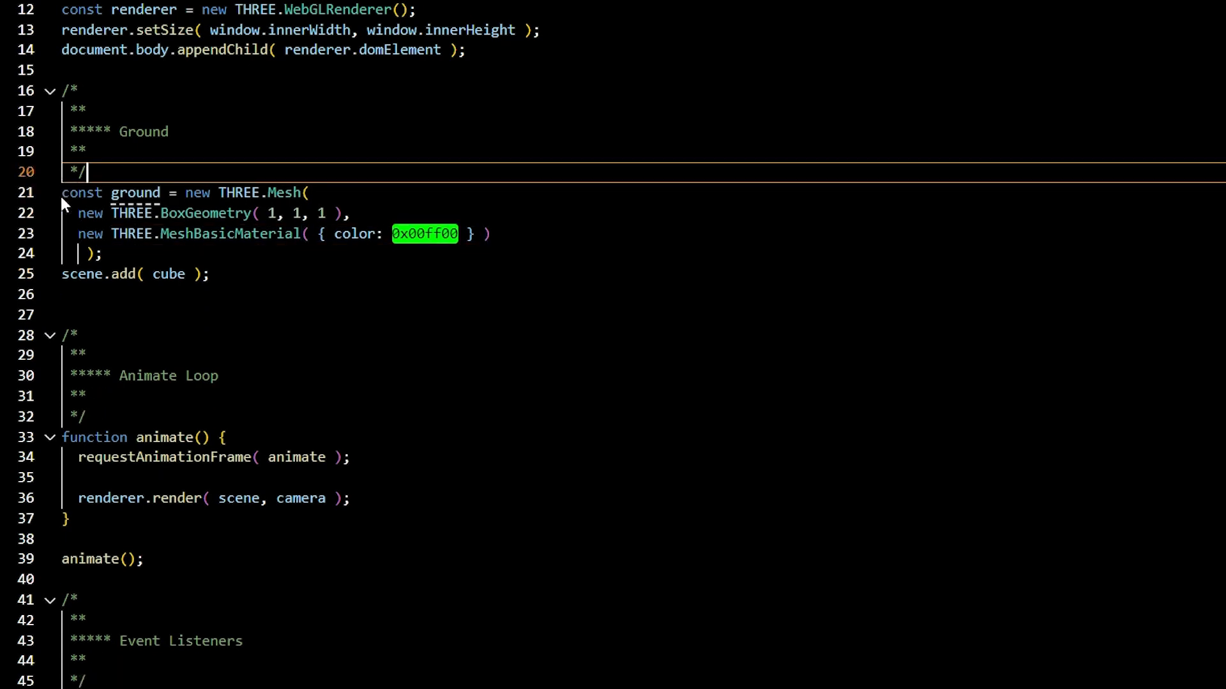
type("ground")
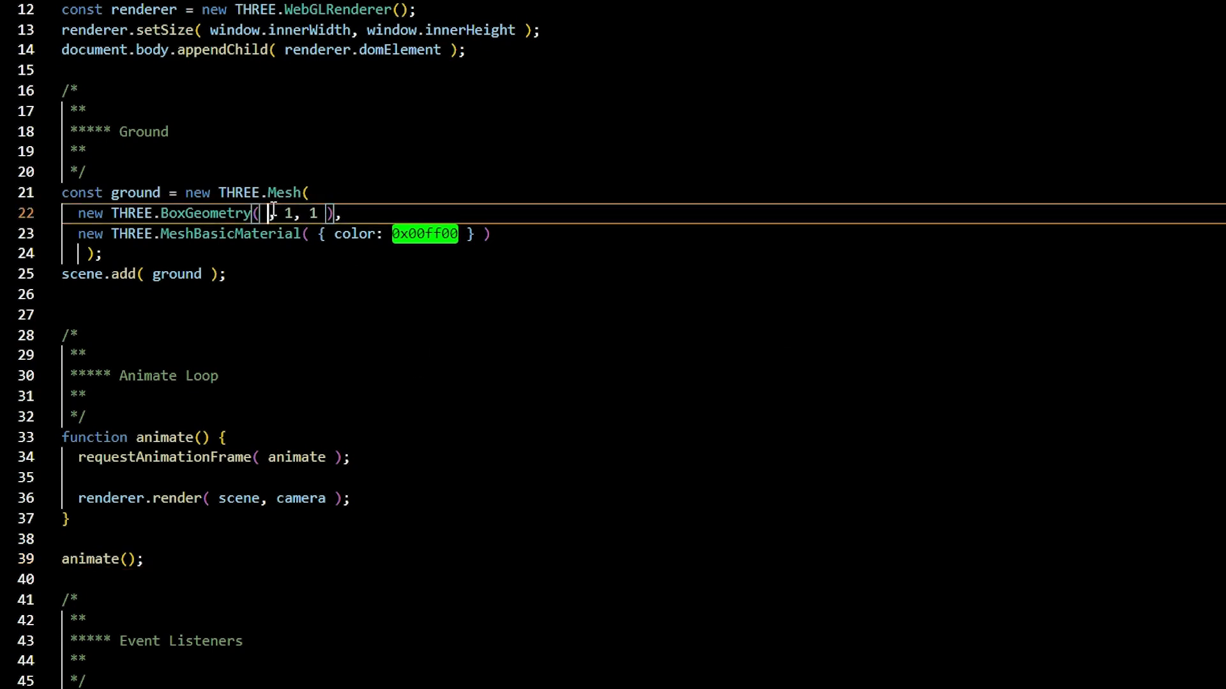
type("0")
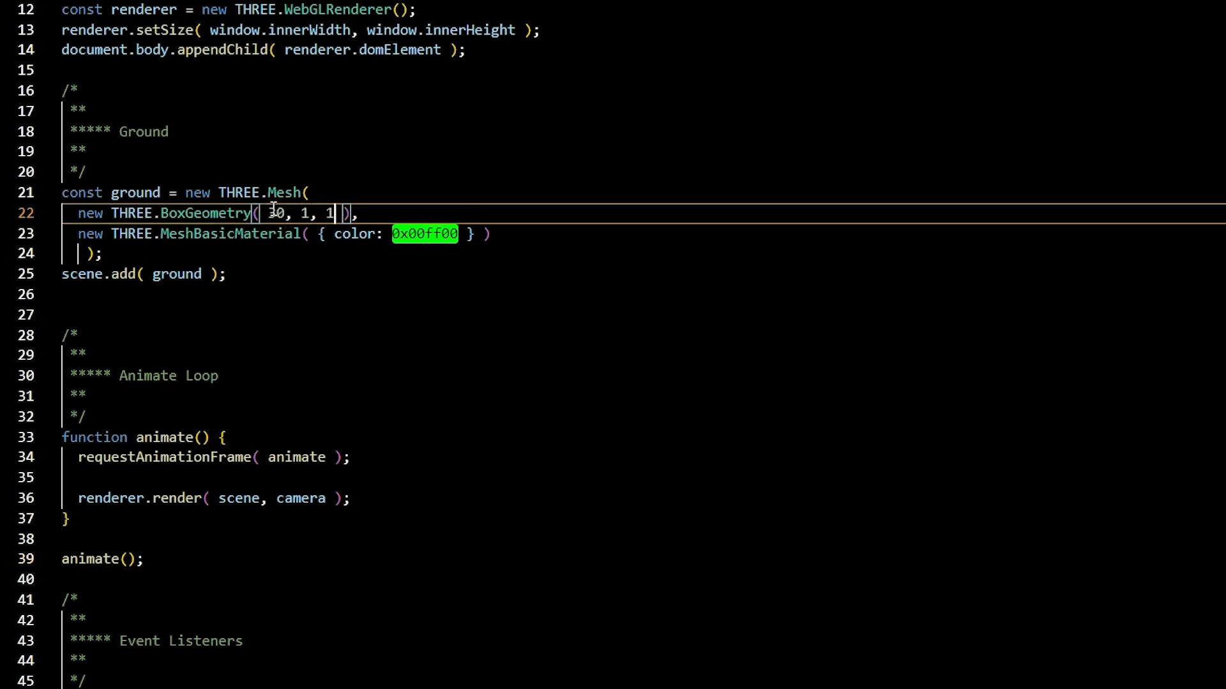
type("ground.position.")
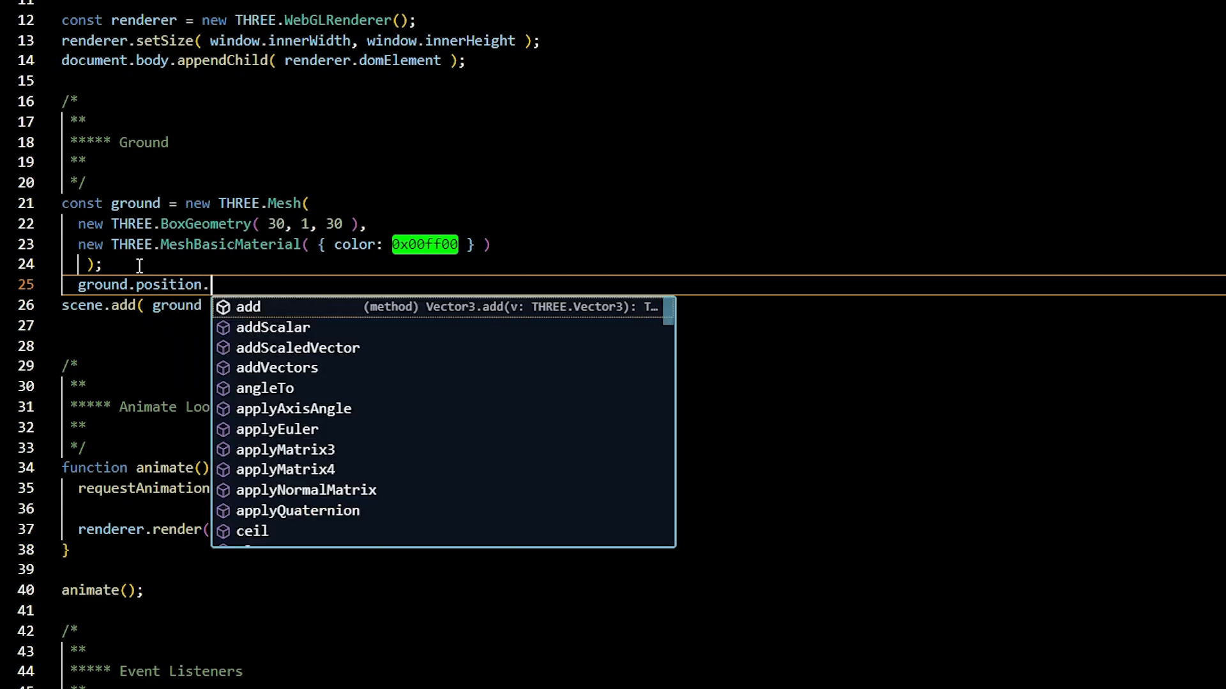
type("y=-1")
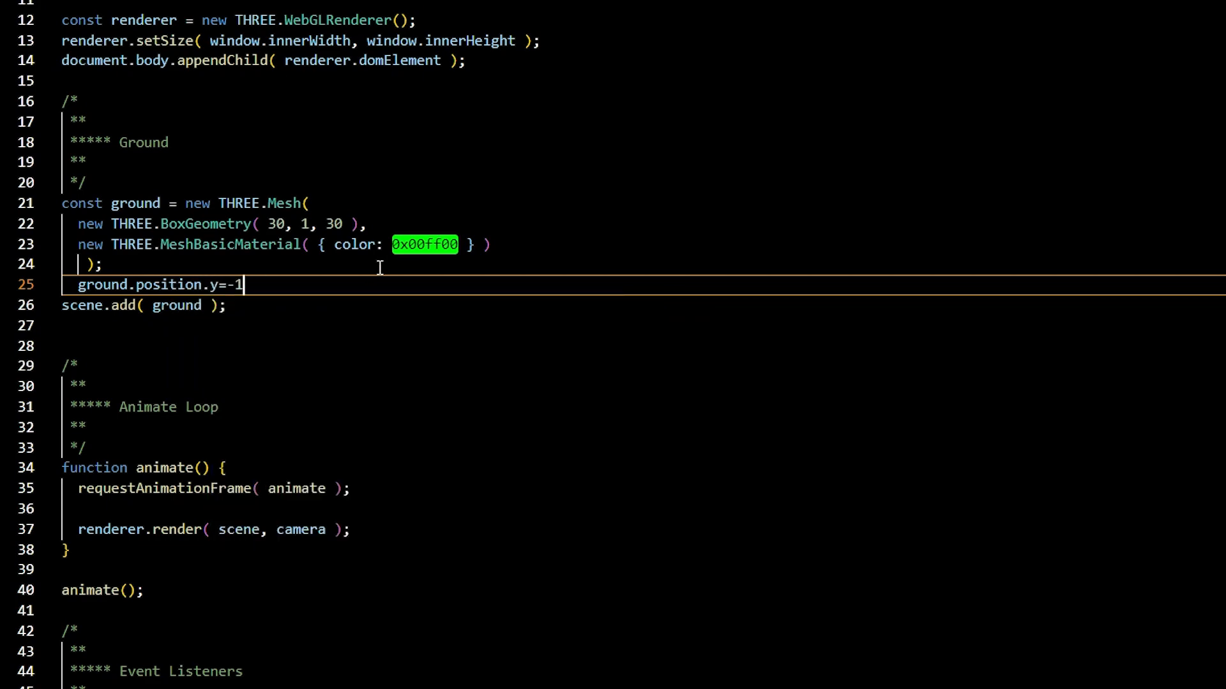
scroll("up", 3)
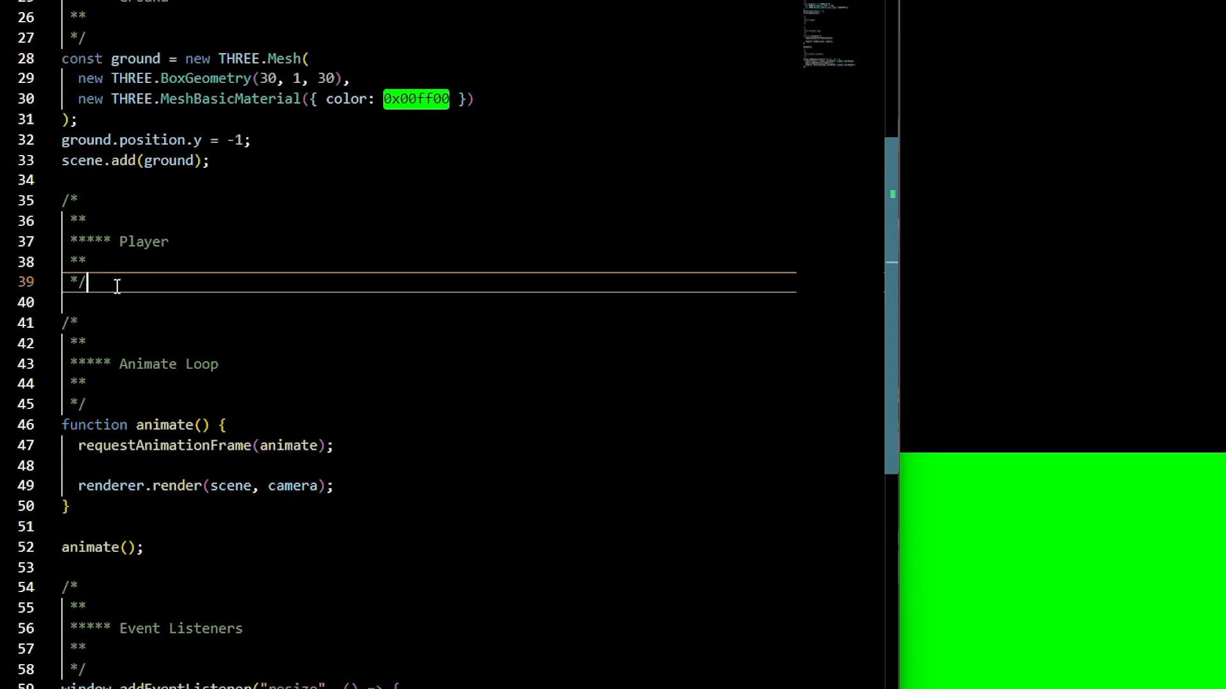
- Create a player mesh with BoxGeometry(0.5, 0.5, 0.5)
type("const player = new THREE.Mesh(")
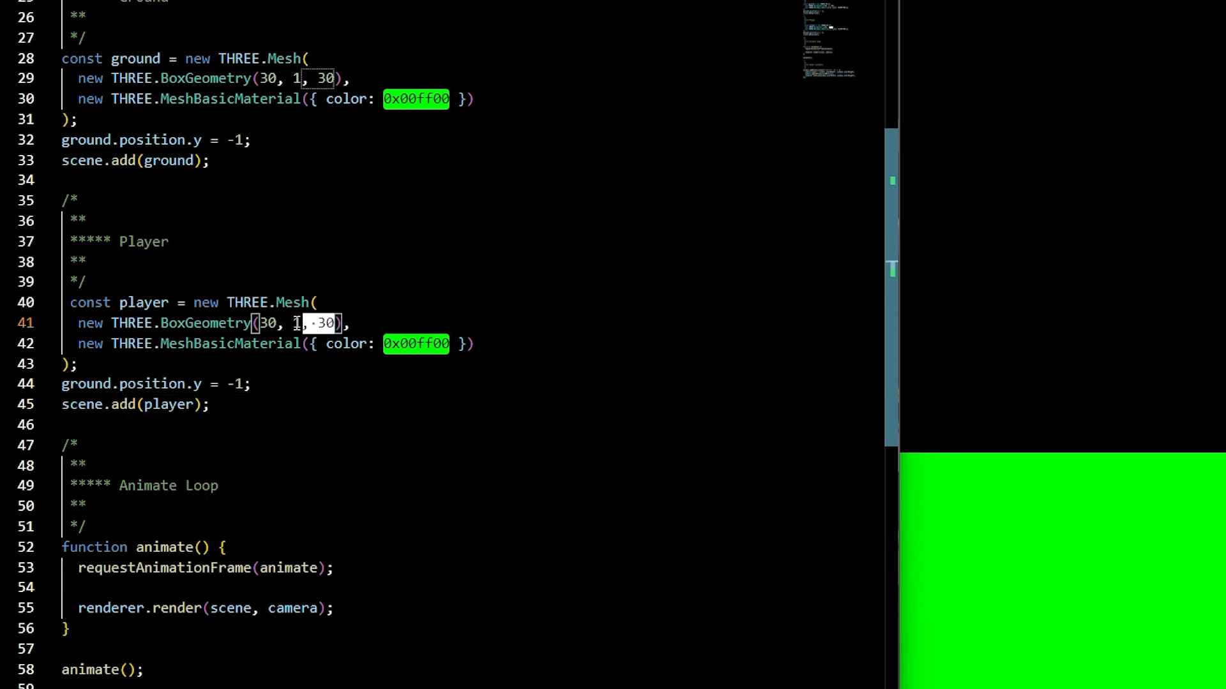
type("0.5, 0.5, 0.5")
type("const controls = new OrbitControls(camera, renderer.domElement);")
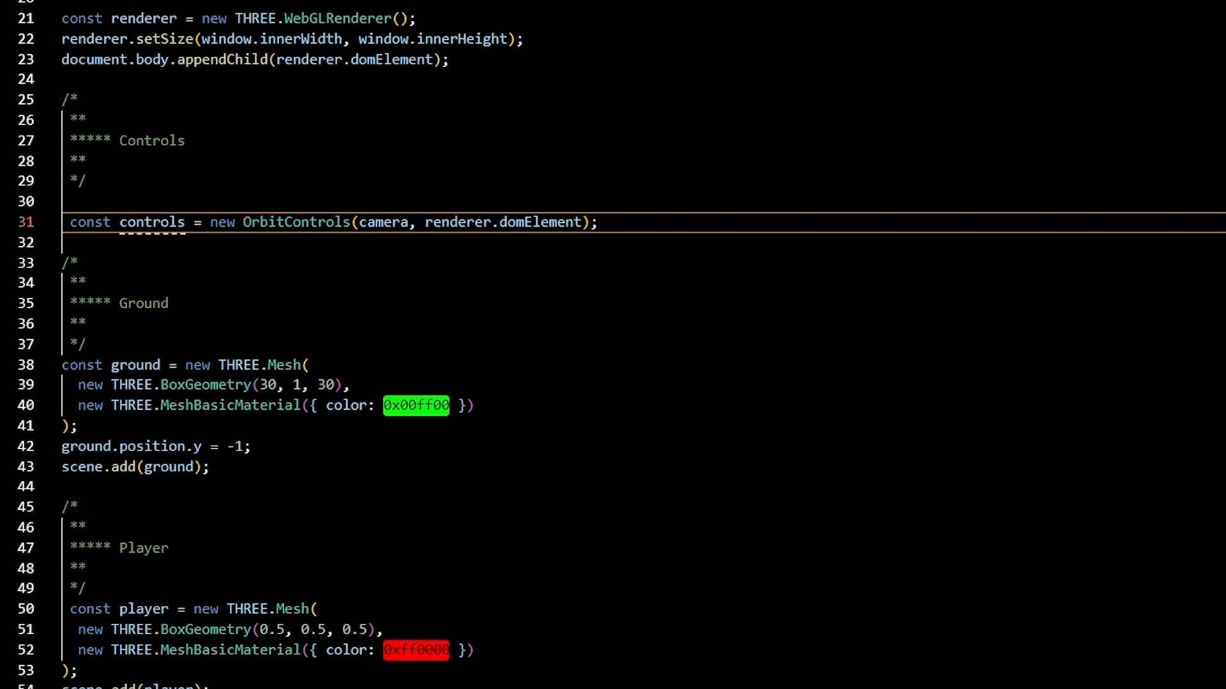
- Add OrbitControls on camera and renderer, calling controls.update() in animate()
scroll("down", 3)
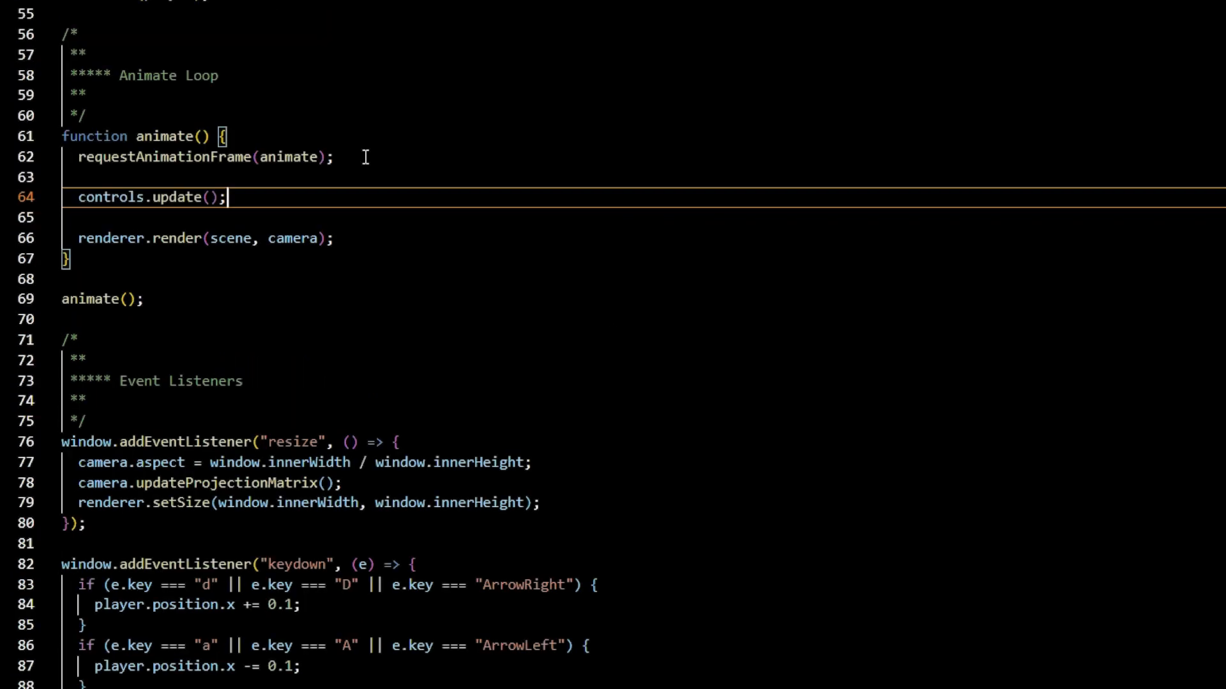
mouse_move(843, 84)
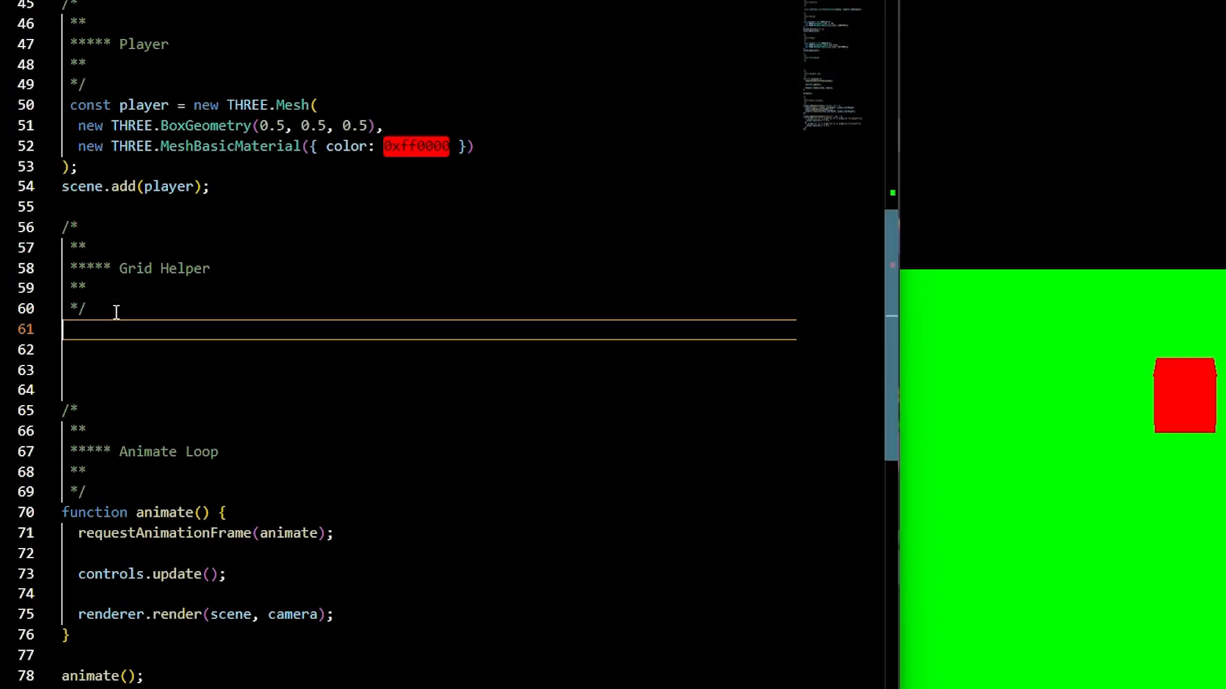
- Declare a GridHelper(30, 30) and add it to the scene
type("const gridHelper = new THREE.GridHelper(30, 30);")
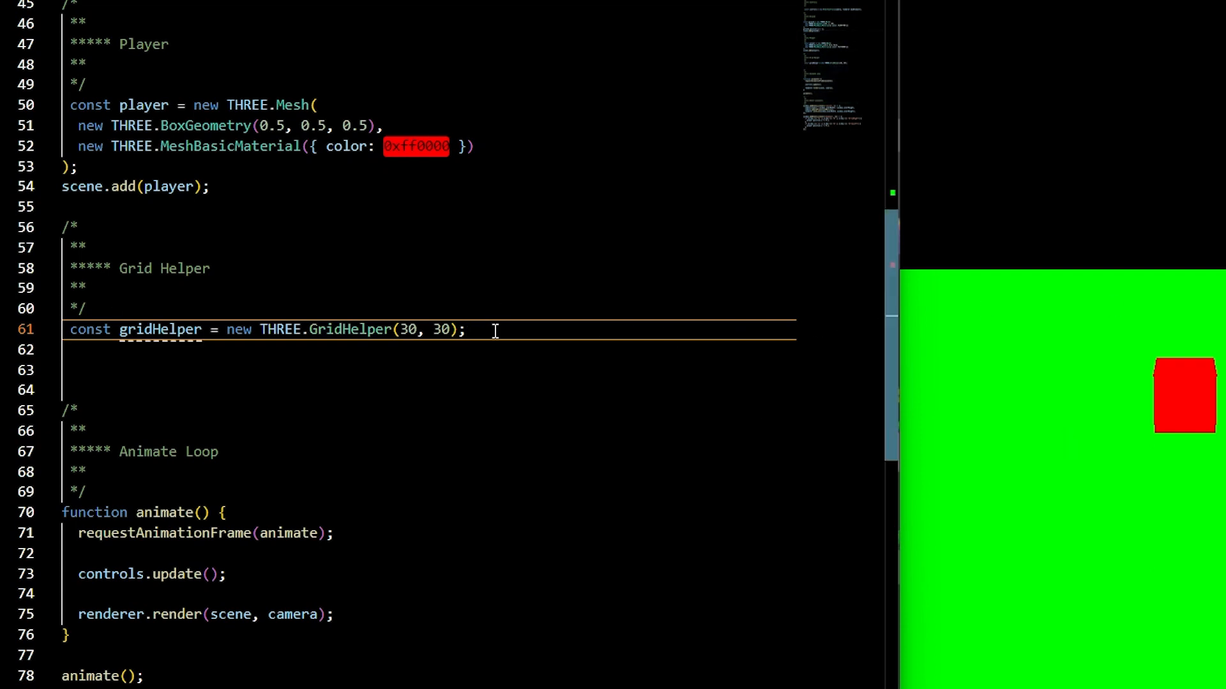
type("scene.add(gridHelper);")
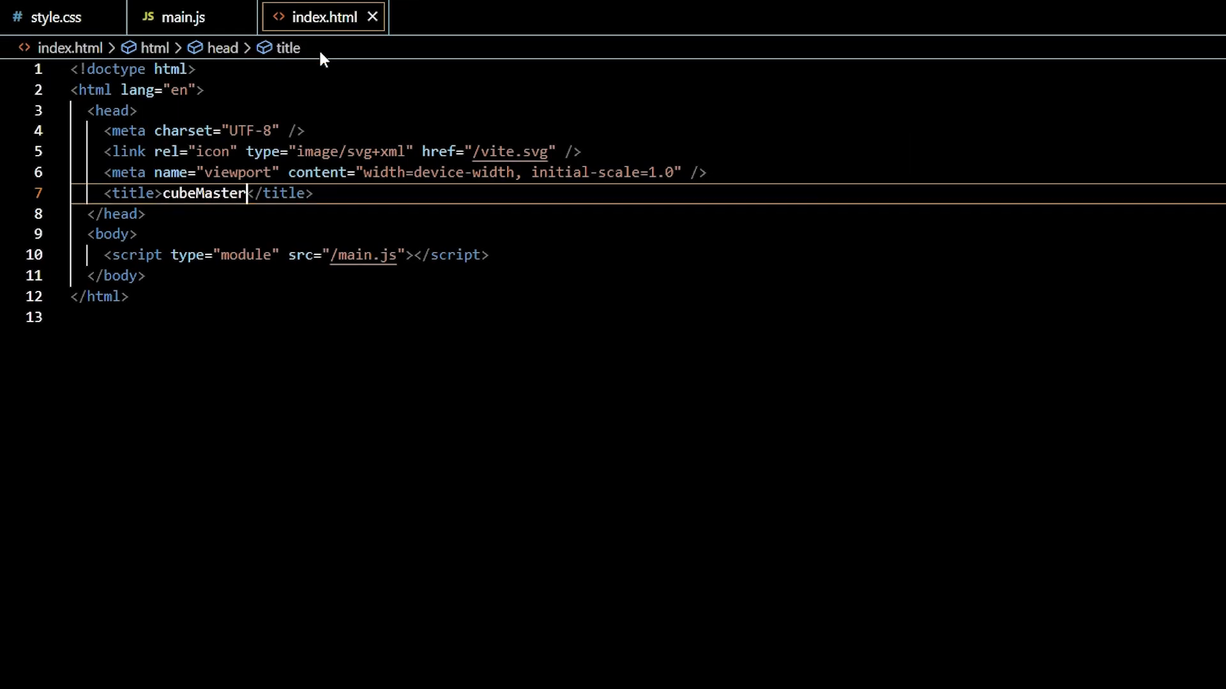
- Add a ui div with a 'Points: 00' heading and points span in index.html
left_click(153, 233)
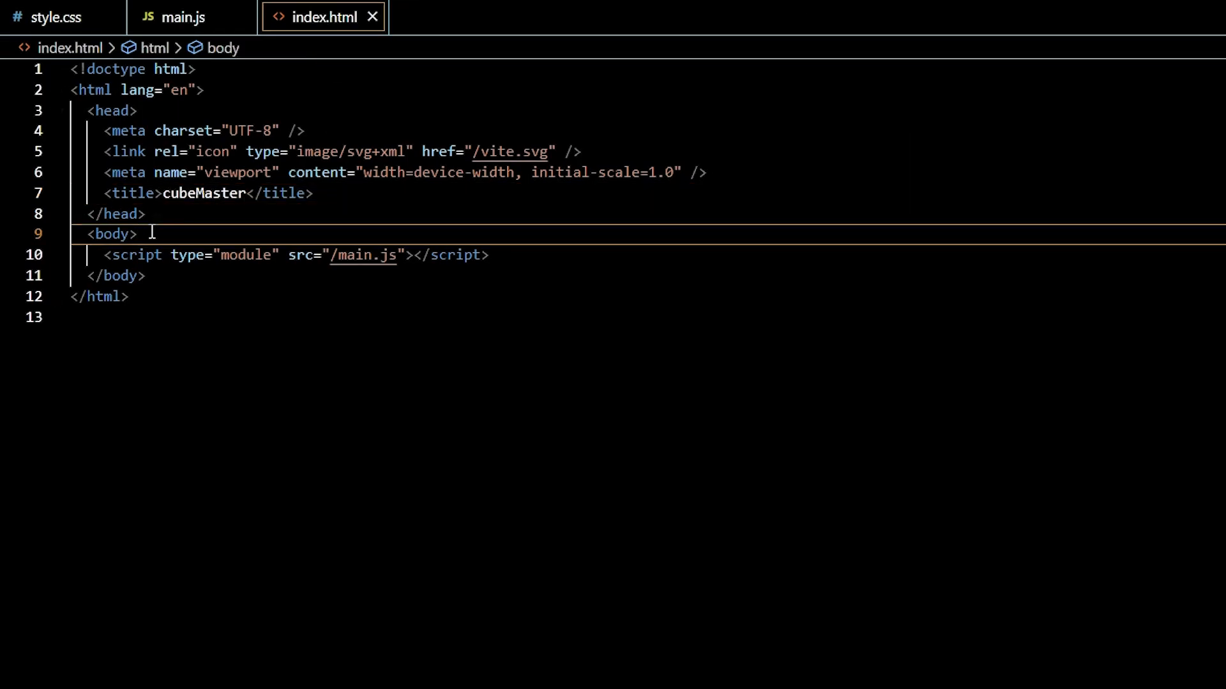
type("<div id=\"ui\"></div>")
type("<h1></h1>")
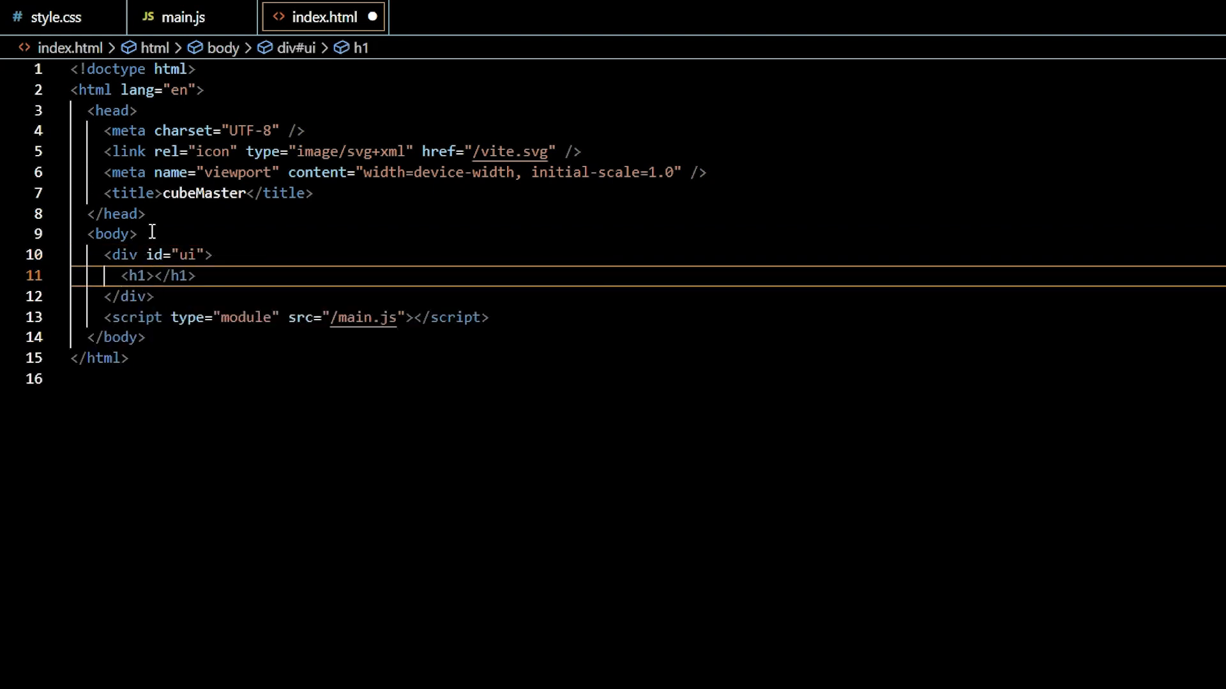
type("Points: span")
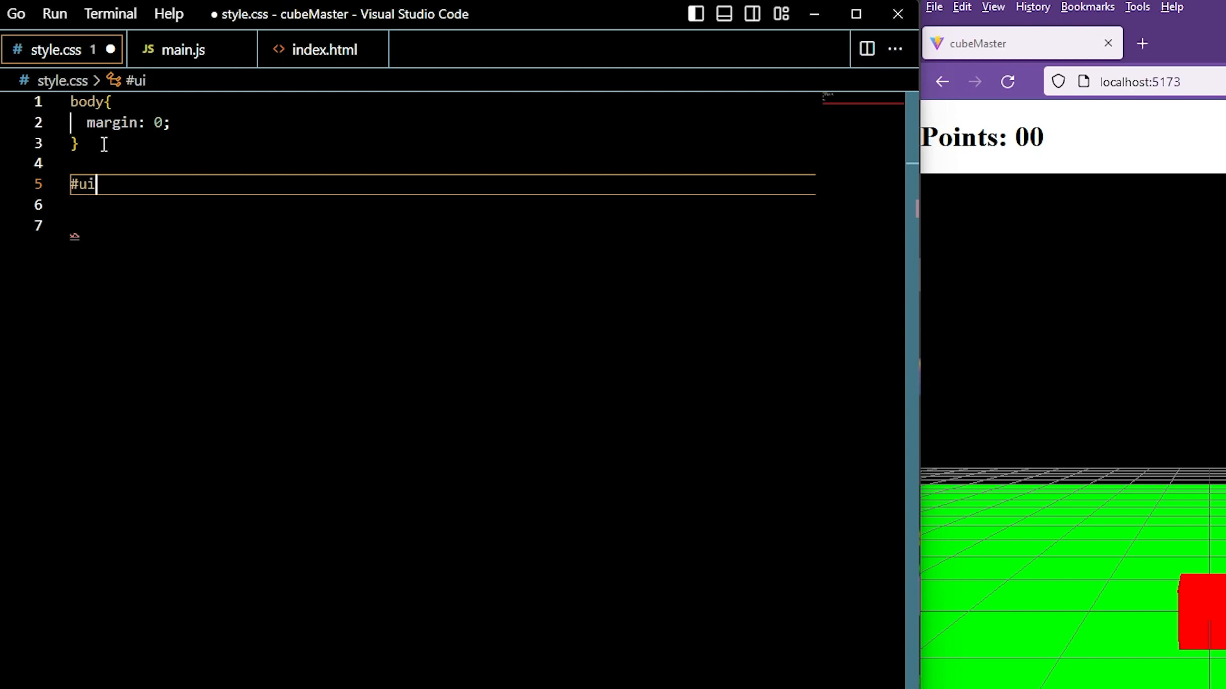
- Position #ui absolutely at top and left 10px, with whitesmoke h1 text
type("{")
type("top")
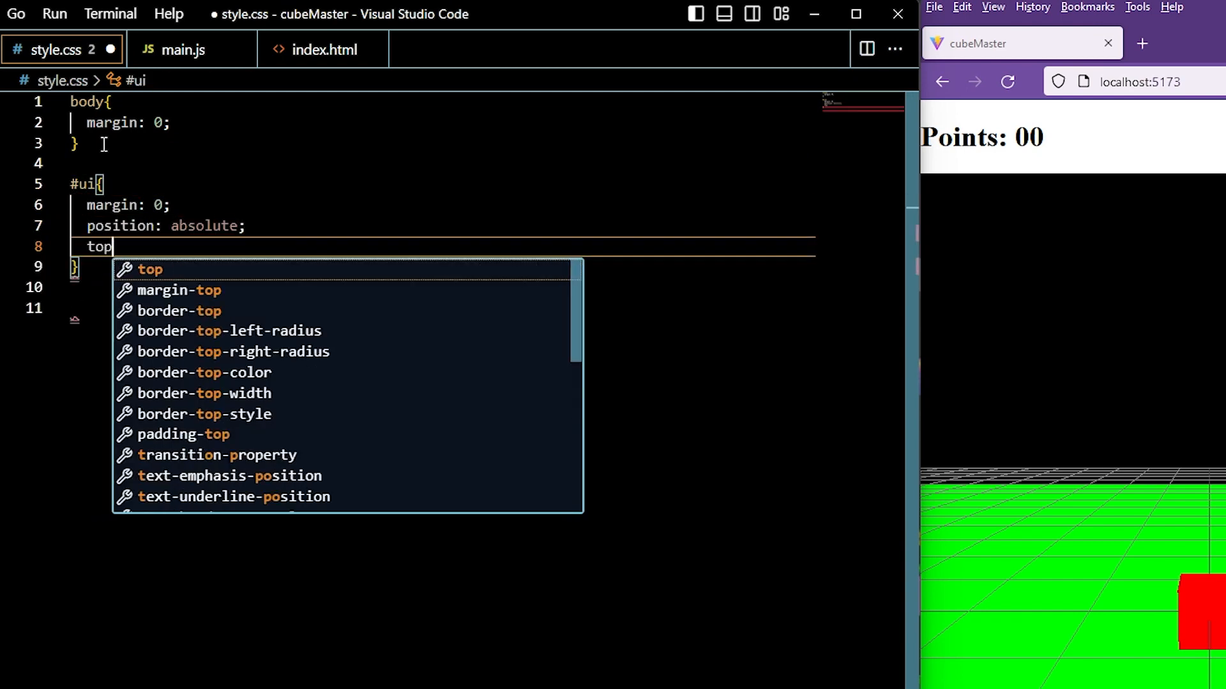
type(":10px;")
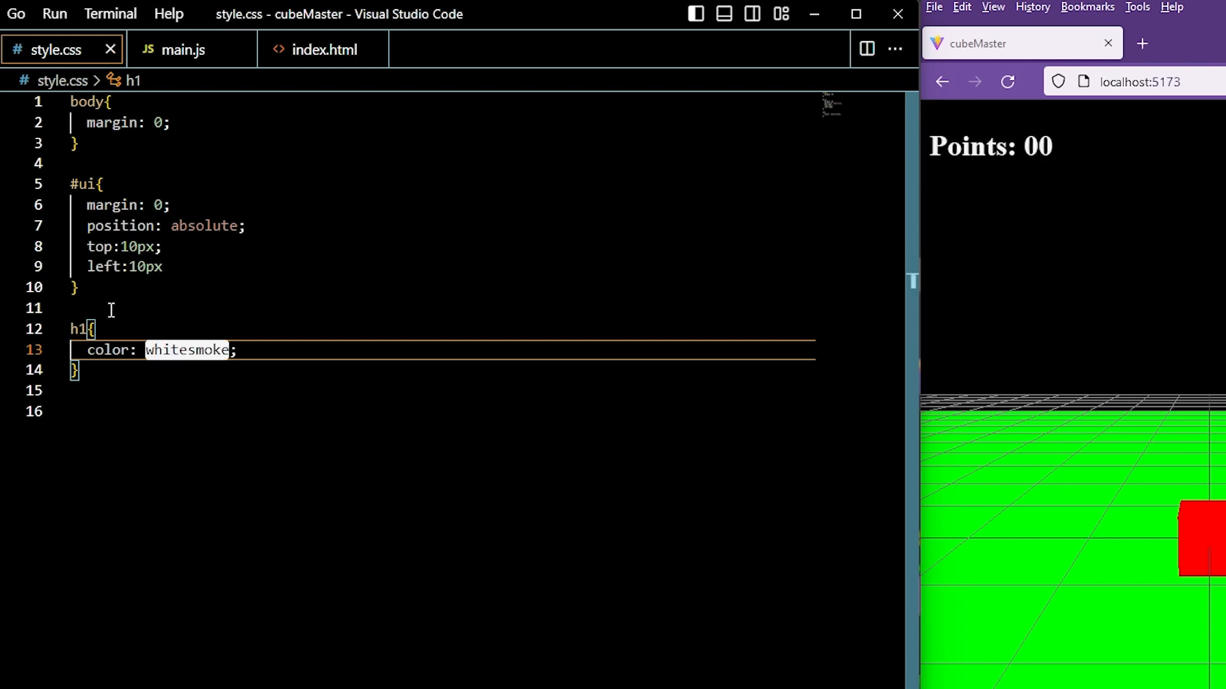
- In Variables, declare const pointsUI = document.querySelector("#points") and let points = 0
left_click(181, 49)
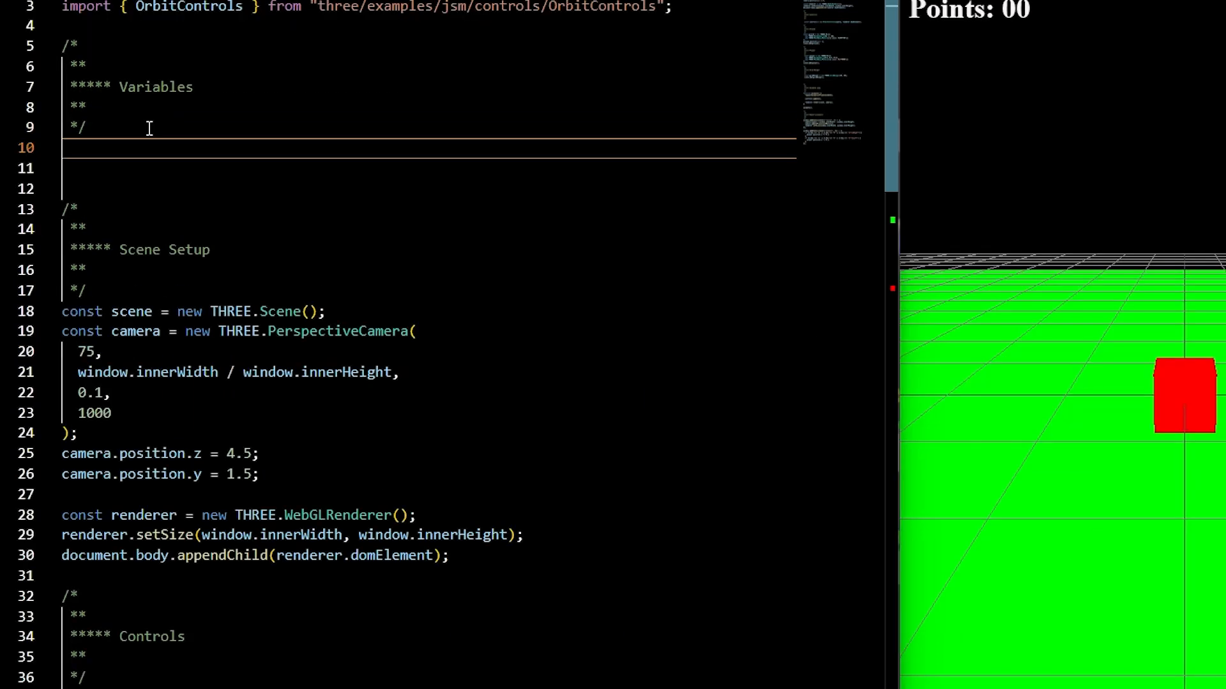
type("const pointsUI = document.querySelector(\"#points\");")
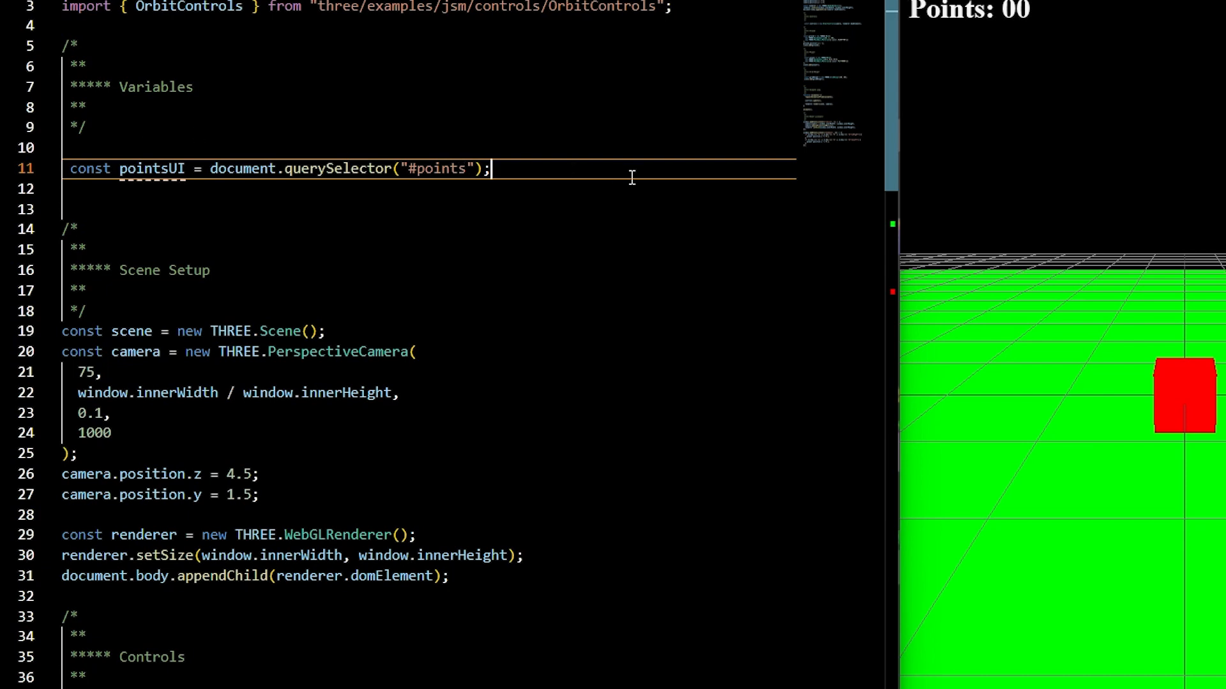
mouse_move(616, 177)
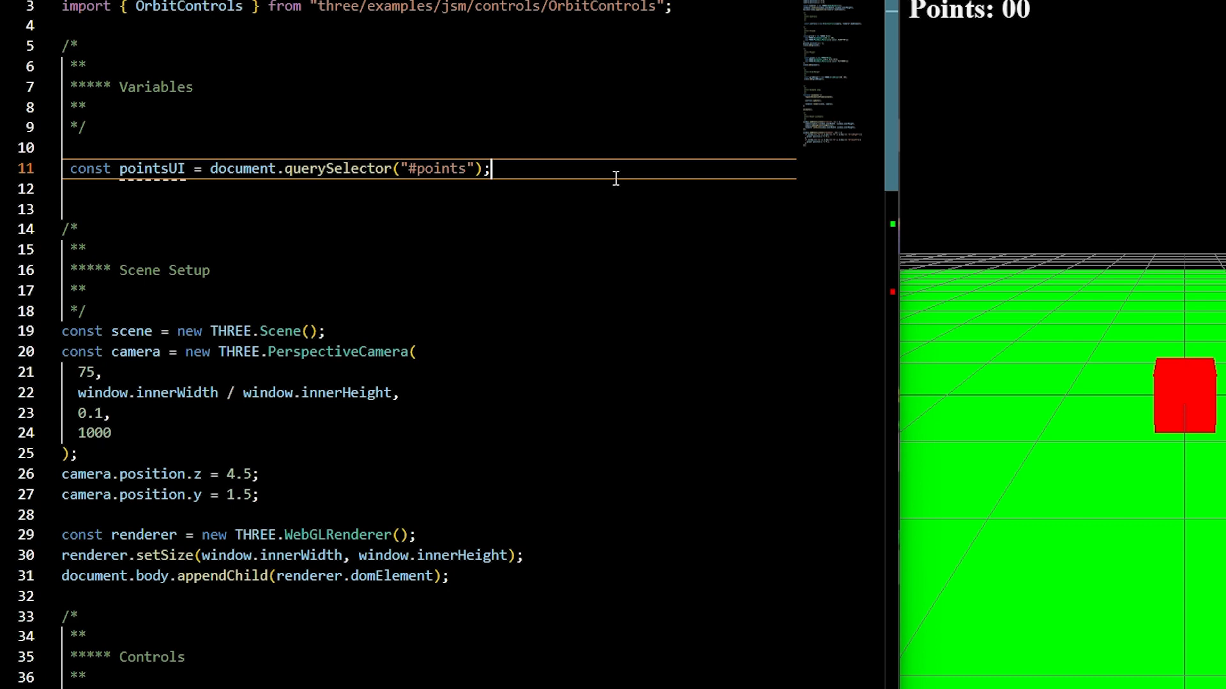
type("let")
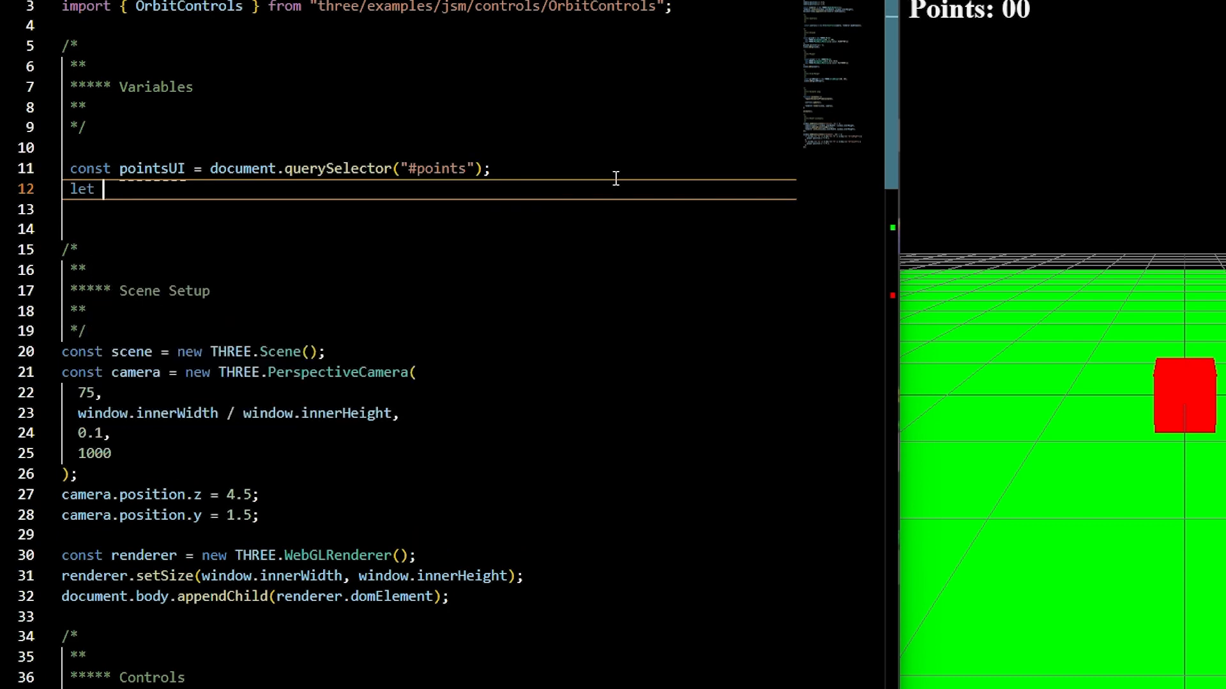
type("points = 0")
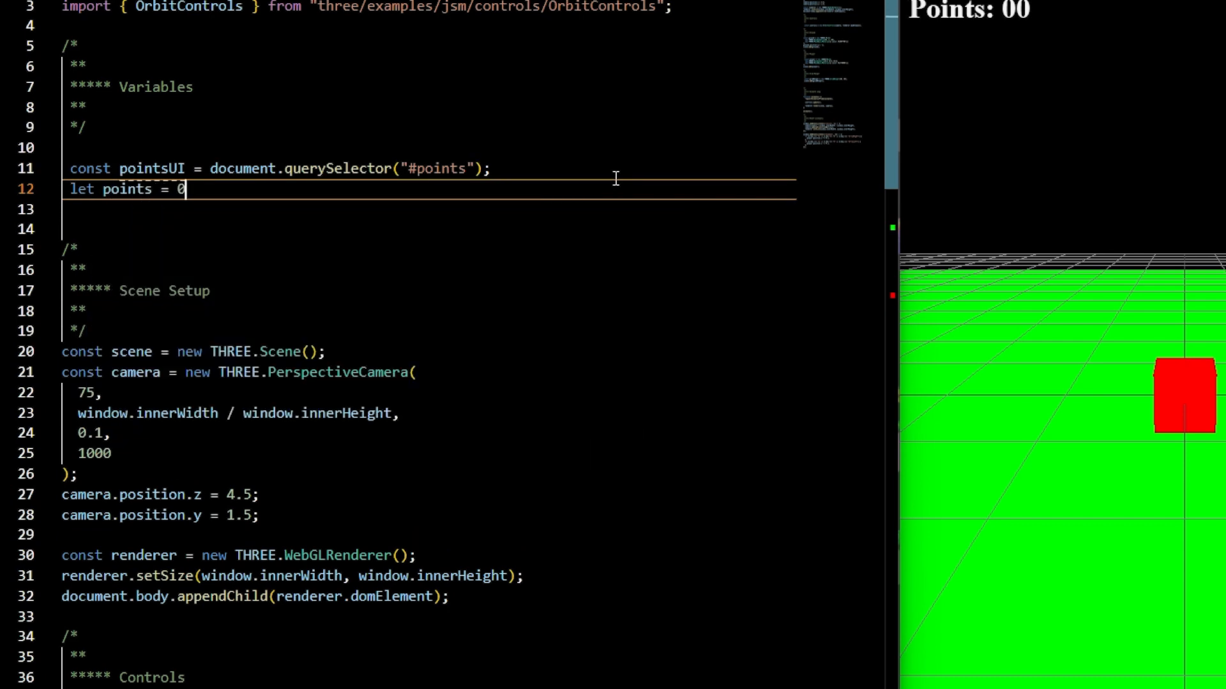
mouse_move(563, 197)
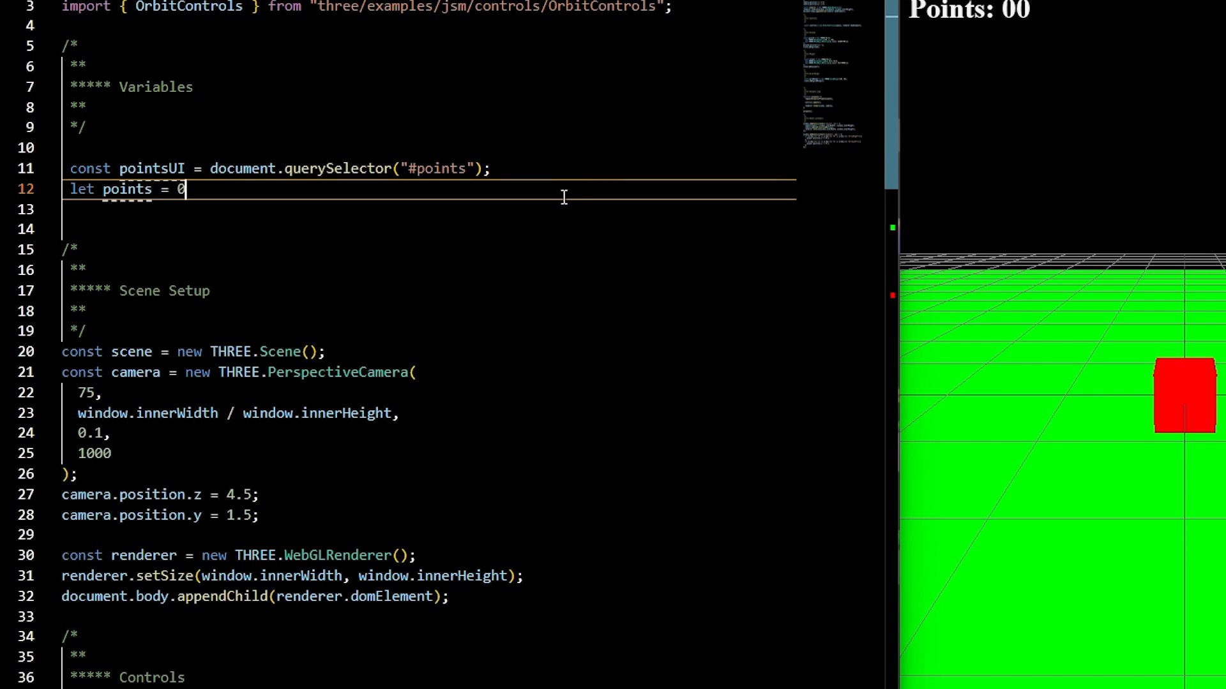
scroll("down", 3)
type("const powerup= new THREE.Mesh(")
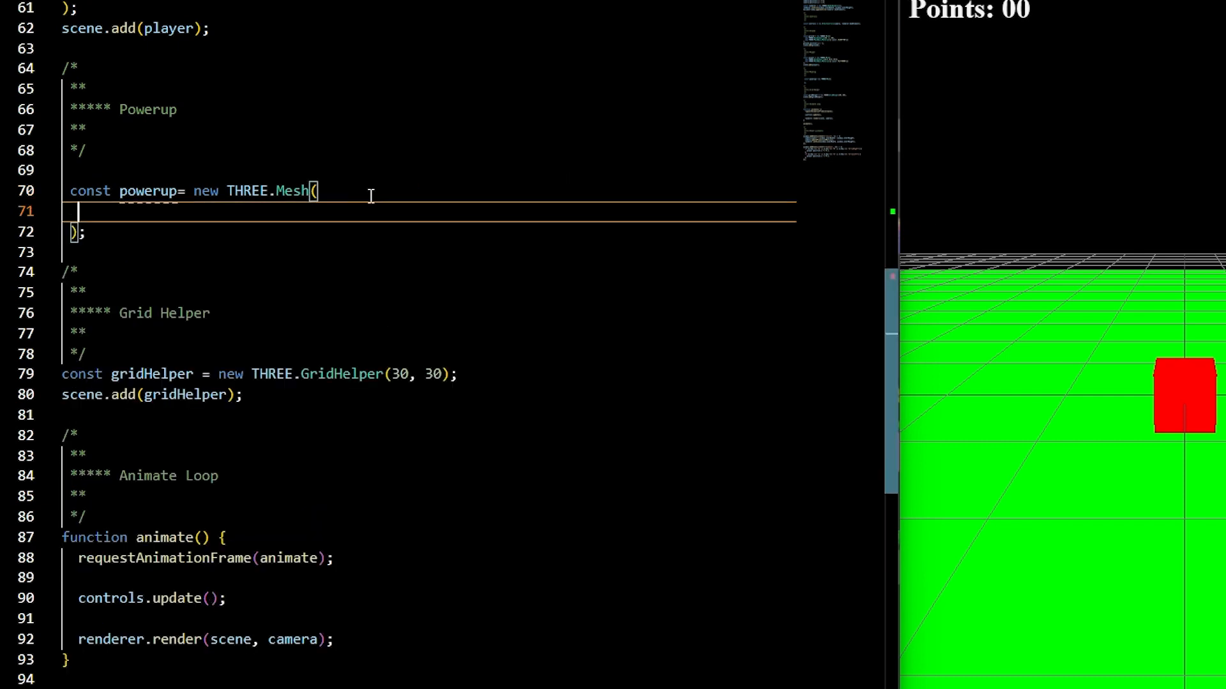
- Create a yellow TorusGeometry(1, 0.4, 16, 50) powerup, add it to the scene, scale 0.1
type("new THREE.TorusGeometry( 1, 0.4, 16, 50 ),")
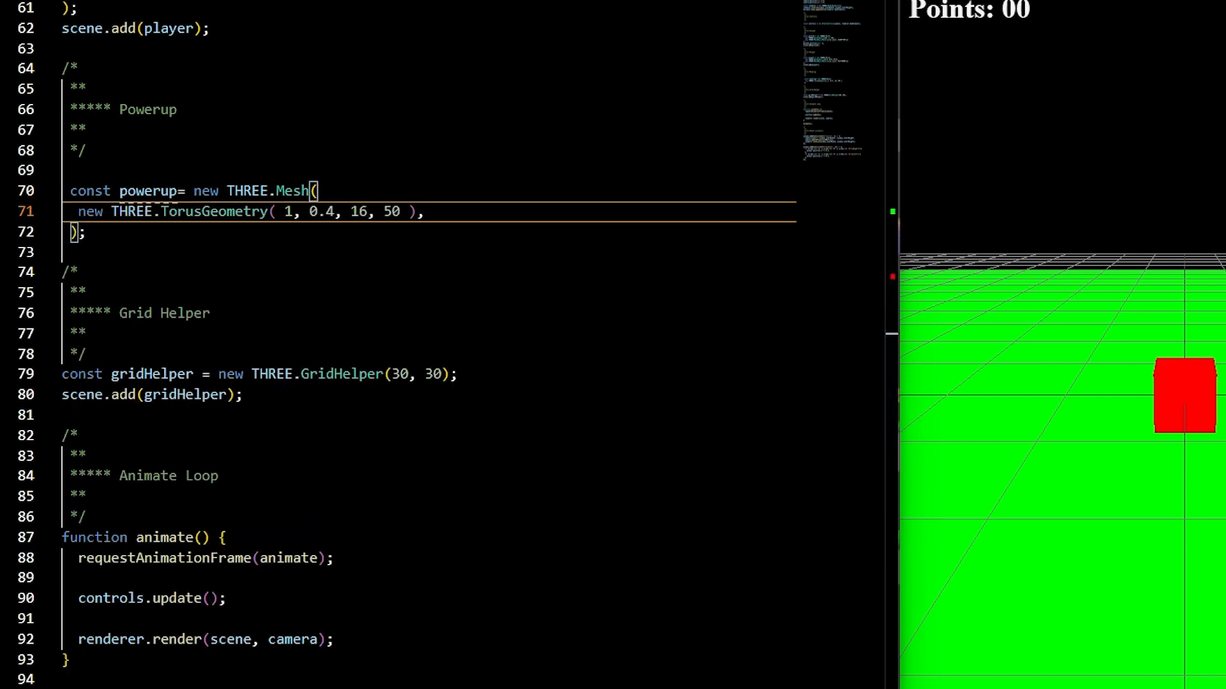
type("new THREE.MeshBasicMaterial({ color: 0xFFFF00})")
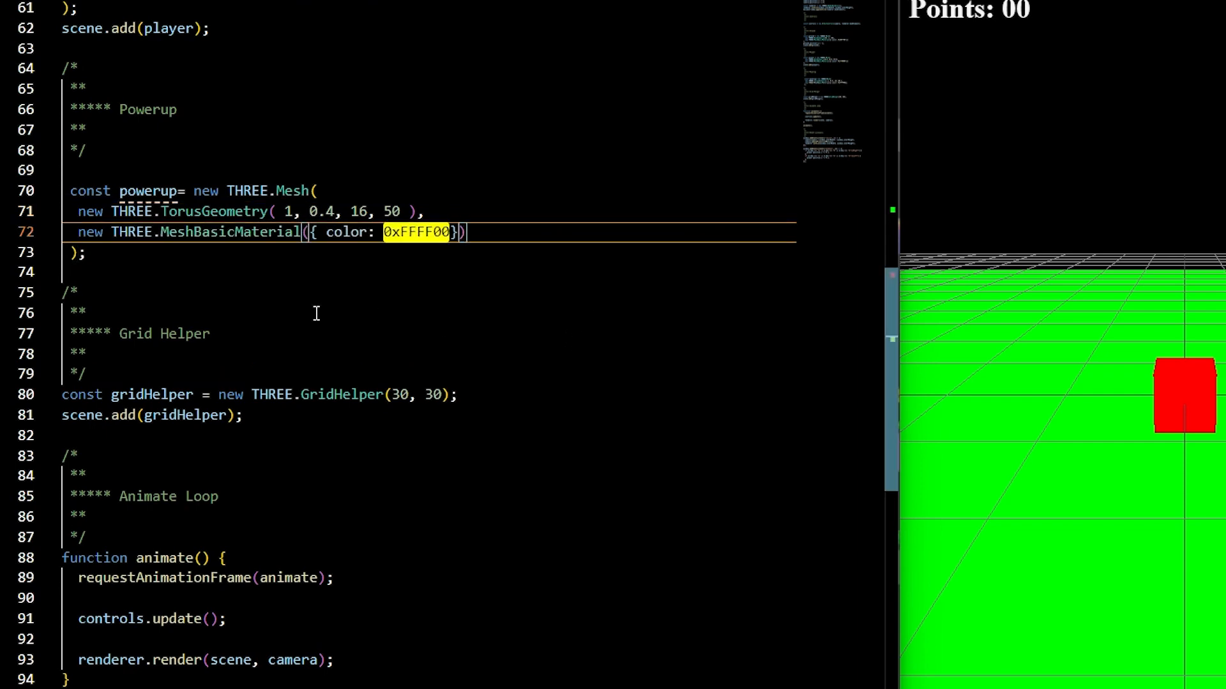
type("scene.add(powerup);")
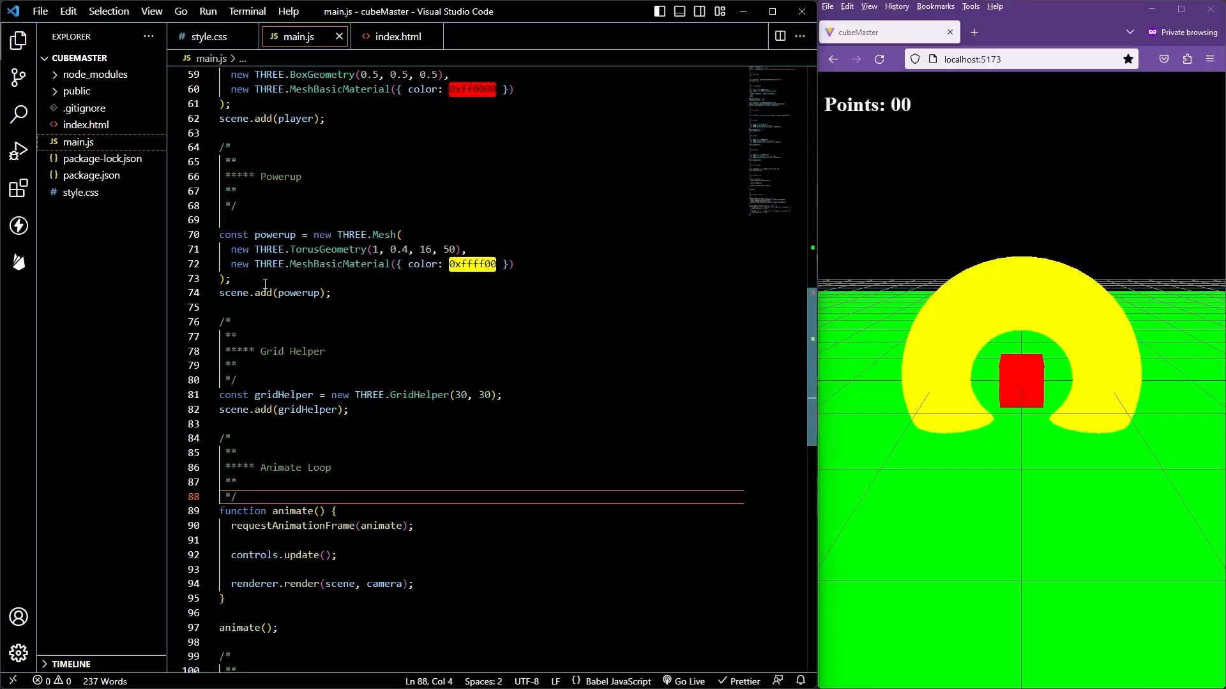
key("Enter")
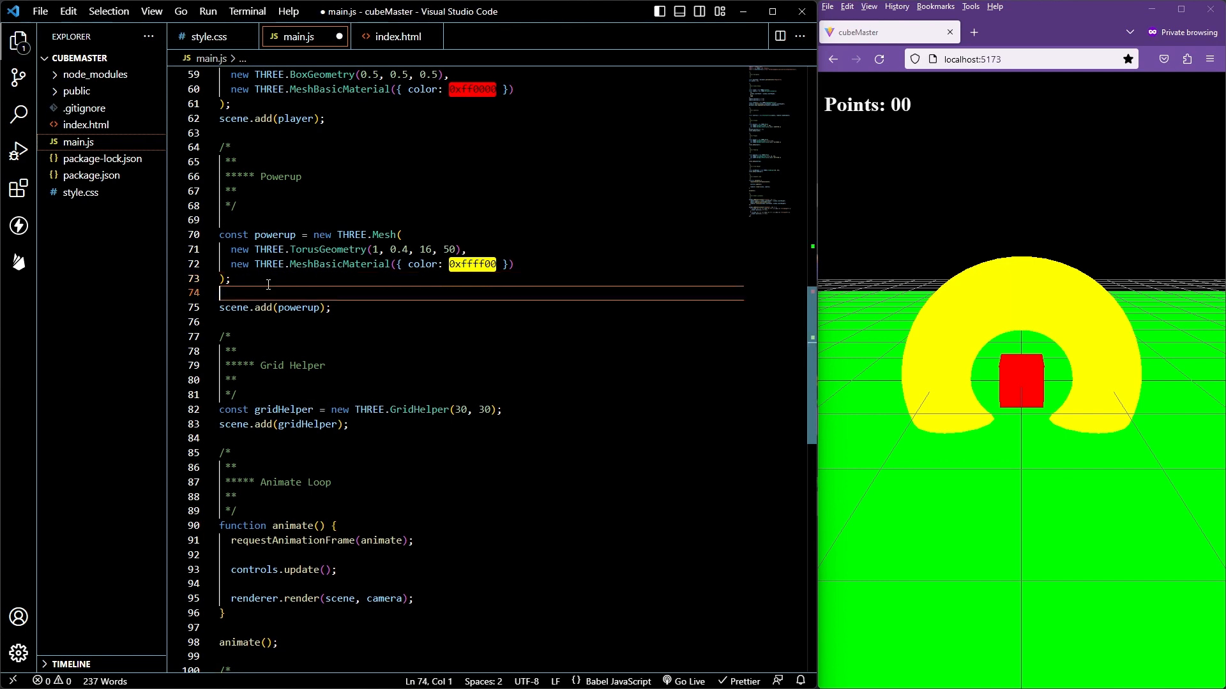
type("powerup.scale.set(0.1, 0.1, 0.1)")
type("const powerups = [")
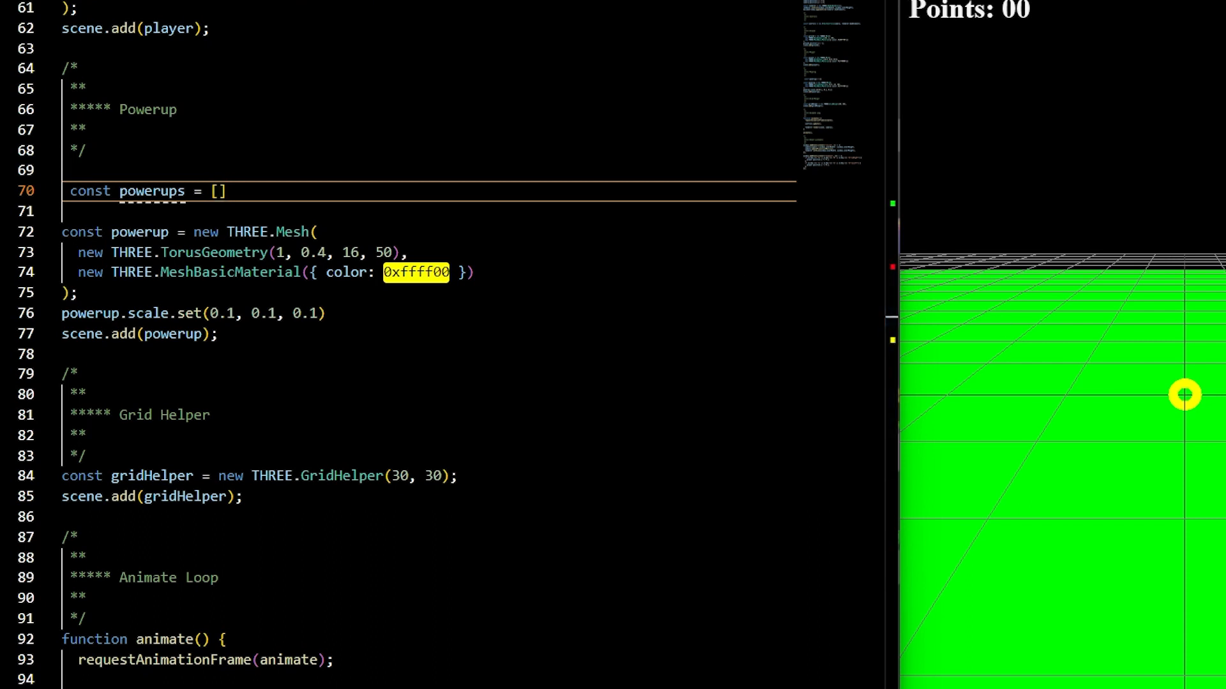
- Wrap the powerup in a ten-iteration for loop, naming each "powerup"+i+1 and offsetting x
type("for (let i = 0; i < 10; i++) {")
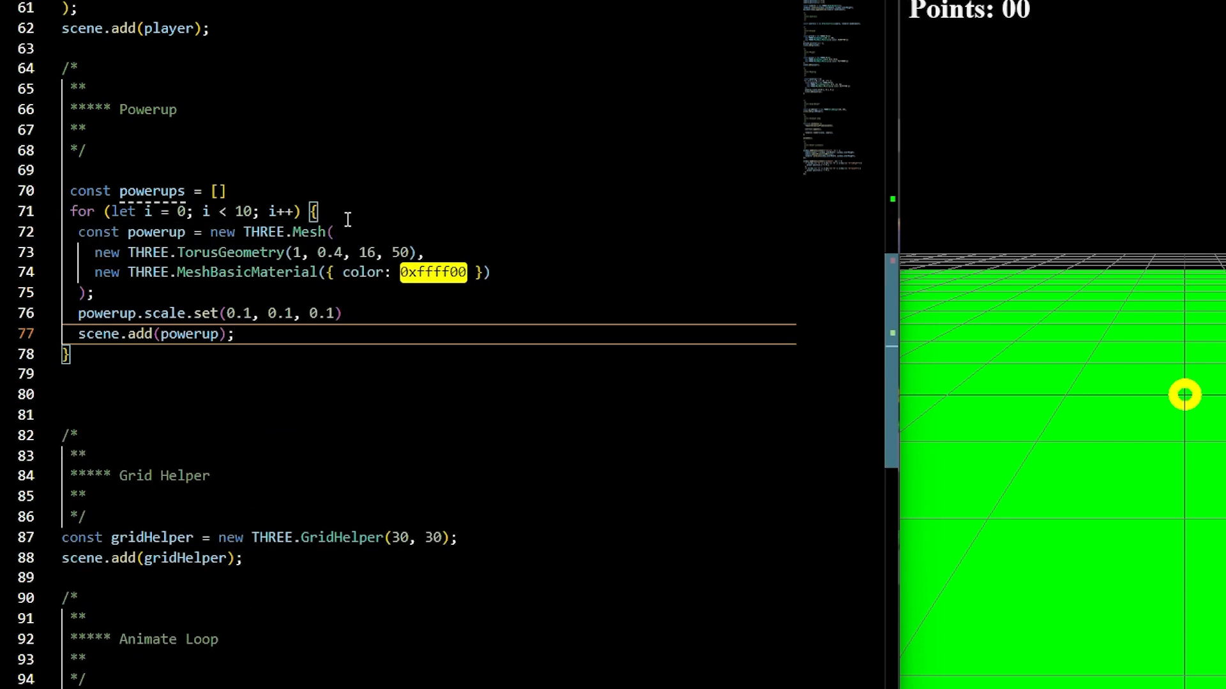
type("powerup.name=\"powerup\"+")
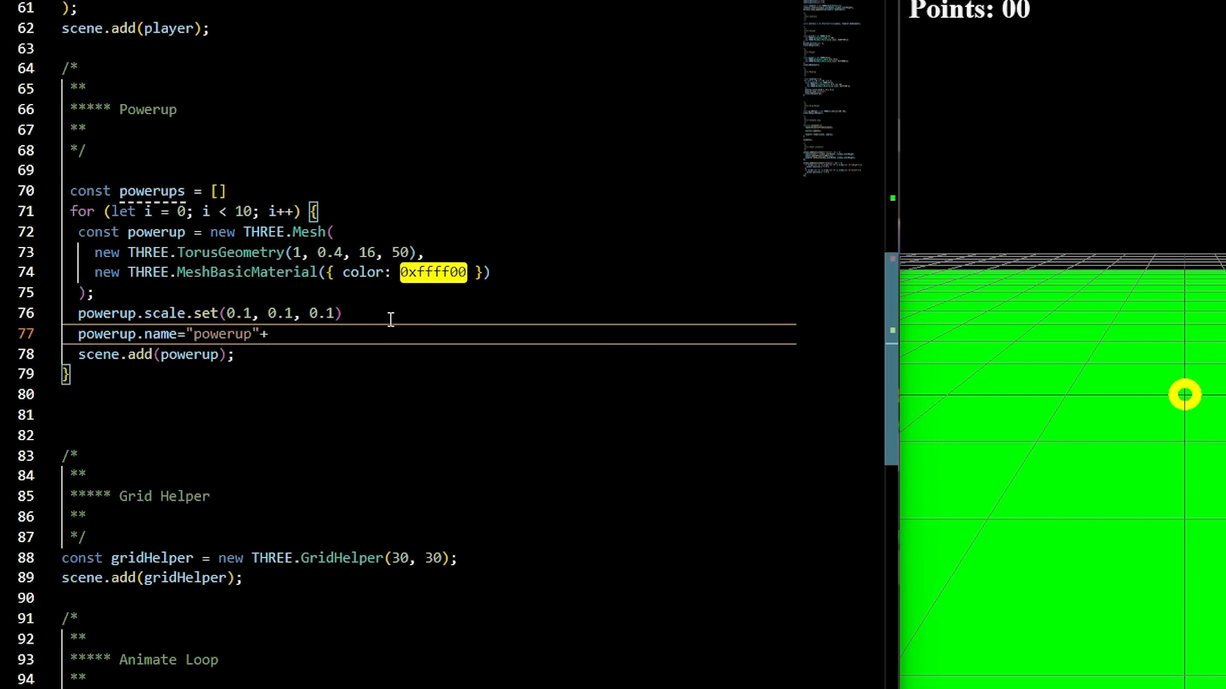
type("i+1")
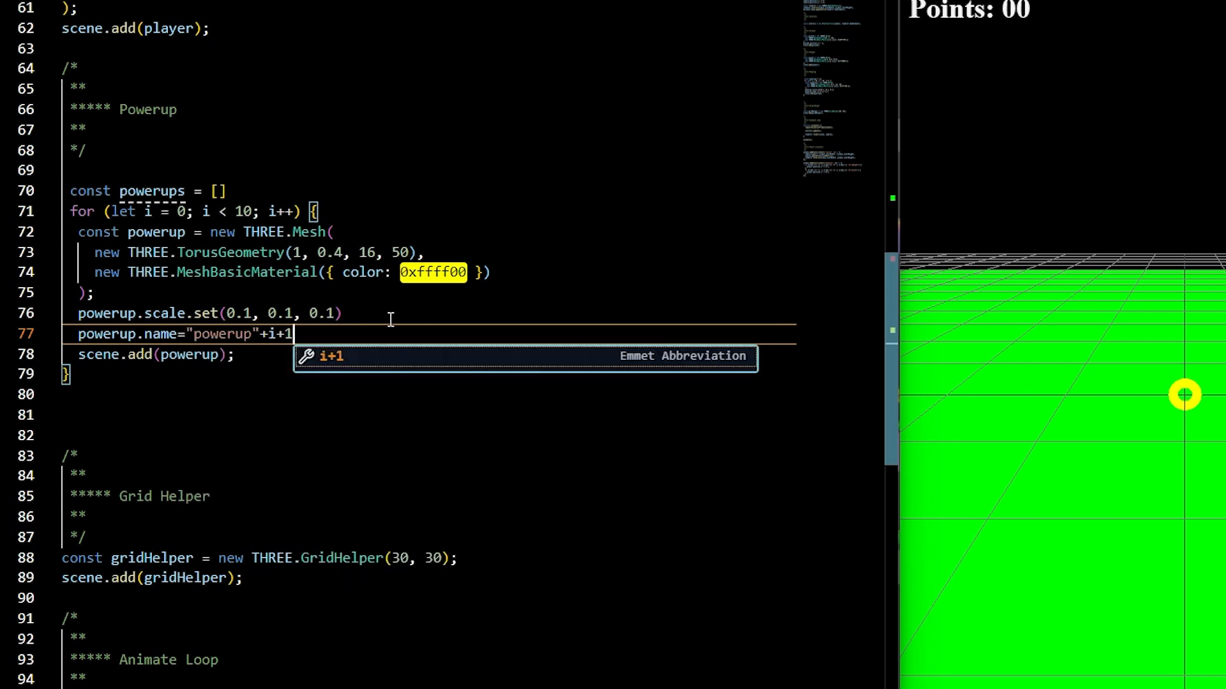
type("powerup.position.x=i+")
type("const randomRangeNum = (")
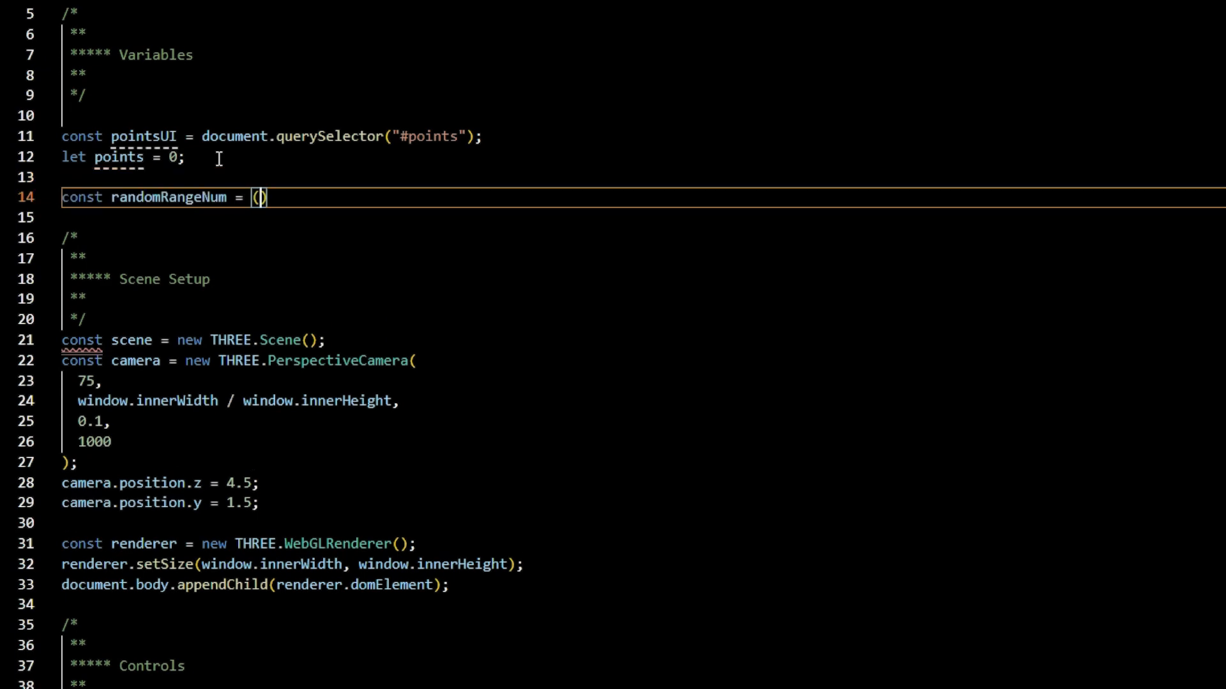
- Write randomRangeNum(max, min) returning Math.floor(Math.random()*(max-min+1)+min), then save
type("max,min)=>{")
left_click(643, 217)
type("return Math.floor(Math.random() * (max - min + 1) + min);")
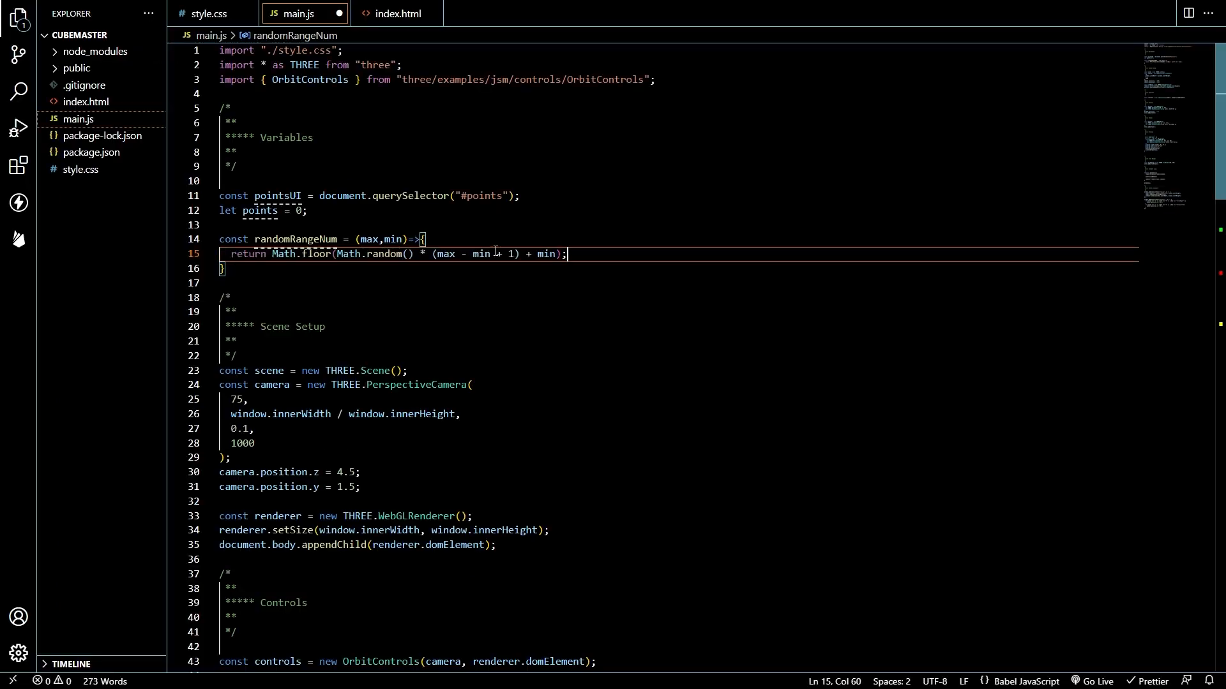
key("ctrl+s")
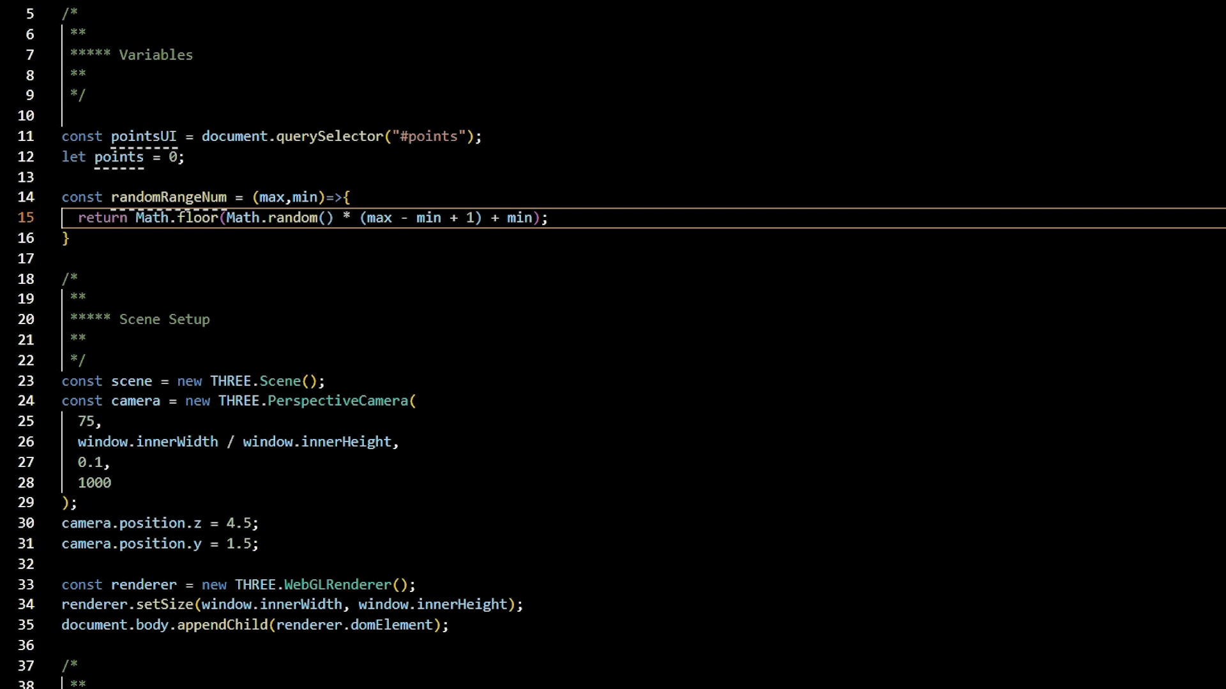
- Position powerups at randomRangeNum(8,-8) on x and randomRangeNum(-5,-10) on z, pushing into powerups
scroll("down", 3)
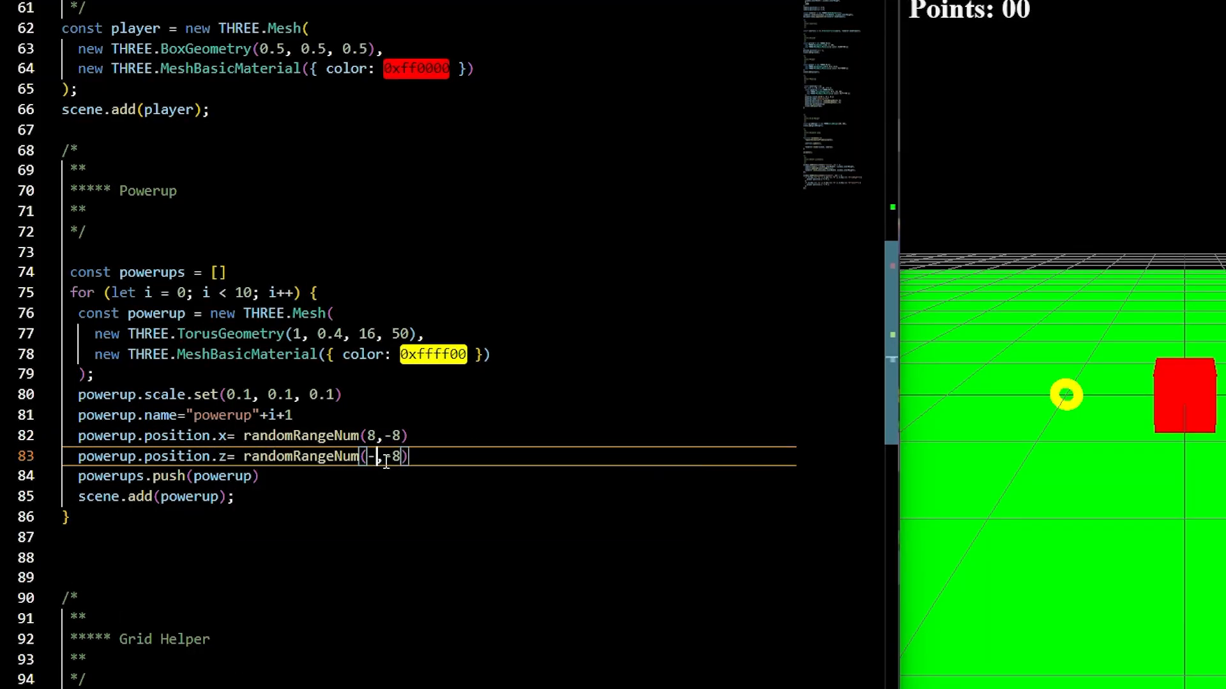
type("-5,-10")
type("const moveObstacles =")
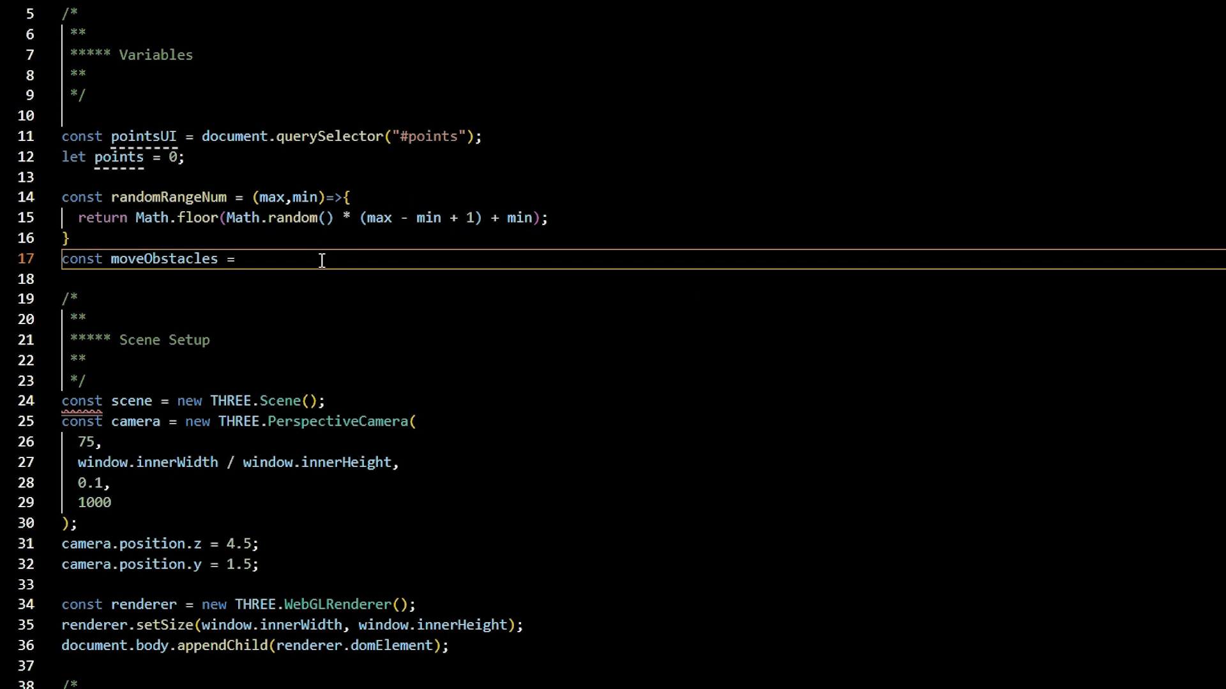
- Define moveObstacles(arr, speed, maxX, minX, maxZ, minZ) and call moveObstacles(powerups, 0.1, 8, -8, -5, -10) in animate()
type("(arr, speed, maxX, minX, maxZ, minZ)")
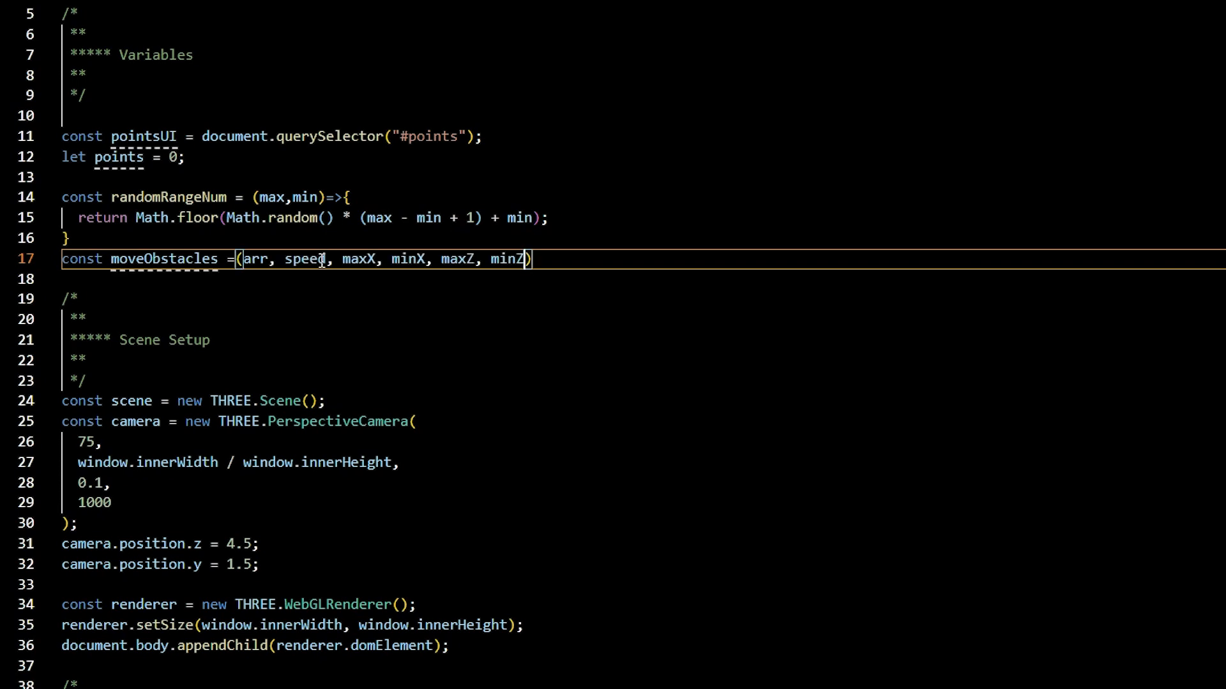
type("=>{}")
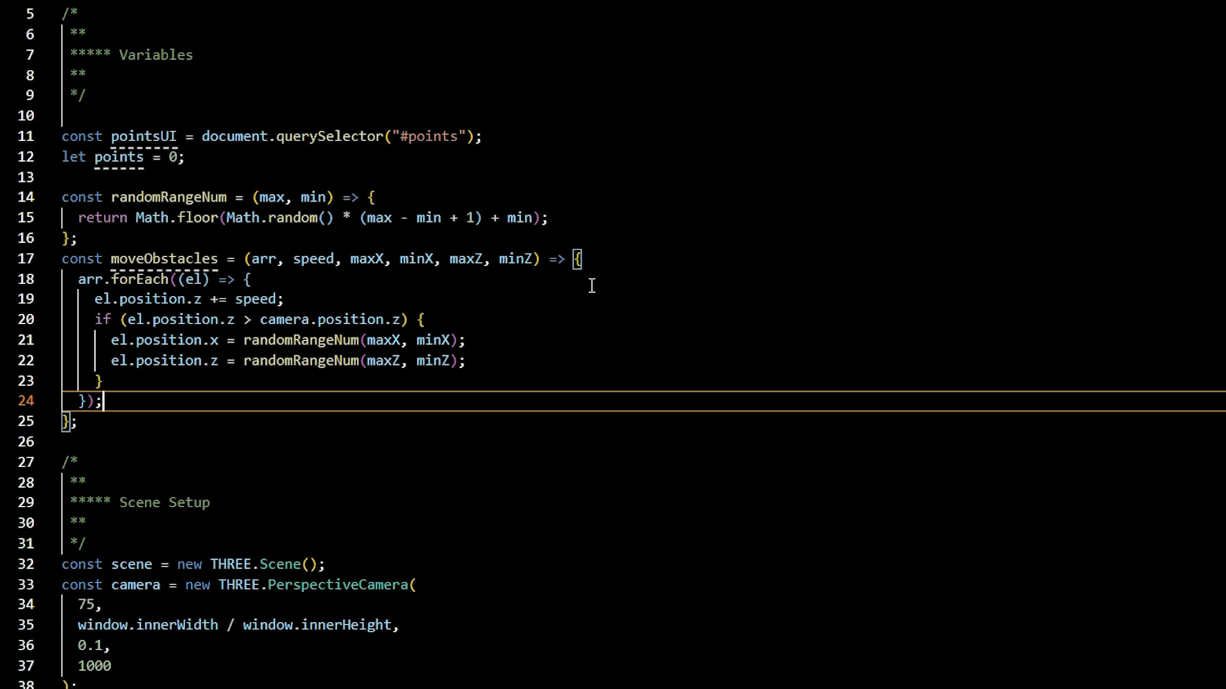
mouse_move(123, 402)
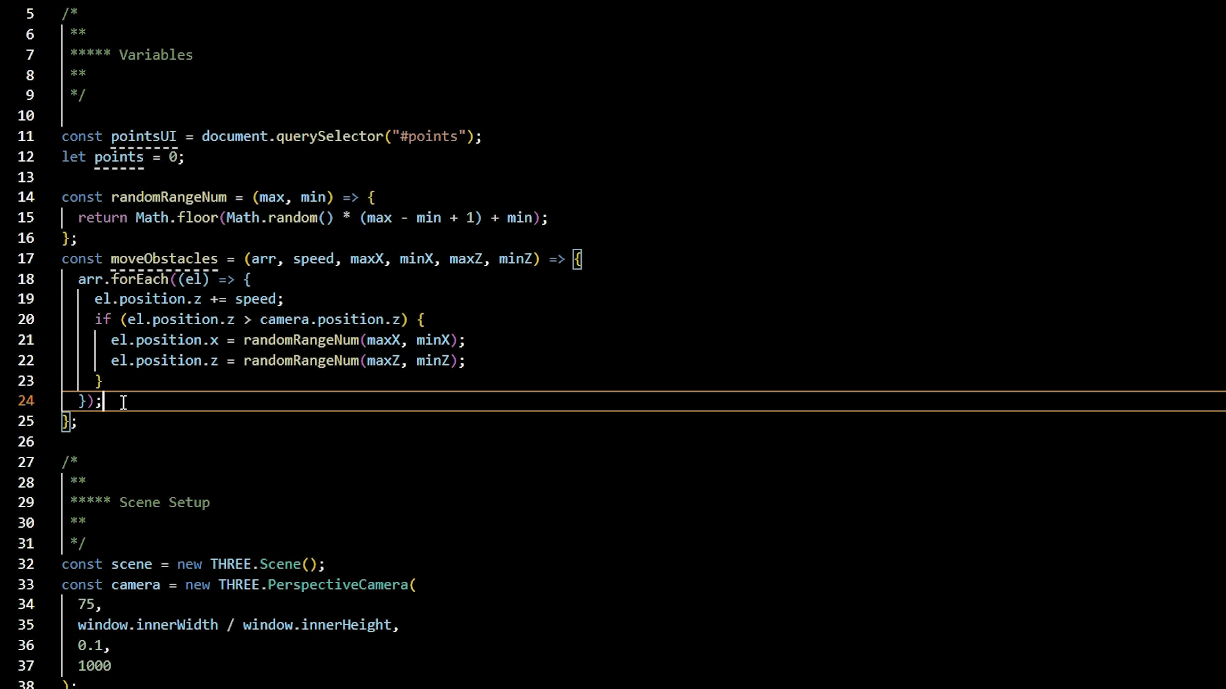
mouse_move(115, 383)
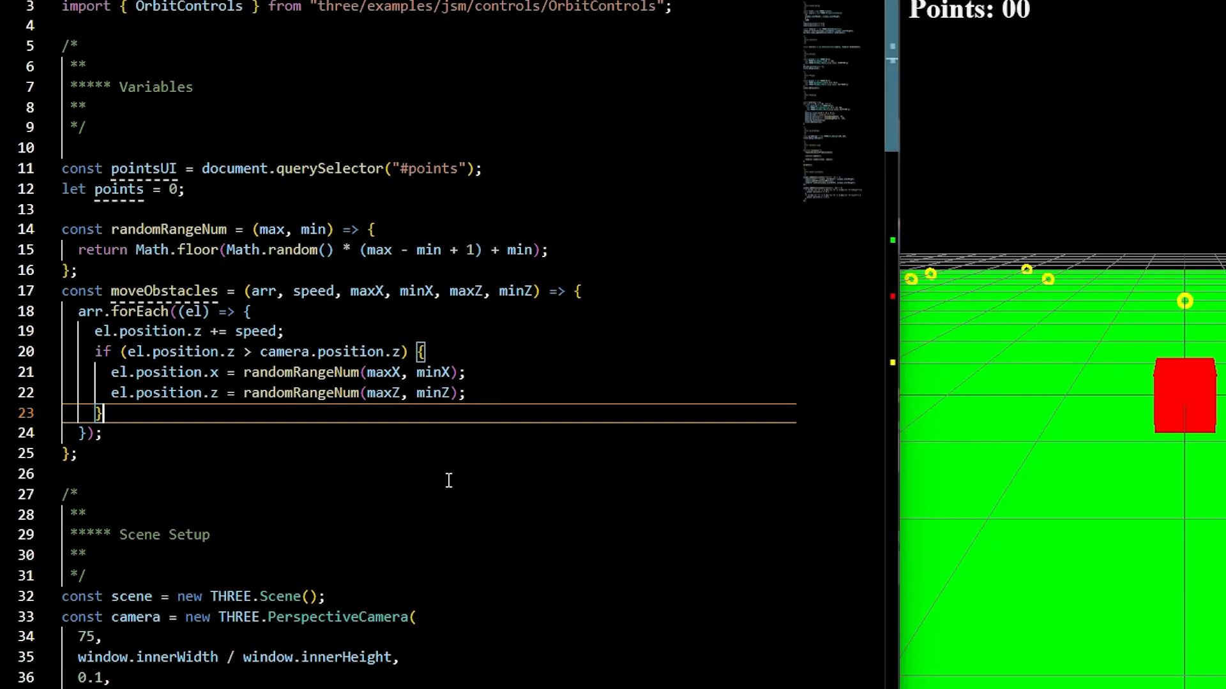
scroll("down", 3)
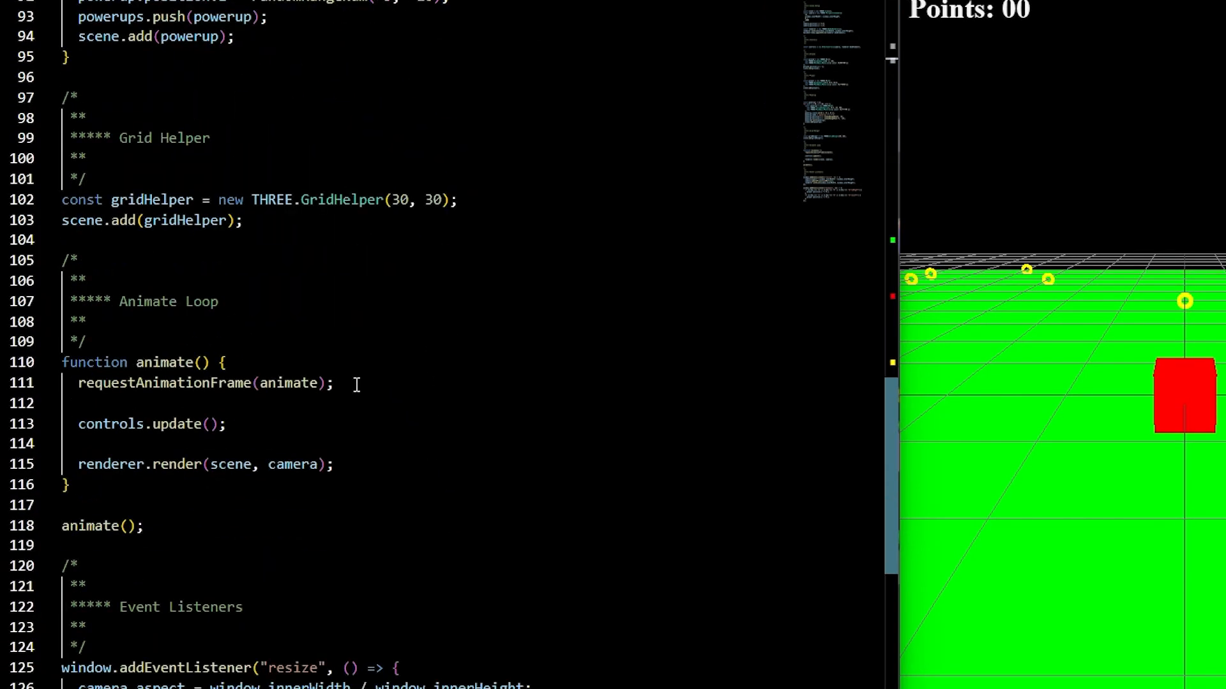
type("moveObstacles(powerups, 0.1, 8, -8, -5, -10)")
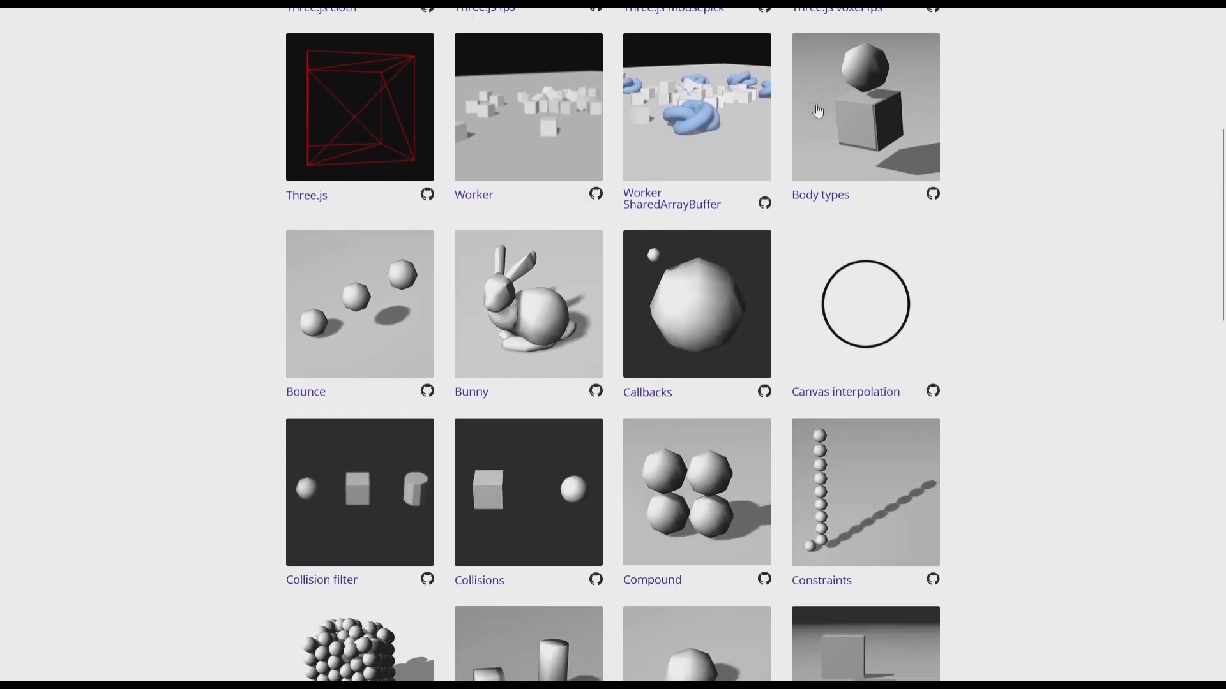
- Scroll through the cannon-es examples gallery in Chrome
scroll("down", 3)
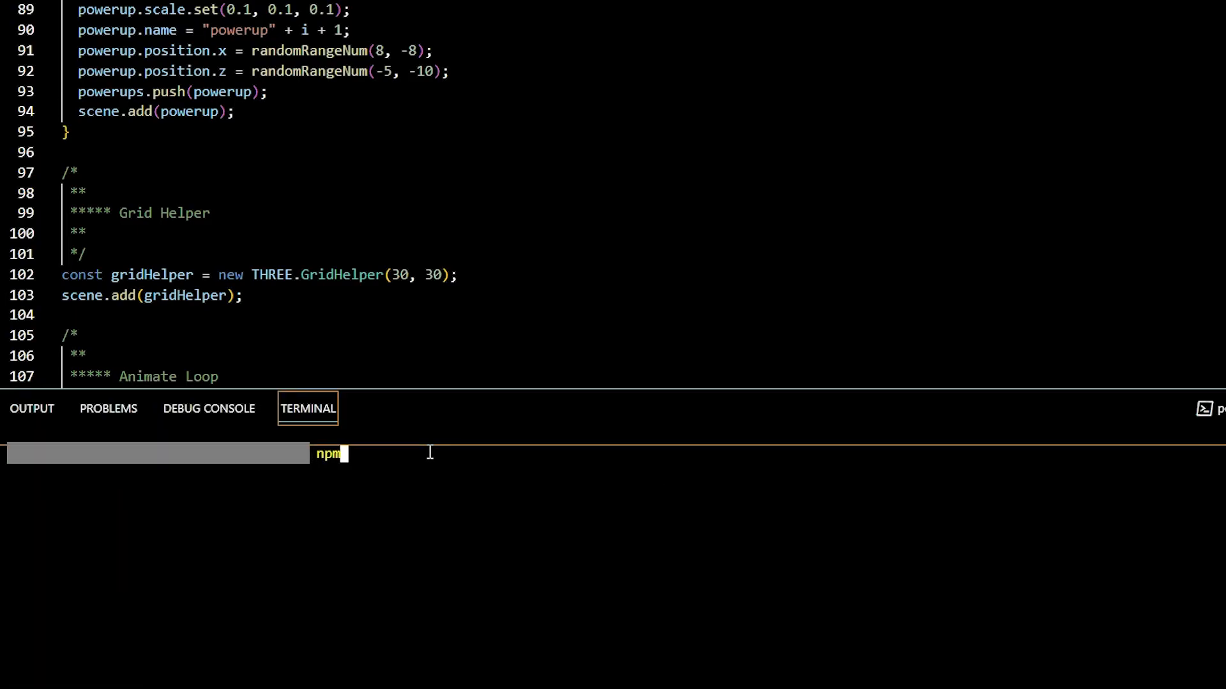
- Install cannon-es and cannon-es-debugger, import CANNON, and create a world with gravity (0, -9.82, 0)
type("i cannon-")
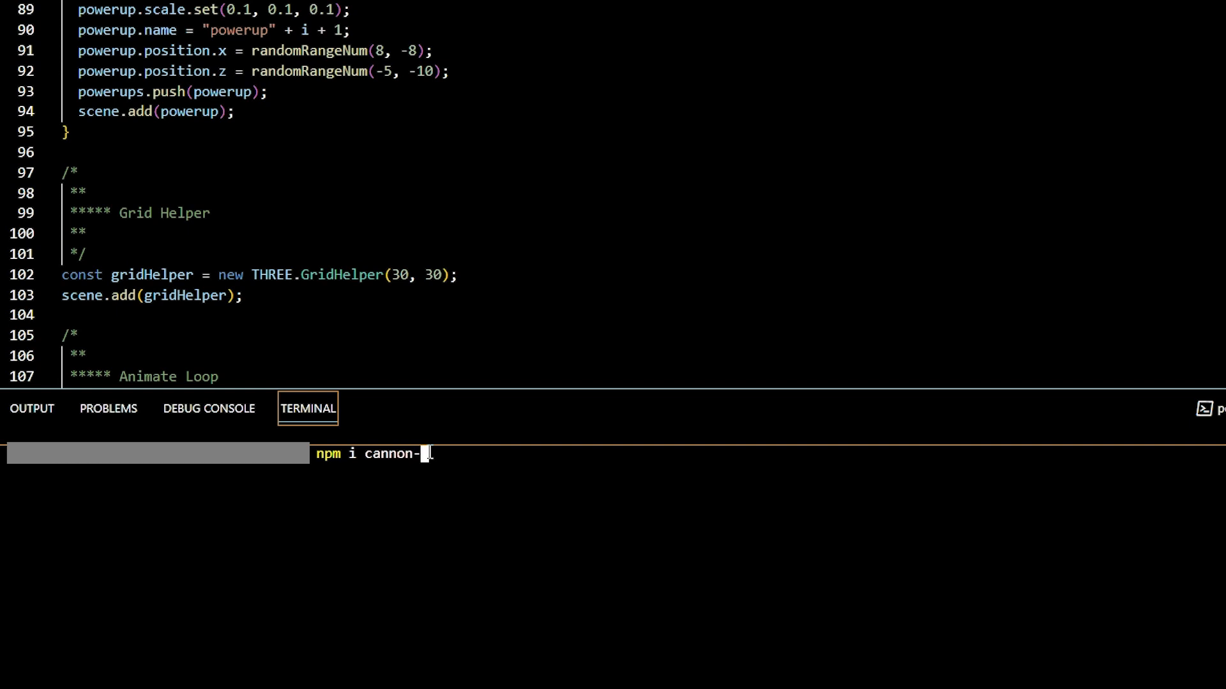
type("es cannon-es-debugger")
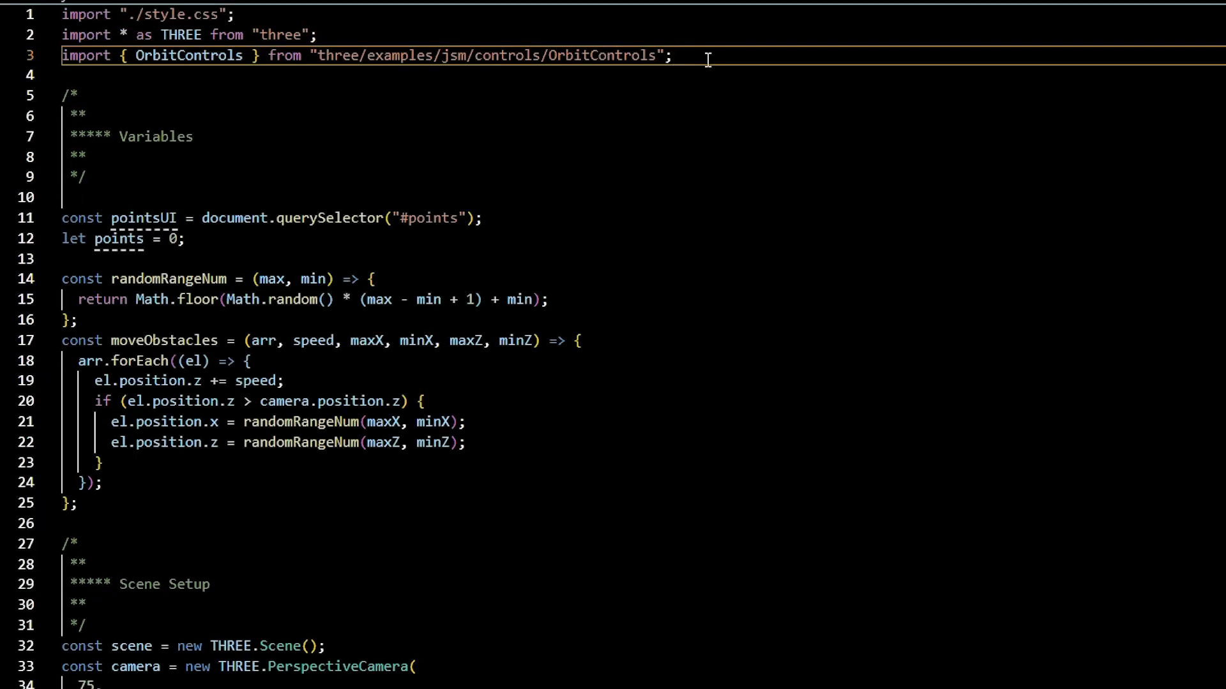
type("import * as CANNON from 'cannon-es'")
type("const world = new CANNON.World({")
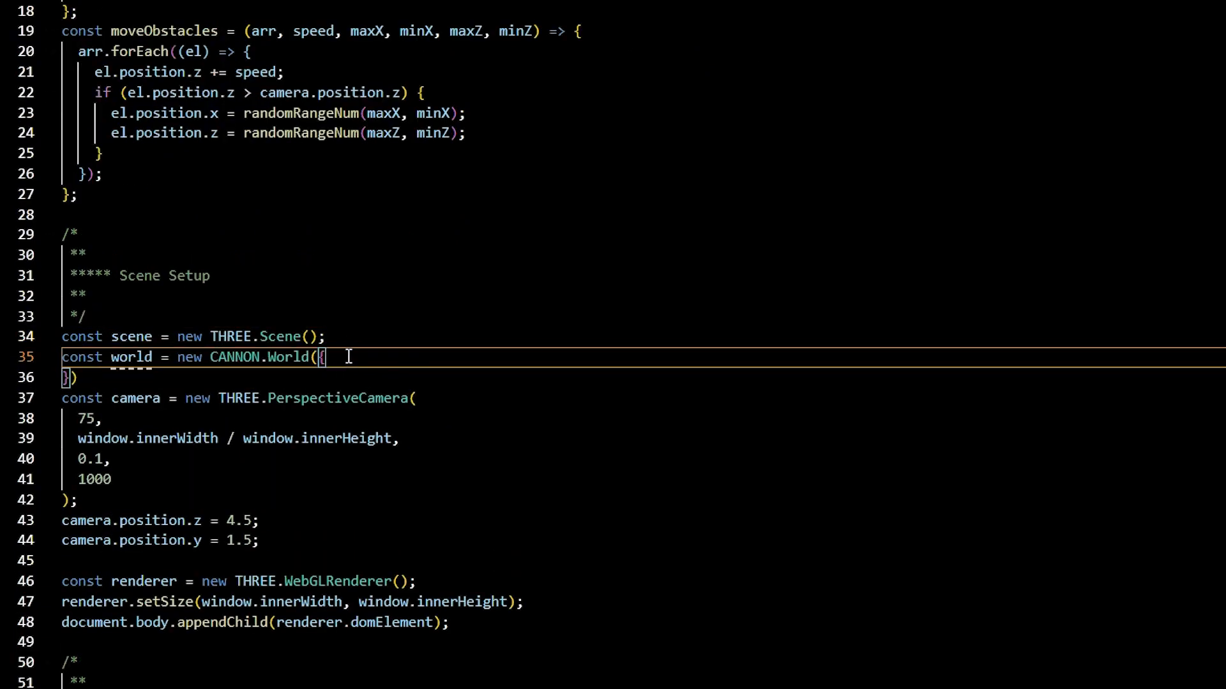
type("gravity: new CANNON.Vec3(0, -9.82, 0)")
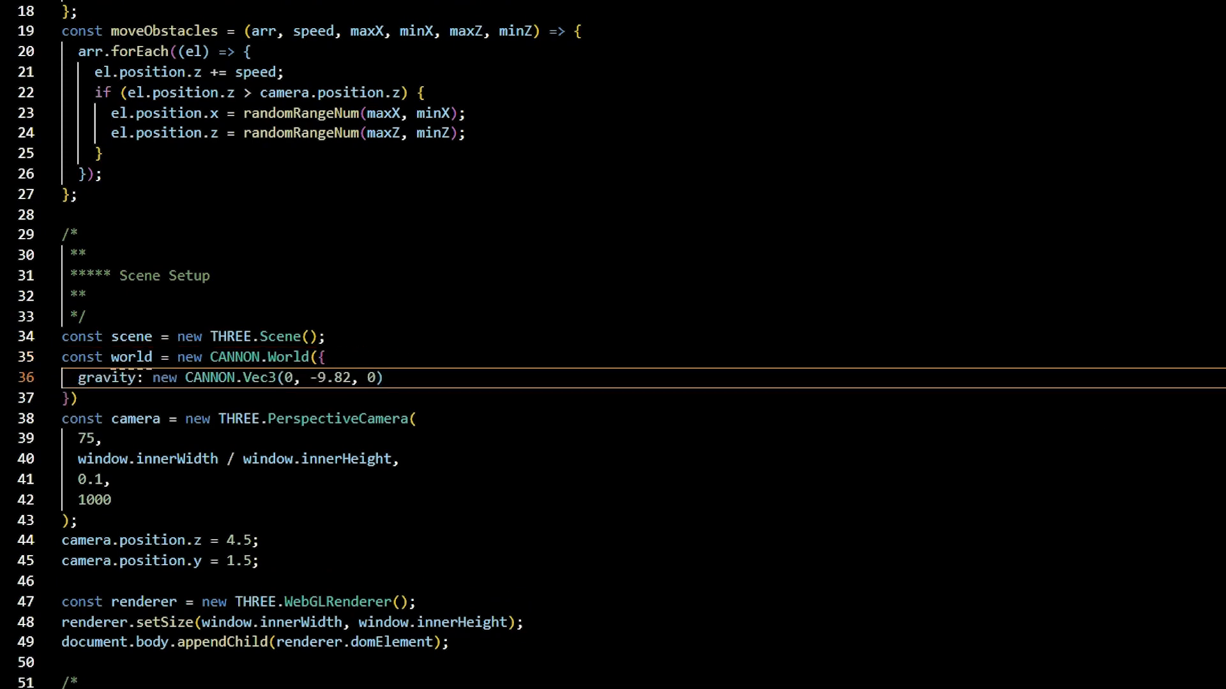
left_click(78, 397)
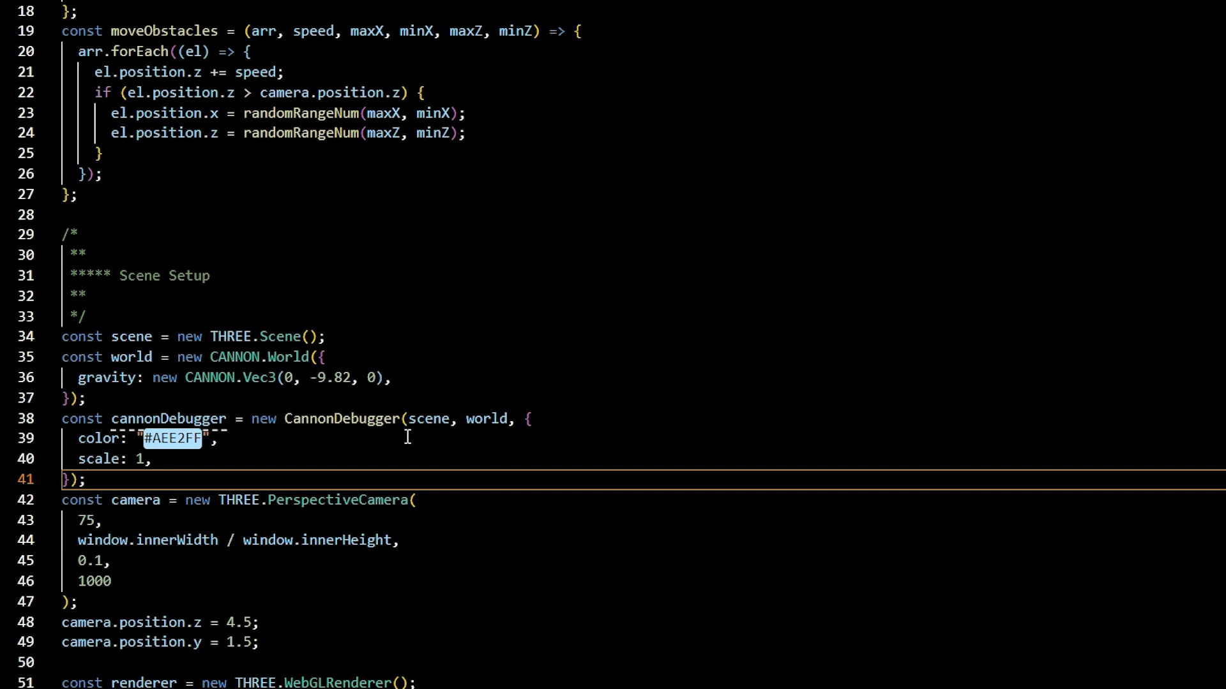
- Call world.fixedStep() inside the animate loop
scroll("down", 3)
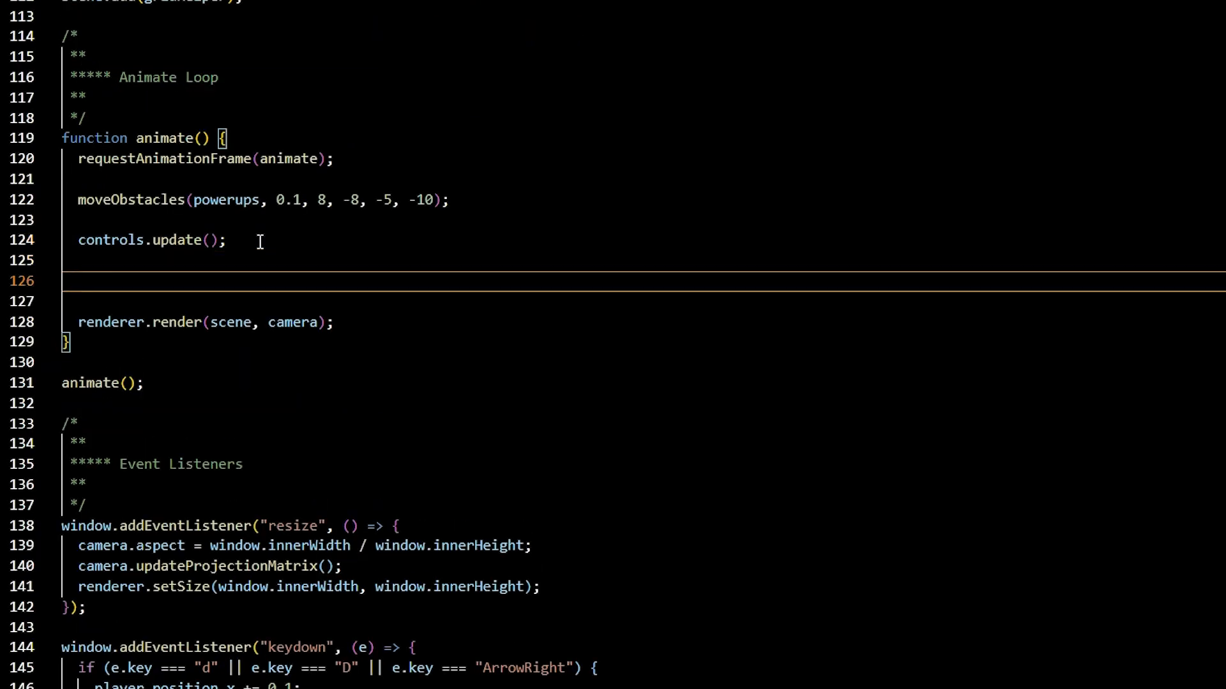
type("world.fixedStep()")
type("cannonDebugger.update()")
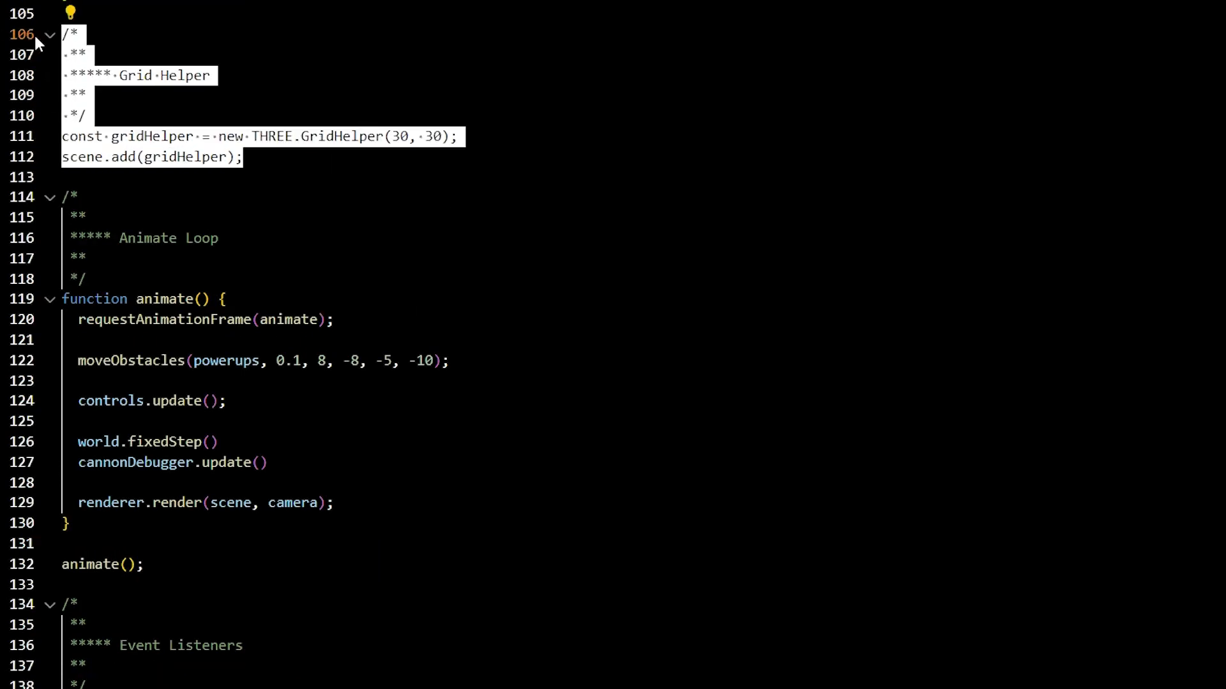
scroll("up", 3)
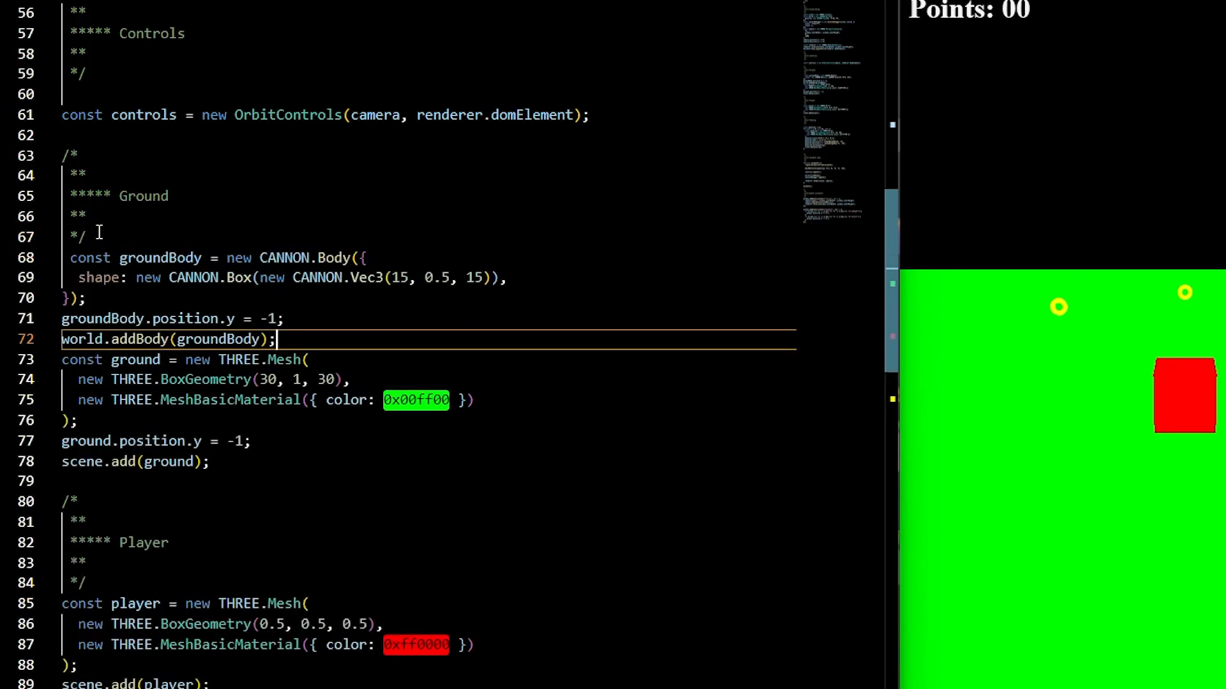
- Add a CANNON box groundBody at y = -1 above the ground mesh and add it to the world
key("Enter")
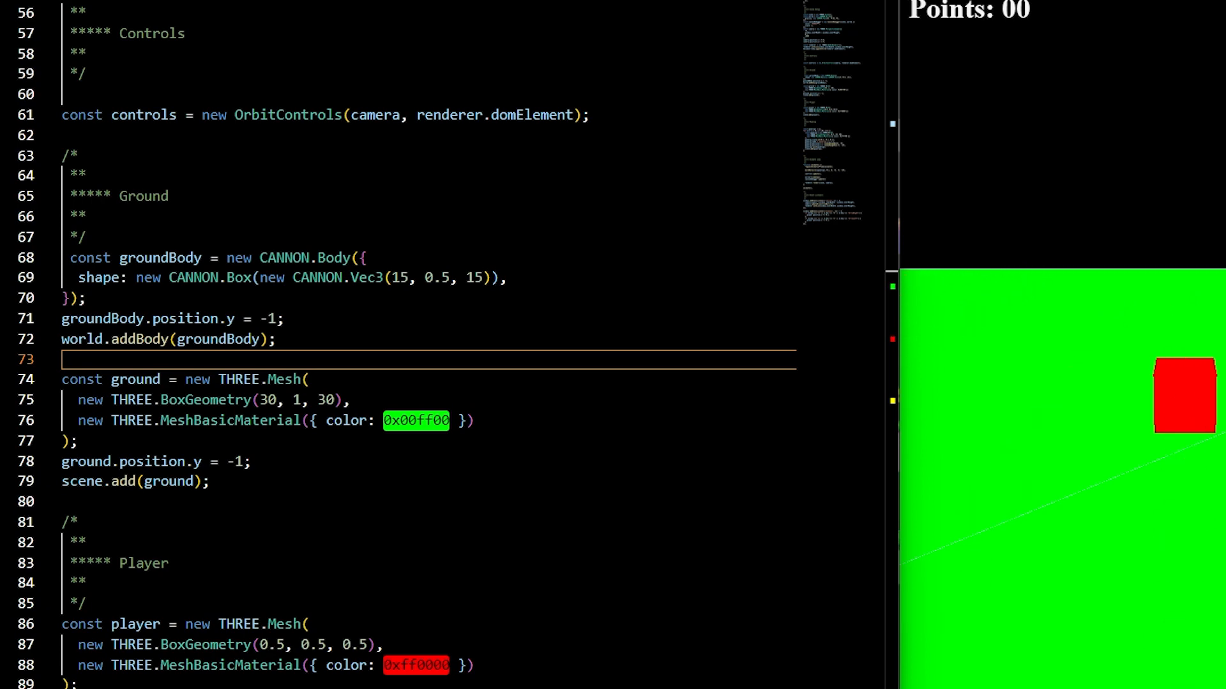
scroll("down", 3)
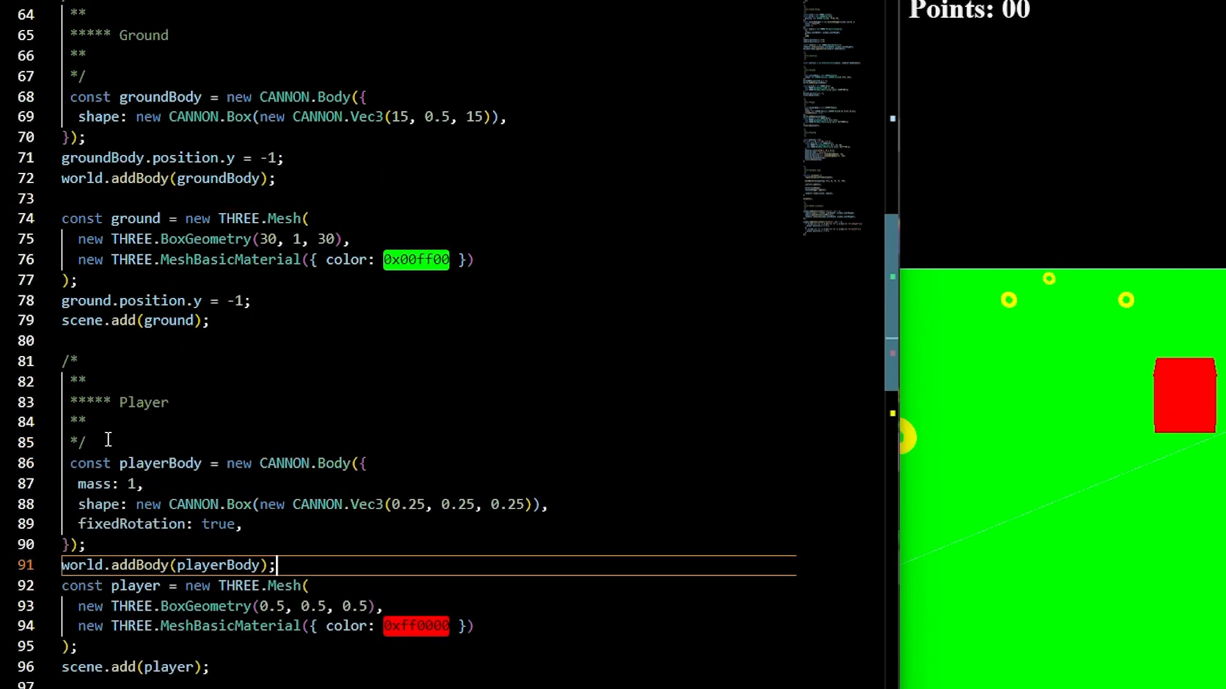
- Review the playerBody code syncing position and quaternion to the mesh, then return from the preview
scroll("down", 3)
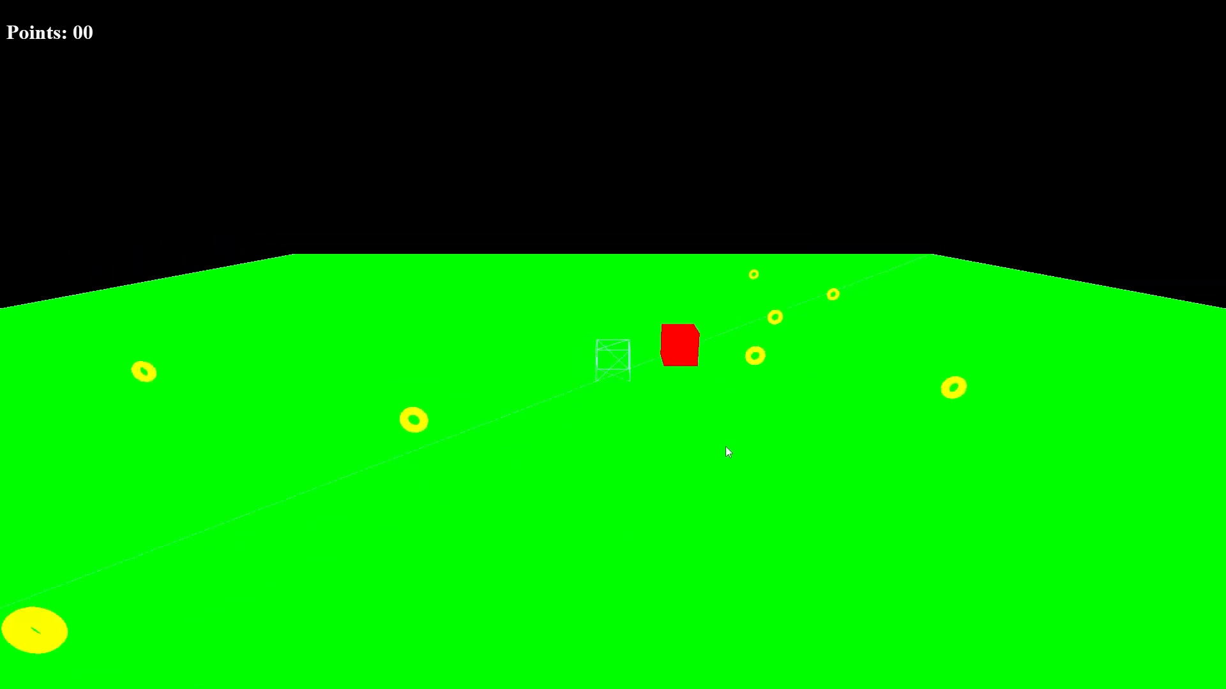
key("alt+tab")
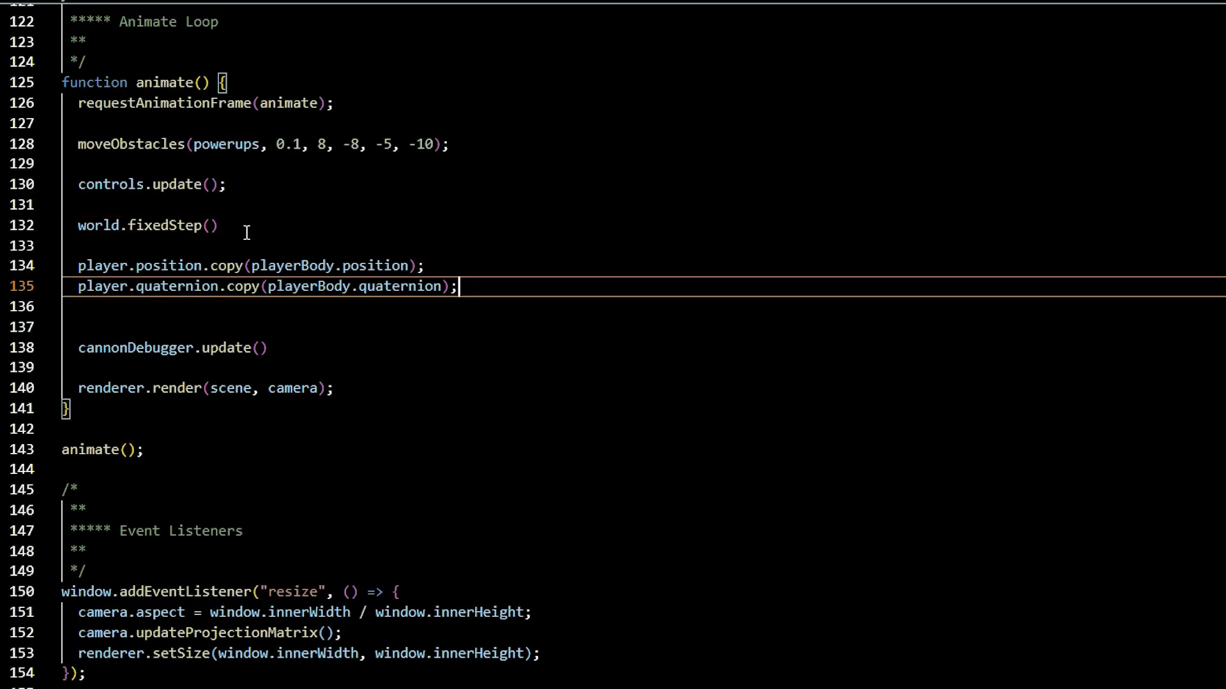
mouse_move(234, 240)
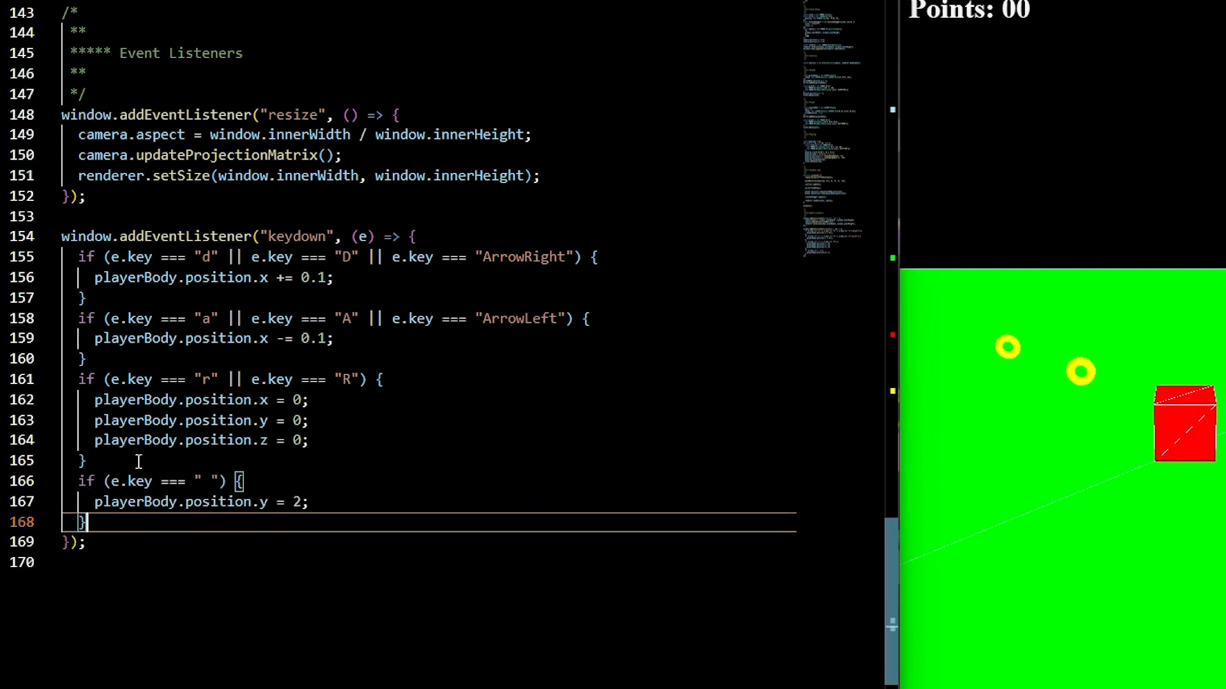
- Scroll up to the keydown listener driving playerBody movement, reset and space jump
scroll("up", 3)
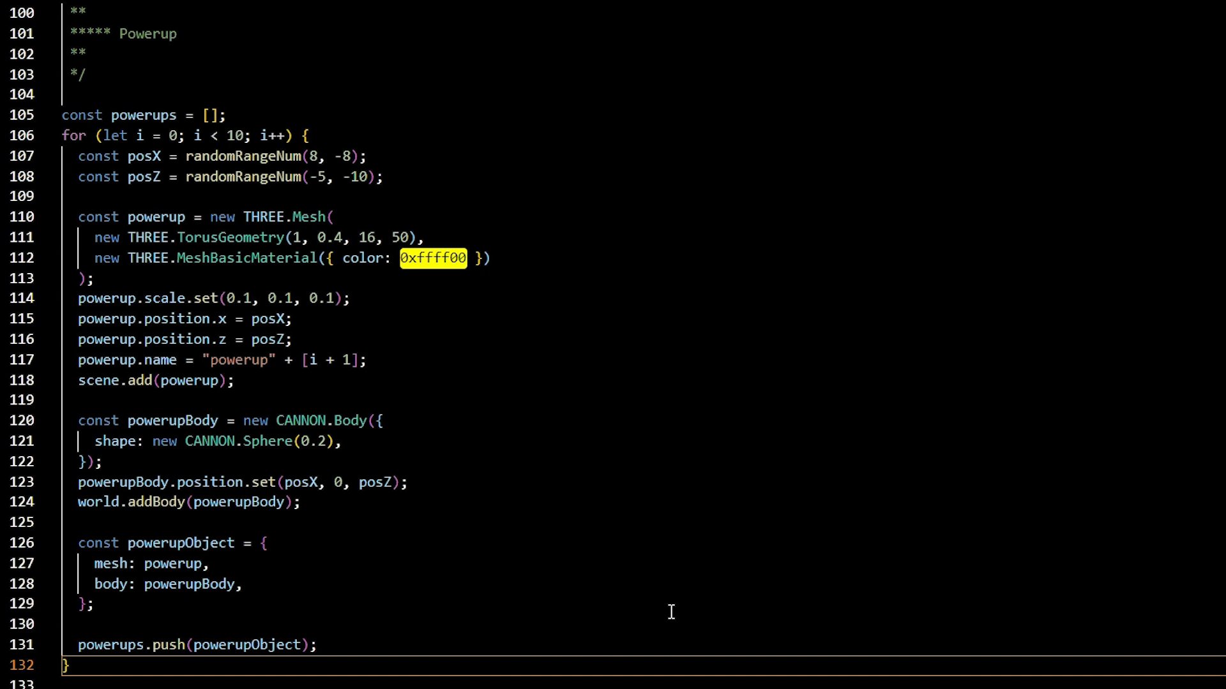
- Scroll up through the power-up loop that creates CANNON.Sphere(0.2) bodies
scroll("up", 3)
type("playerBody.addEventListener")
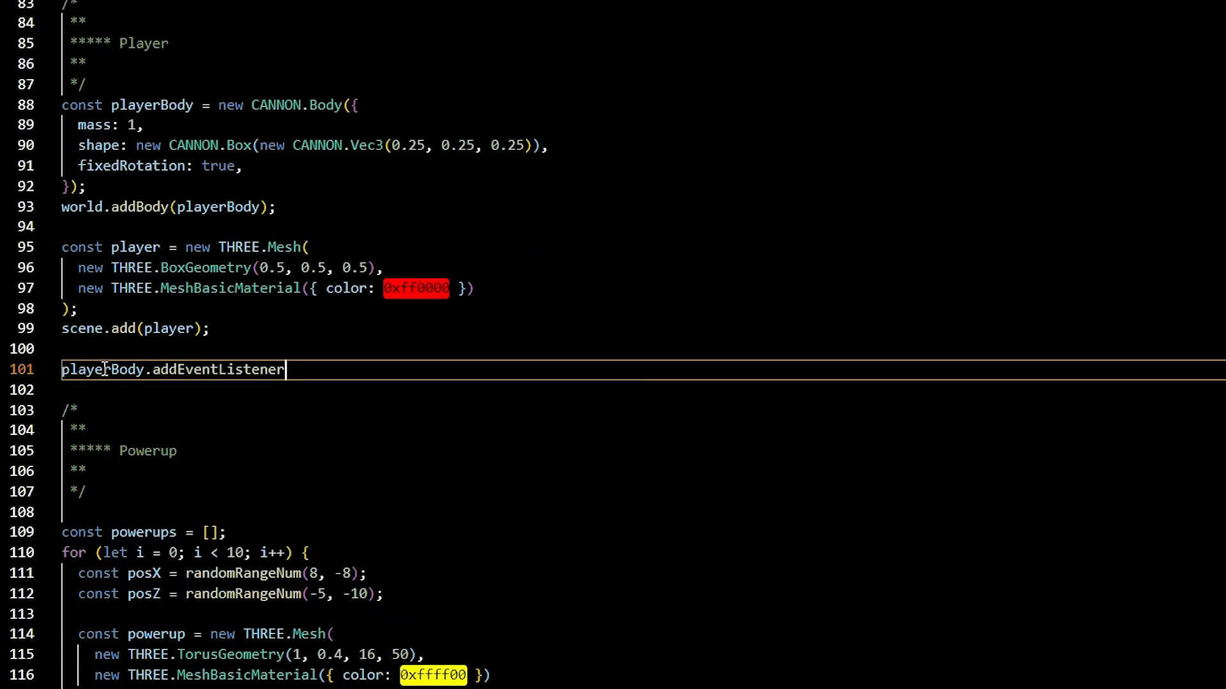
- Type the "collide" listener that respawns power-ups and increments points
type("(\"collide\",(e)=>{")
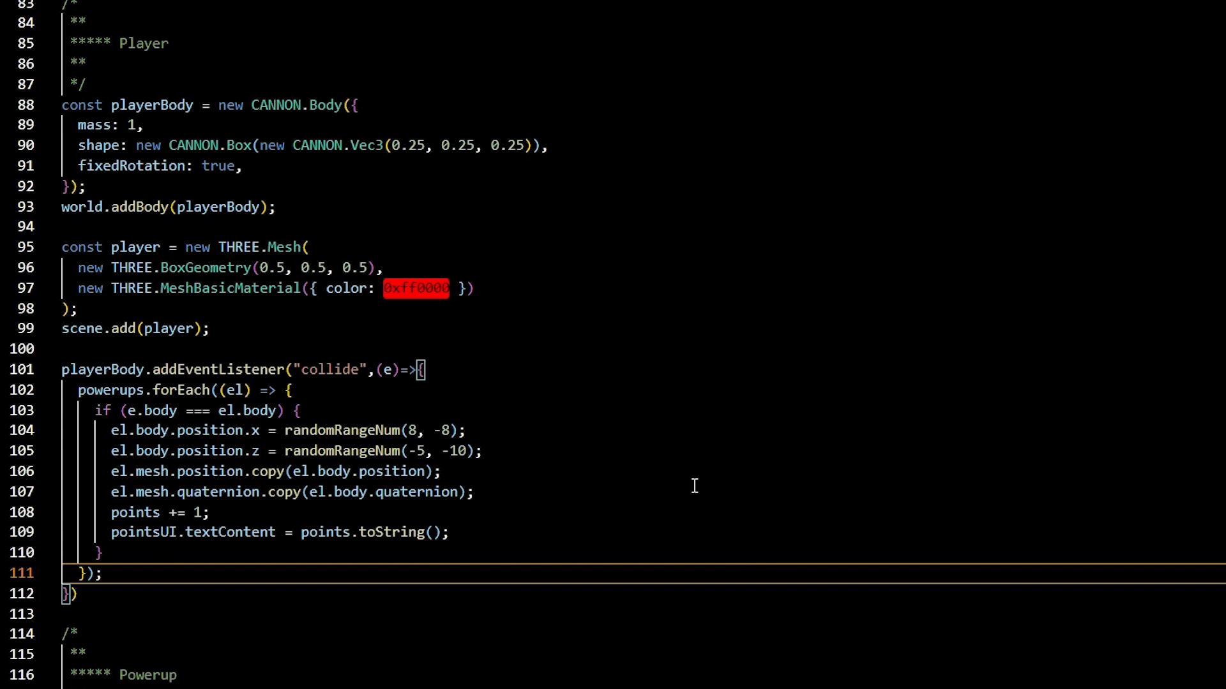
scroll("down", 3)
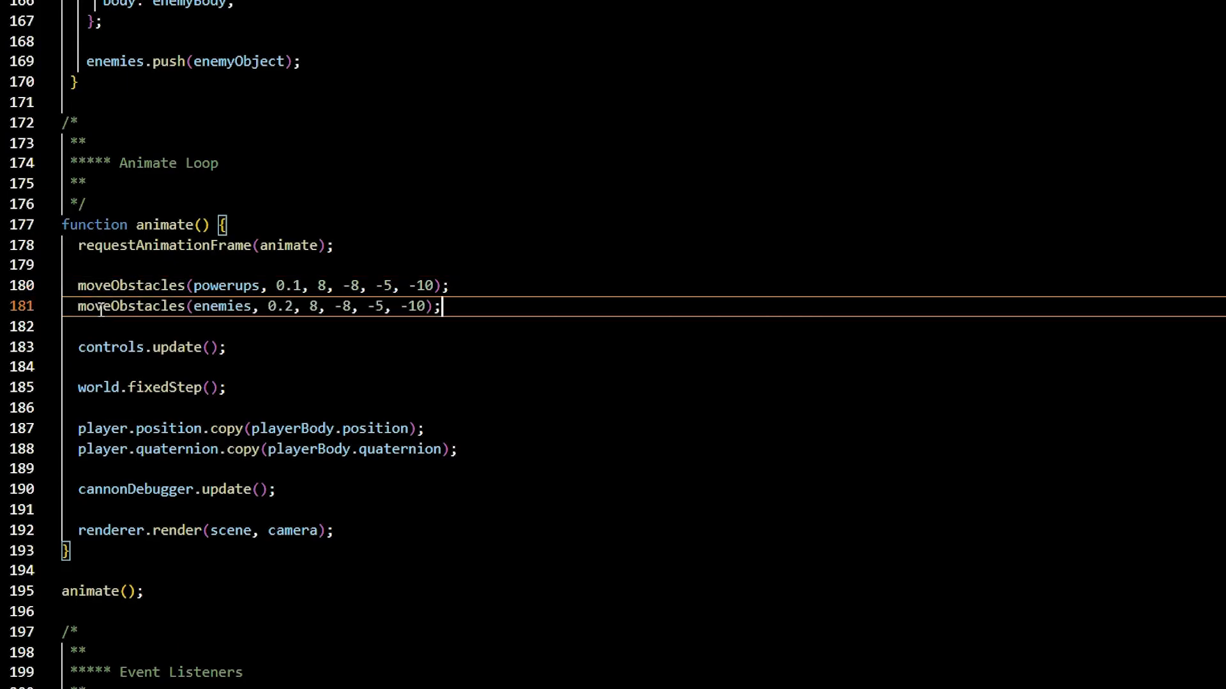
mouse_move(508, 420)
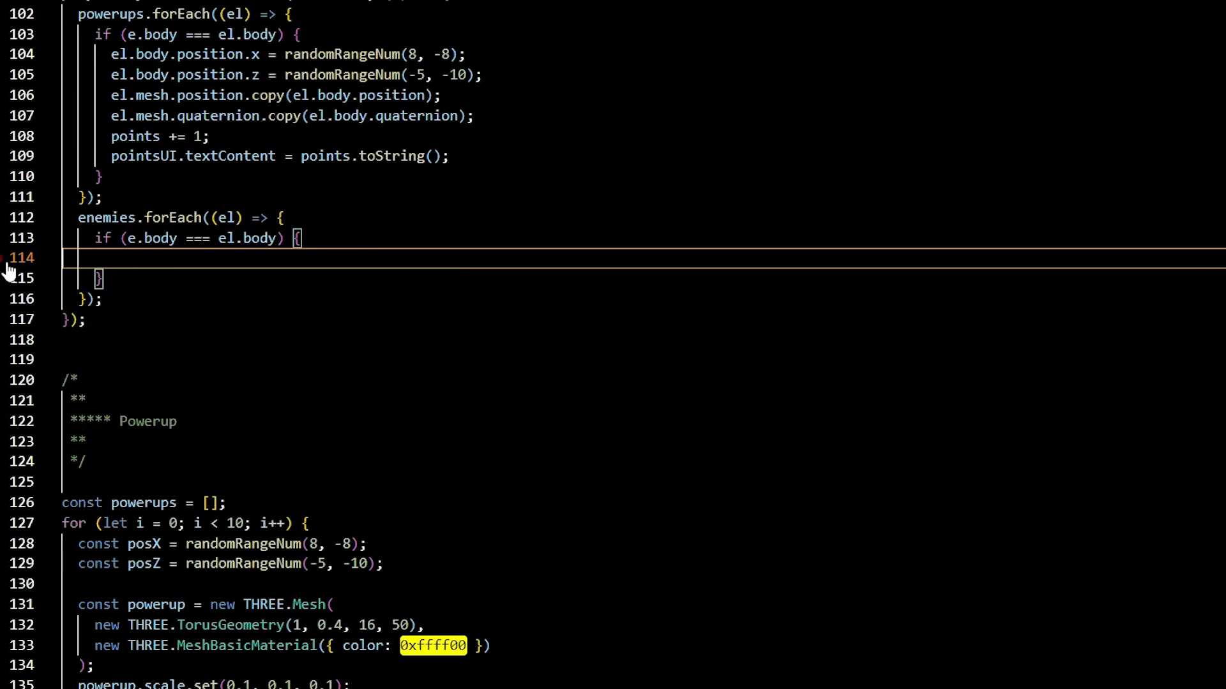
- Set gameOver = true on enemy collision and review the animate loop's game-over branch
type("gameOver = true")
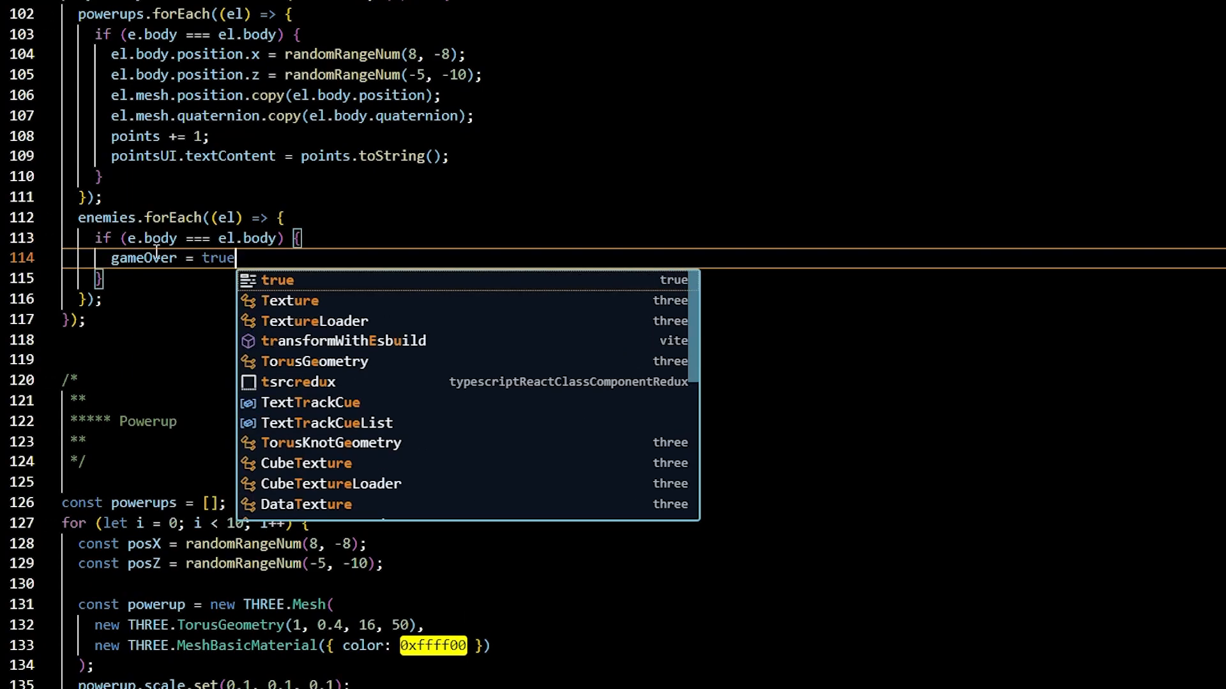
scroll("up", 3)
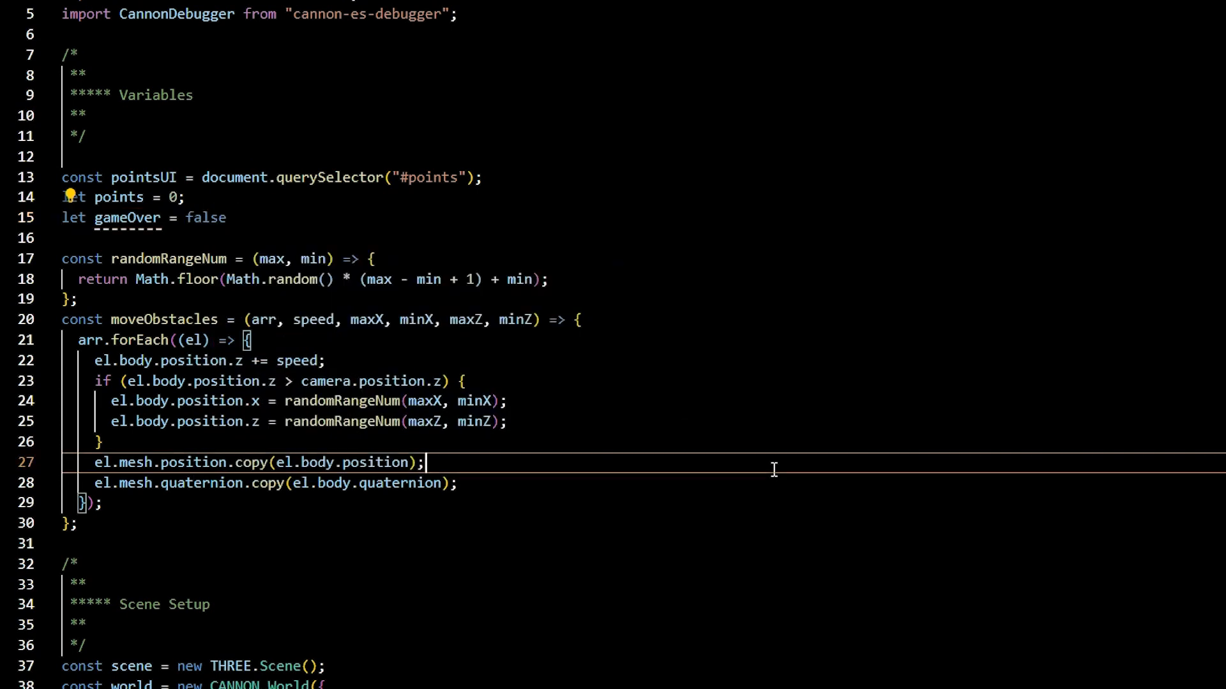
scroll("down", 3)
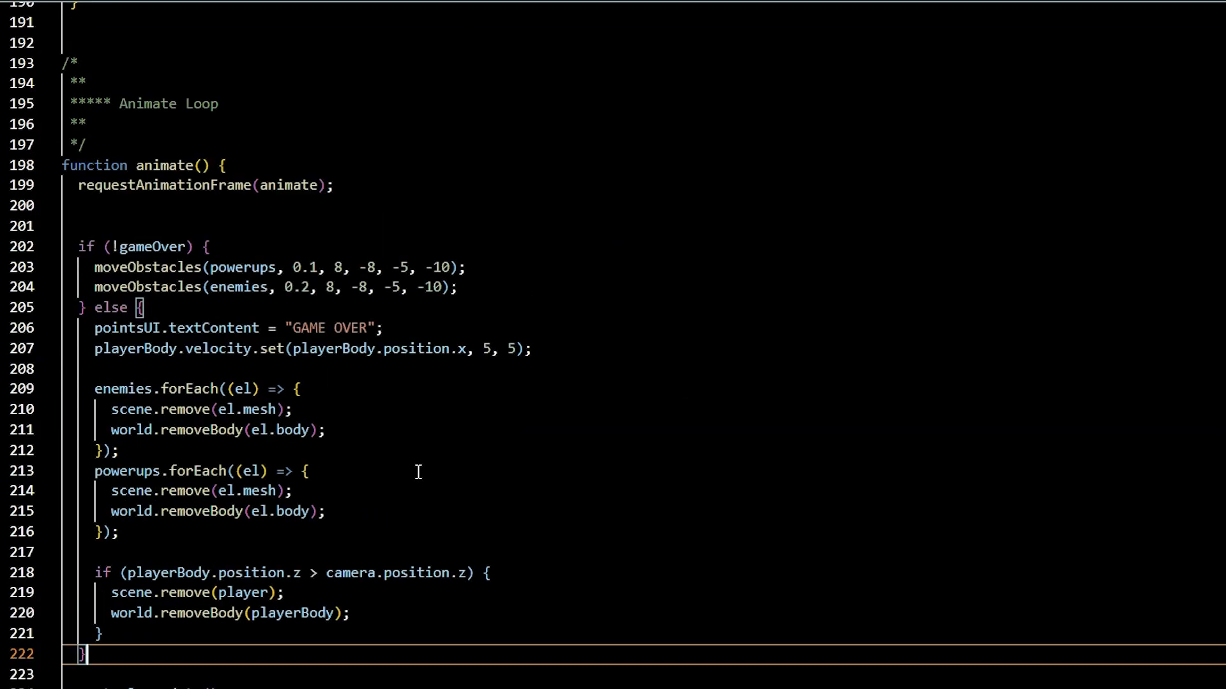
scroll("down", 3)
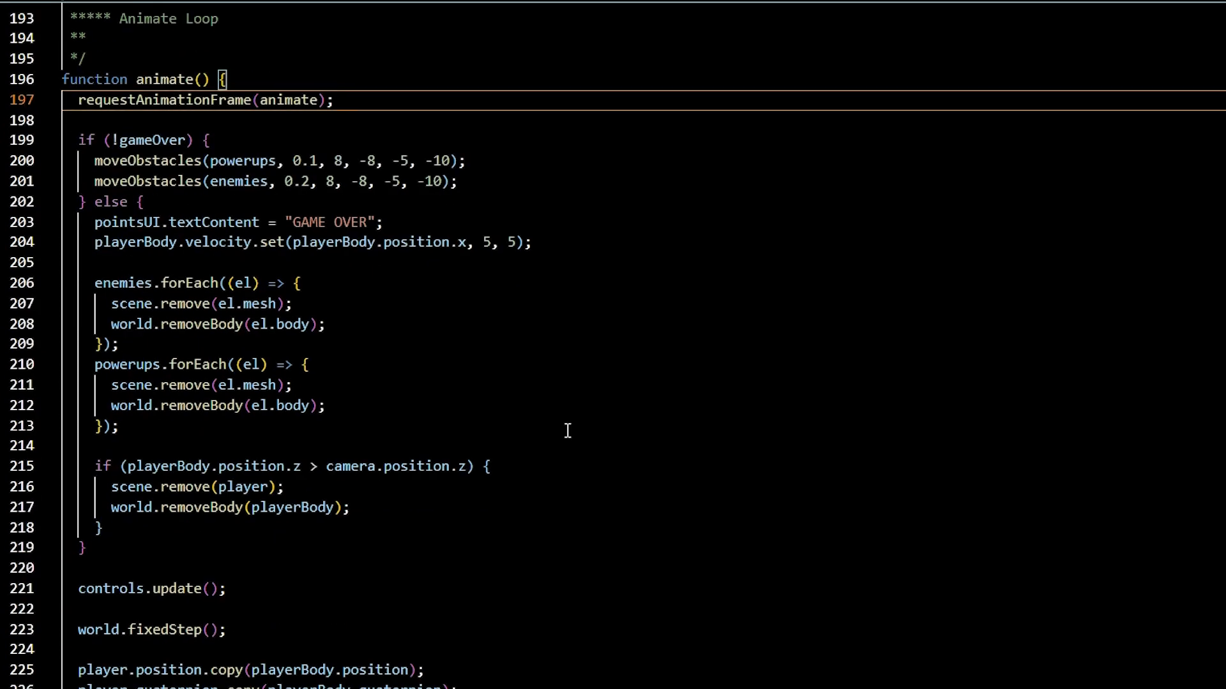
mouse_move(597, 428)
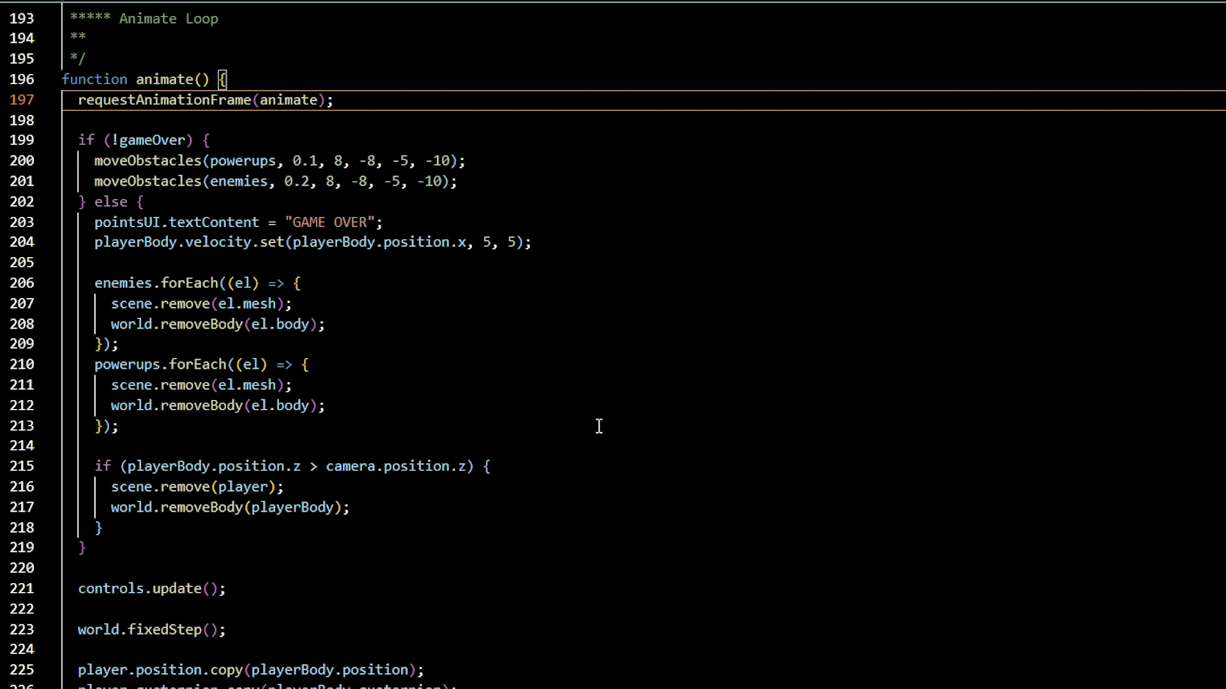
mouse_move(799, 603)
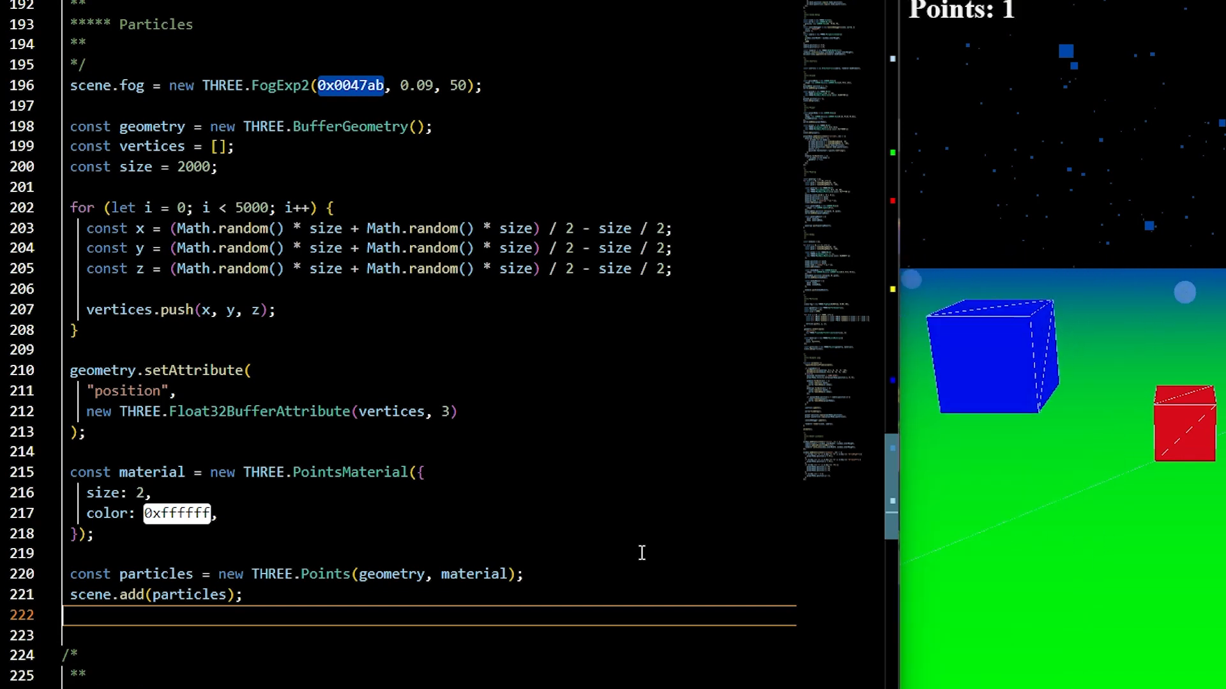
- Scroll down to the animate() function's requestAnimationFrame line
scroll("down", 3)
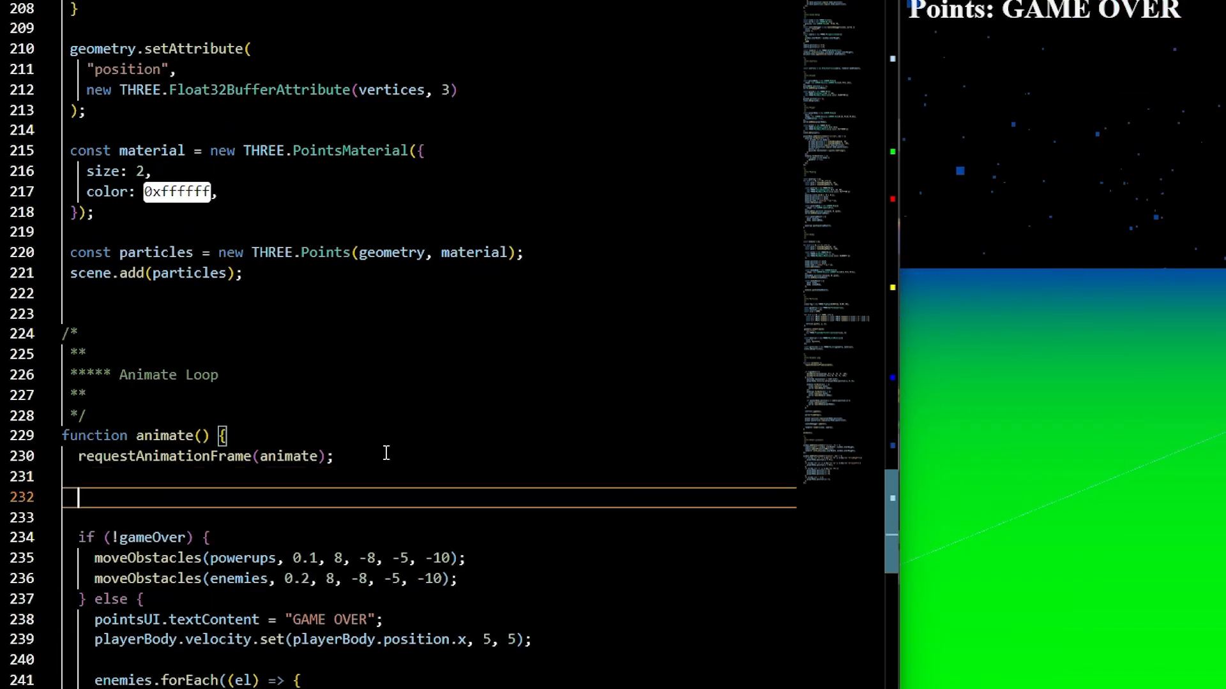